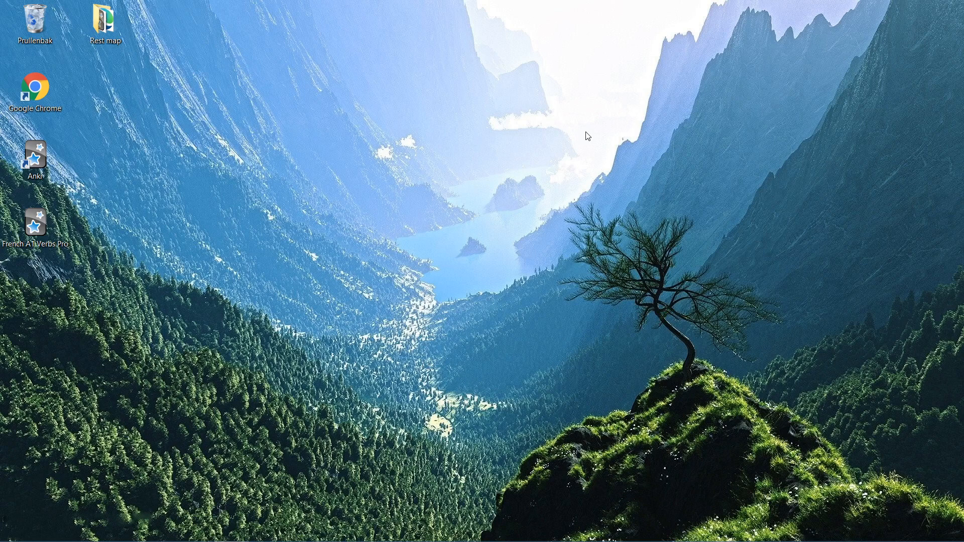
mouse_move(113, 231)
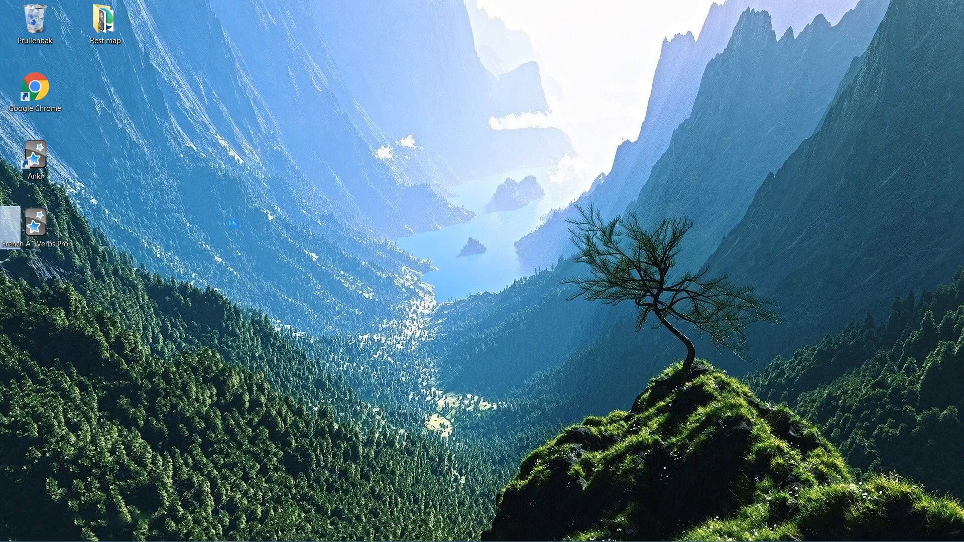
Import the French A1 Verbs Pro desktop file, adding its 307 notes.
double_click(35, 158)
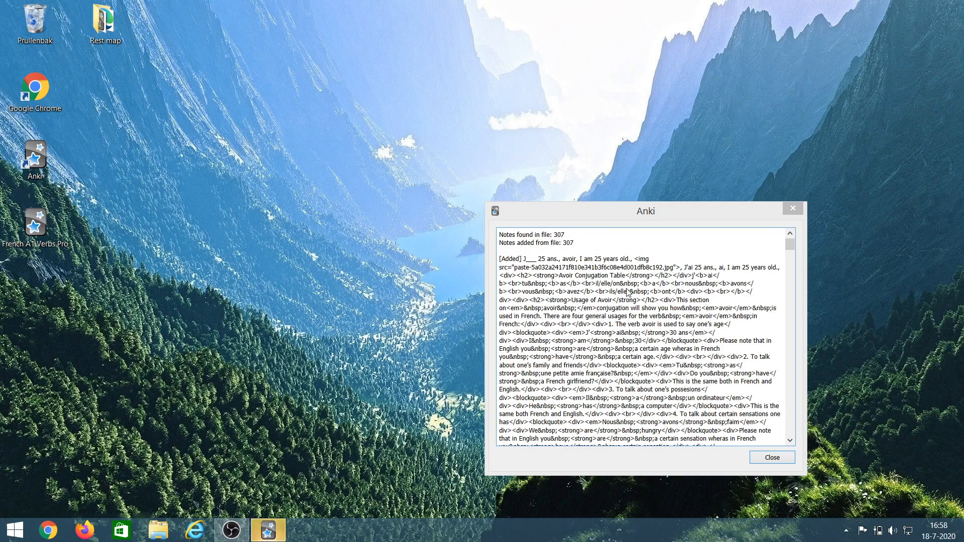
mouse_move(771, 458)
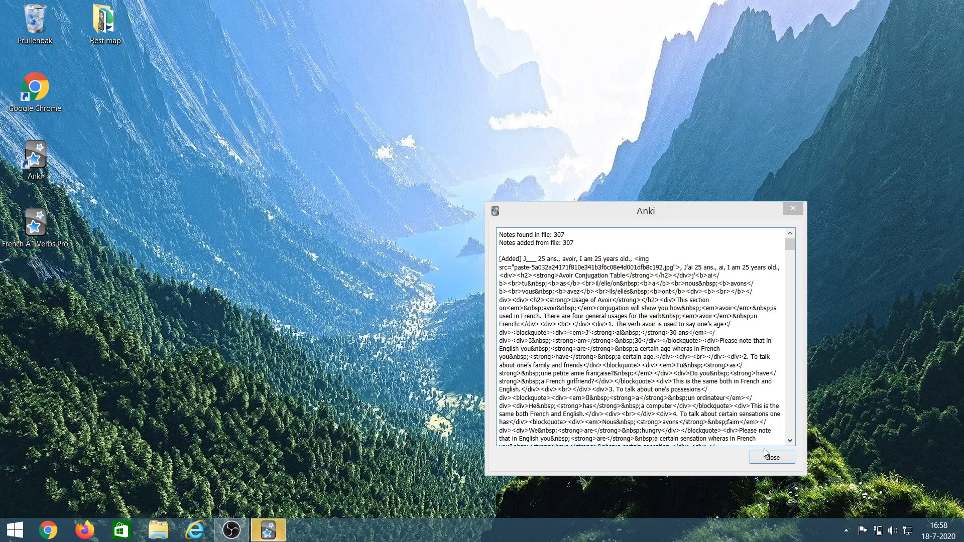
Close the import report and maximize Anki to show the verb subdecks.
left_click(771, 457)
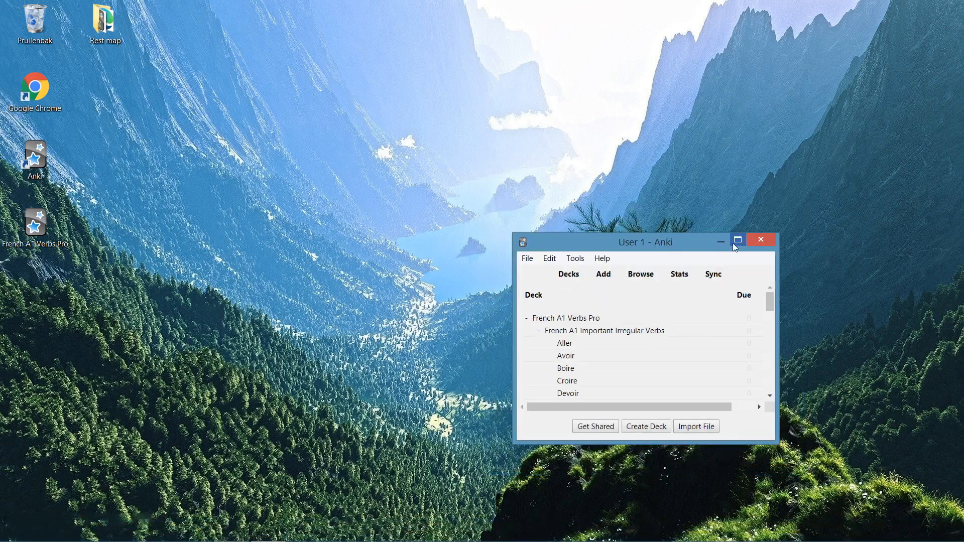
left_click(736, 240)
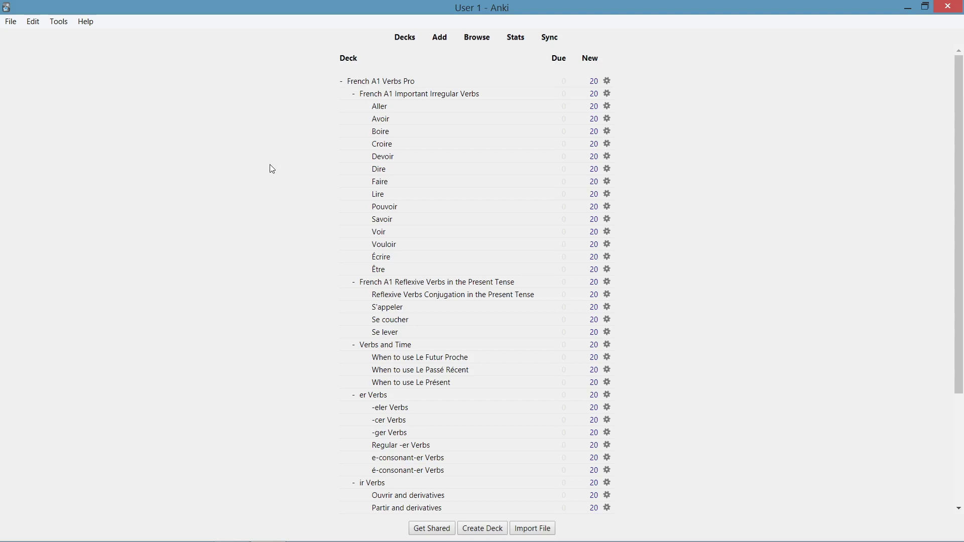
mouse_move(380, 81)
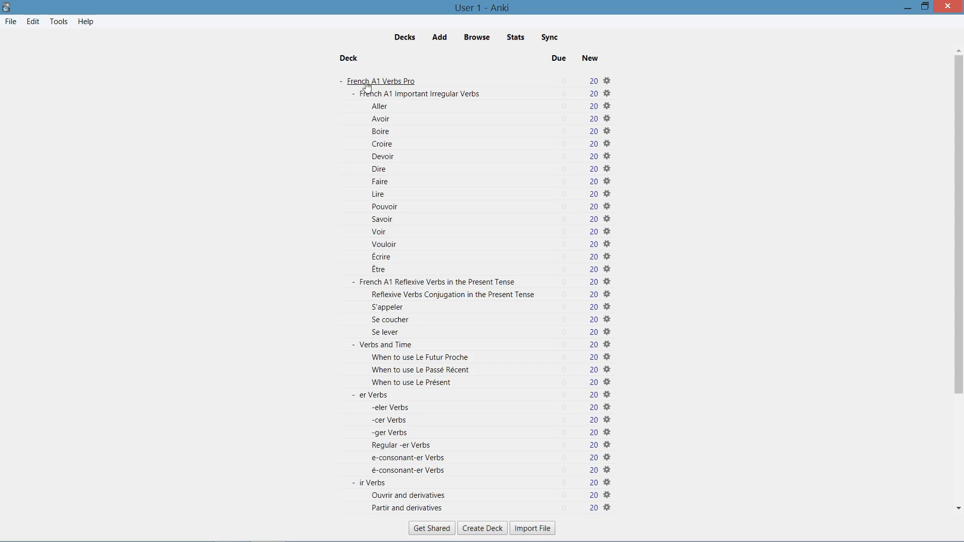
mouse_move(407, 90)
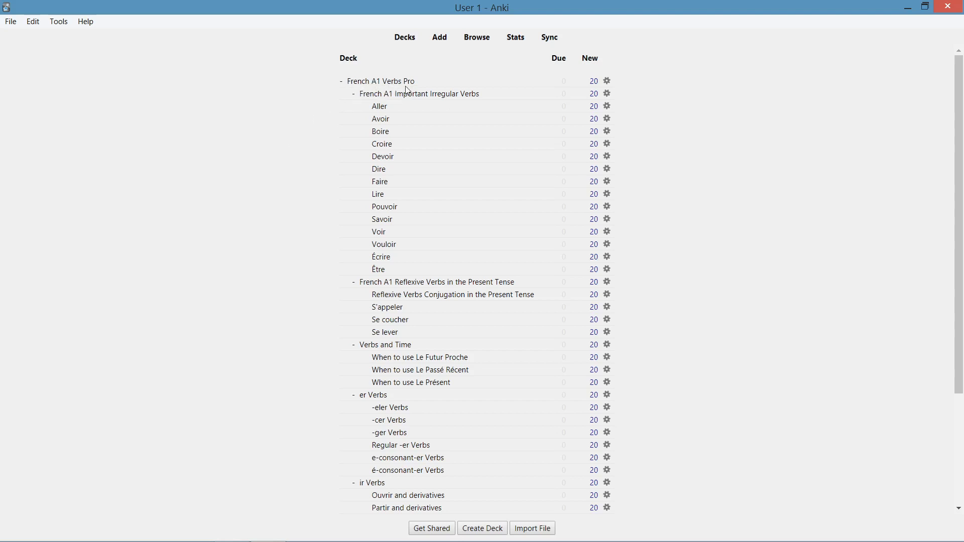
mouse_move(310, 107)
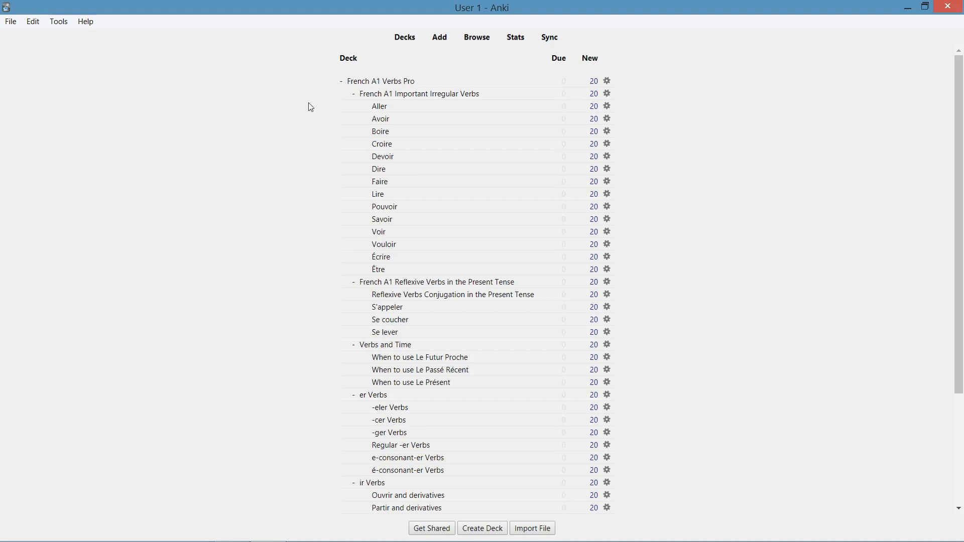
mouse_move(373, 102)
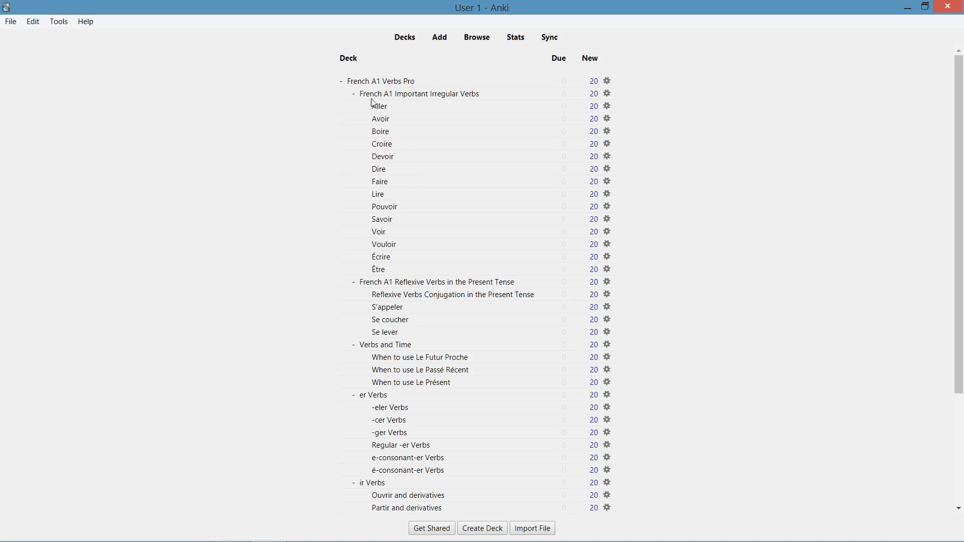
mouse_move(418, 93)
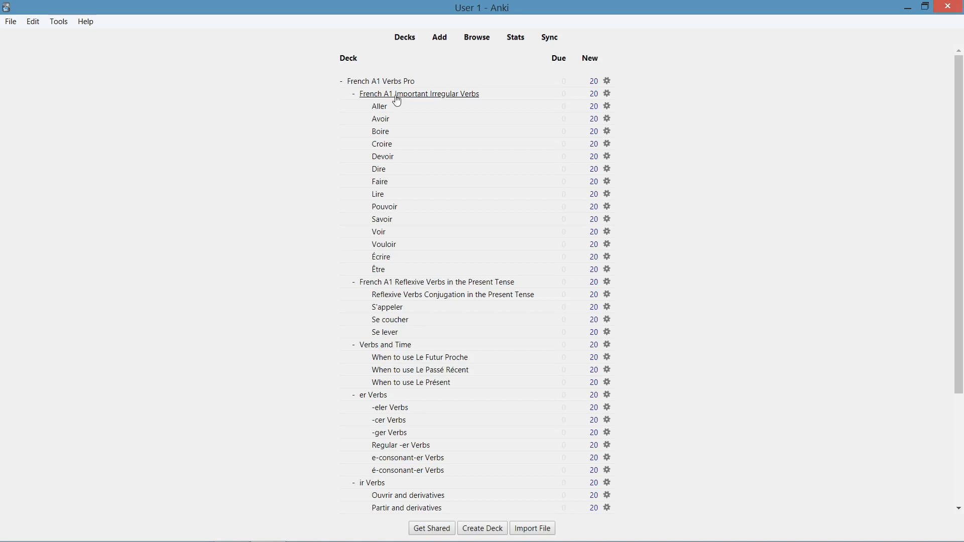
mouse_move(458, 101)
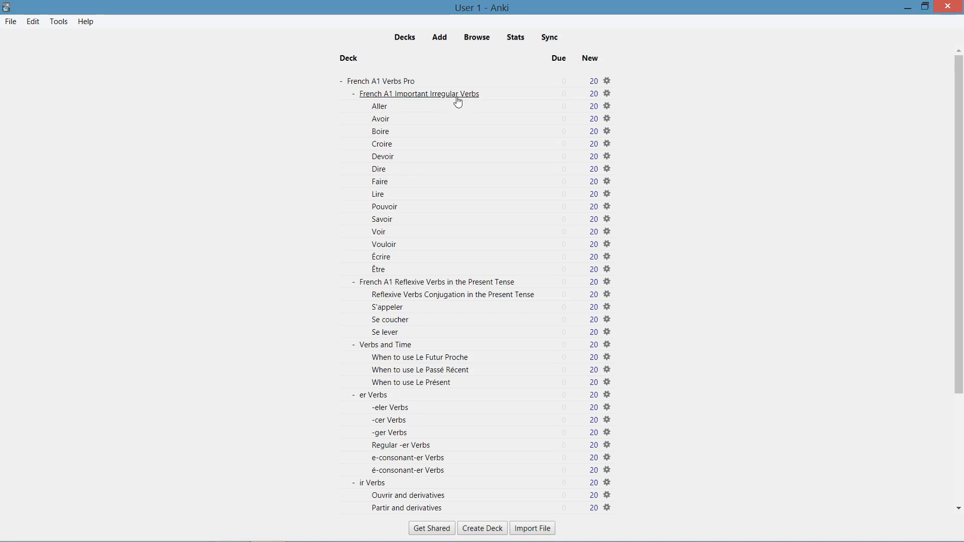
mouse_move(378, 106)
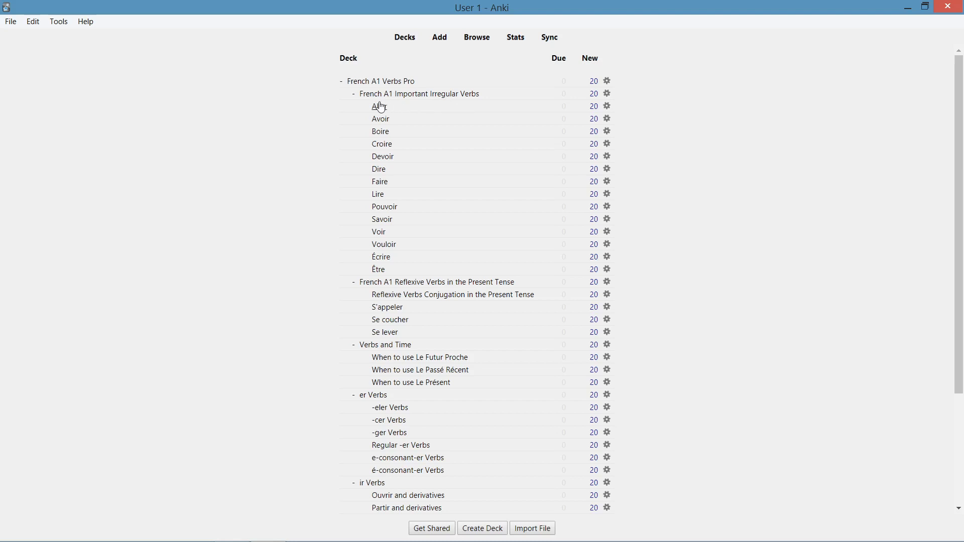
mouse_move(359, 100)
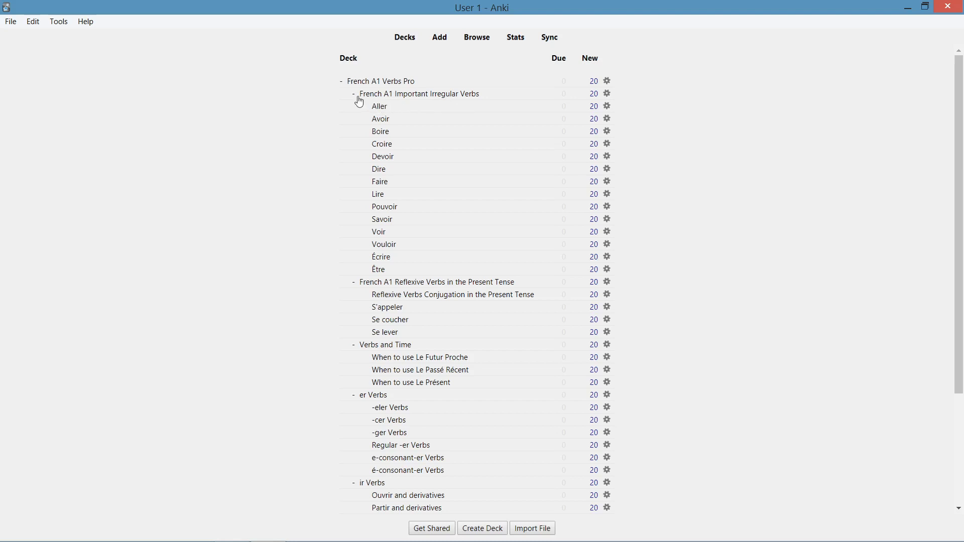
mouse_move(348, 120)
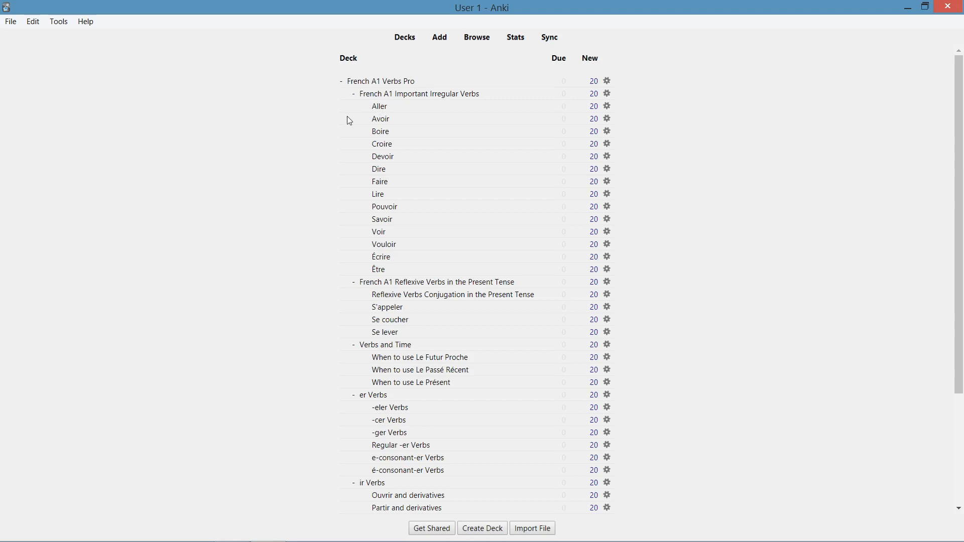
mouse_move(375, 117)
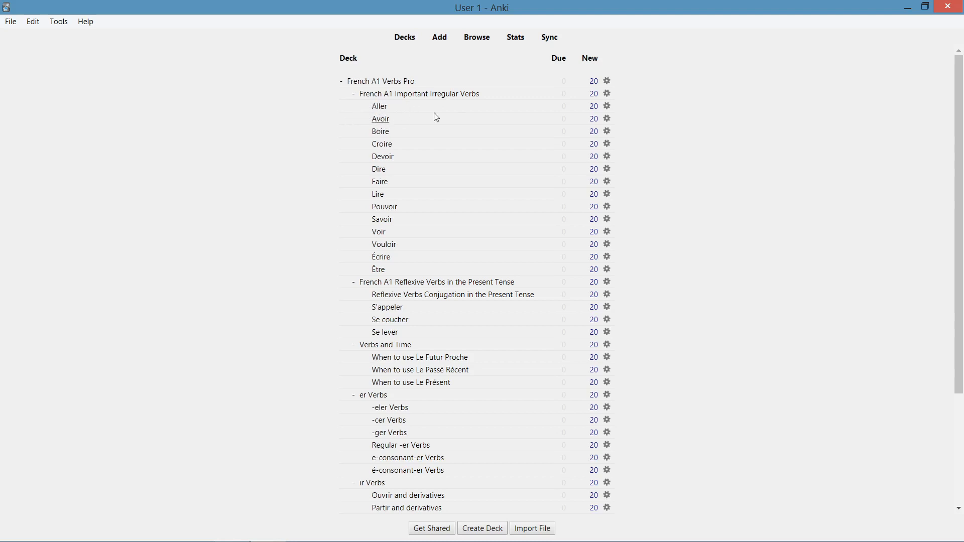
mouse_move(177, 186)
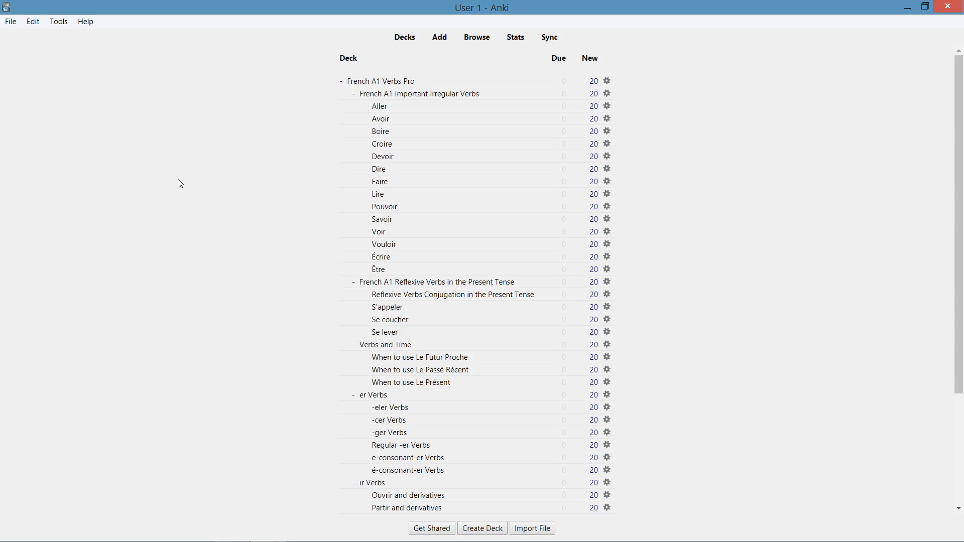
scroll("down", 3)
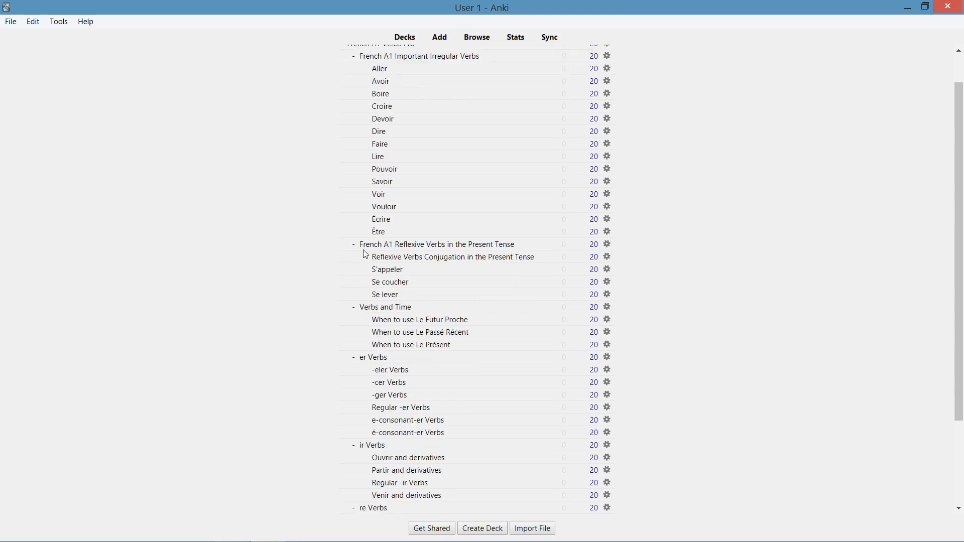
mouse_move(436, 244)
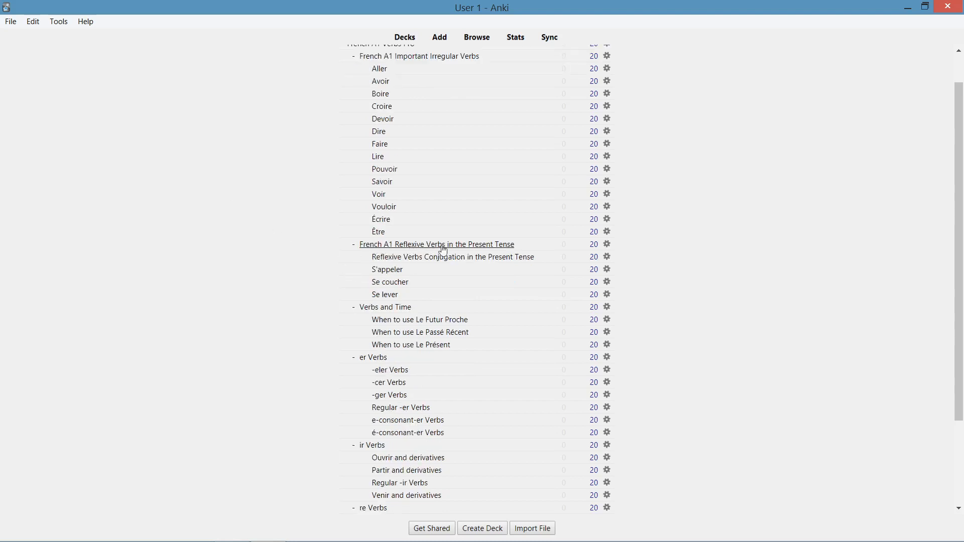
mouse_move(312, 254)
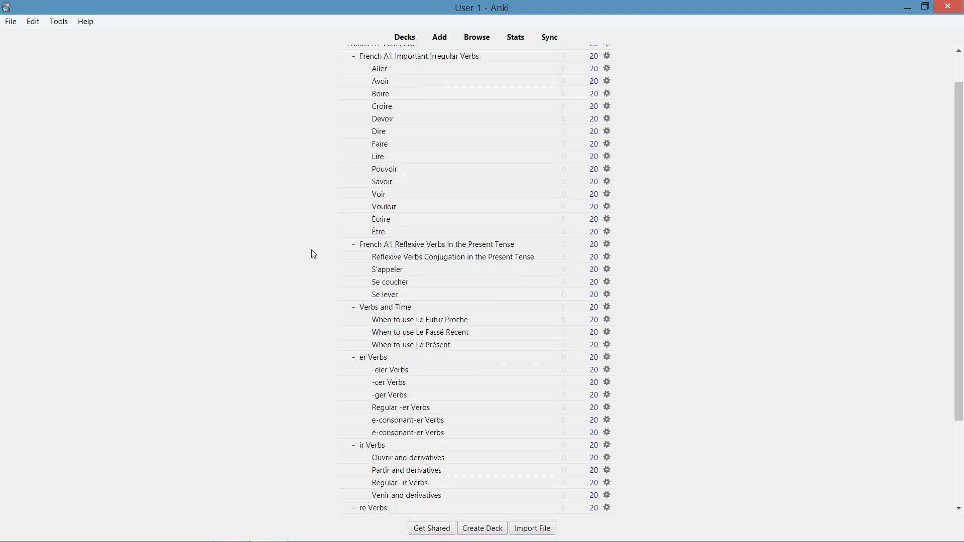
scroll("down", 3)
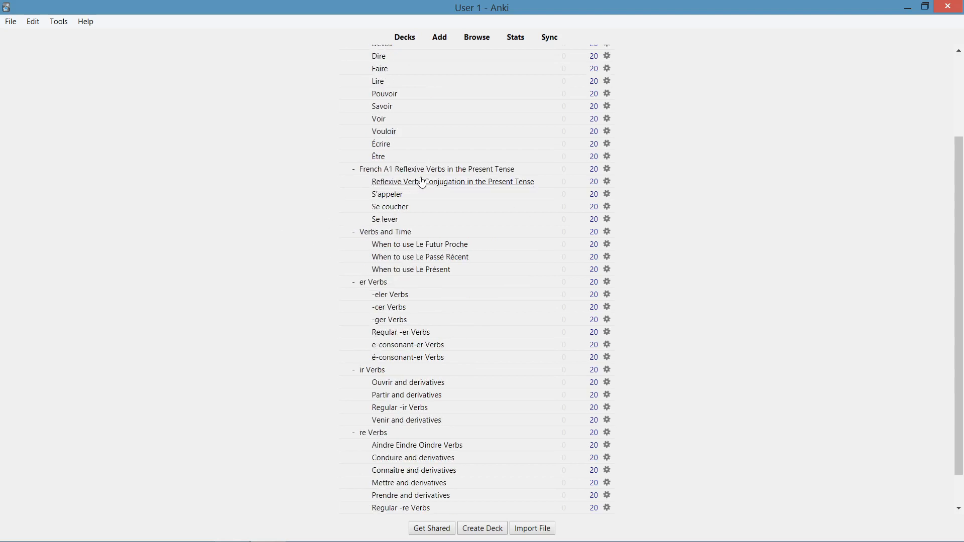
mouse_move(383, 218)
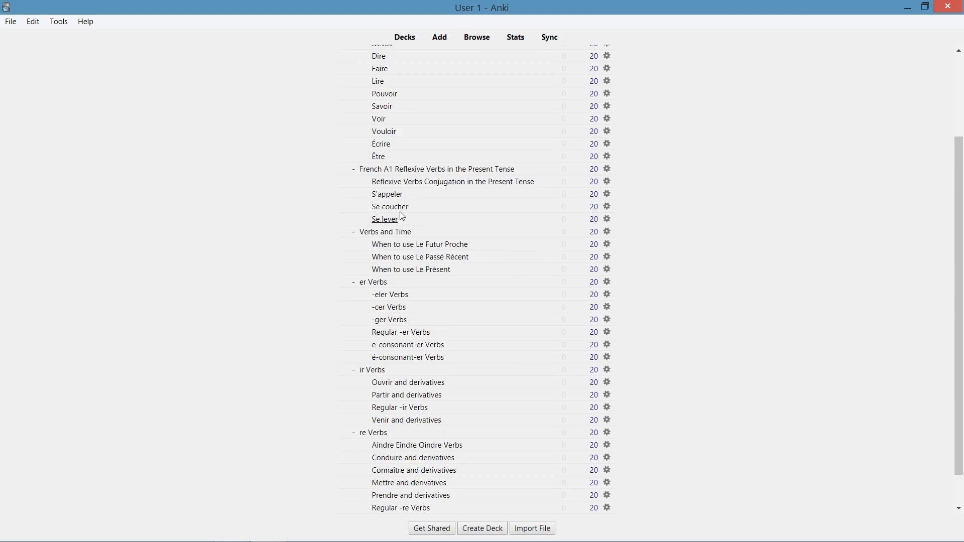
mouse_move(386, 194)
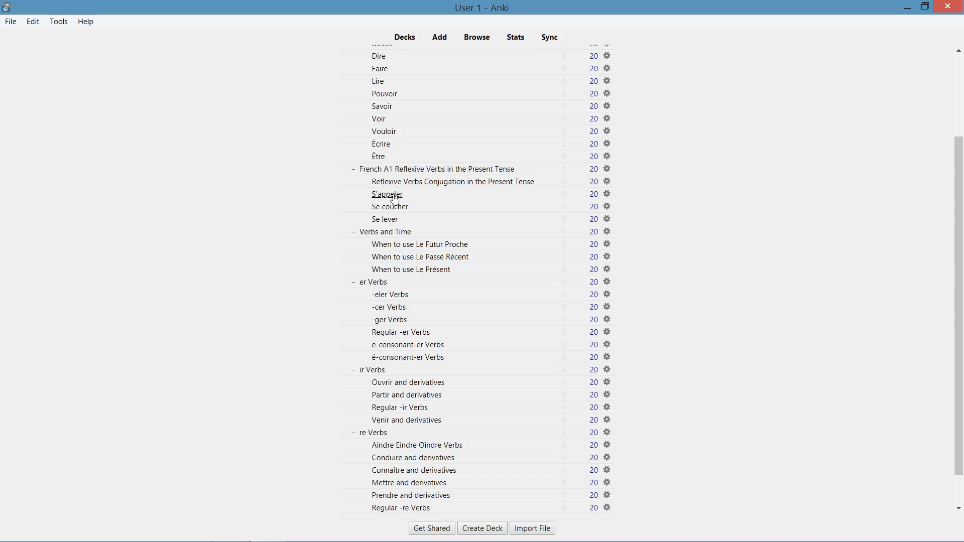
mouse_move(385, 232)
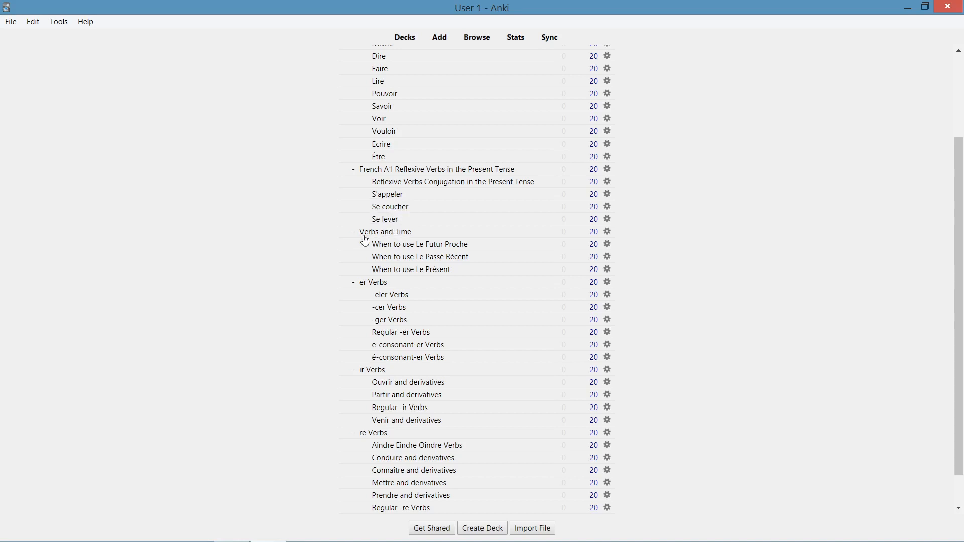
mouse_move(420, 245)
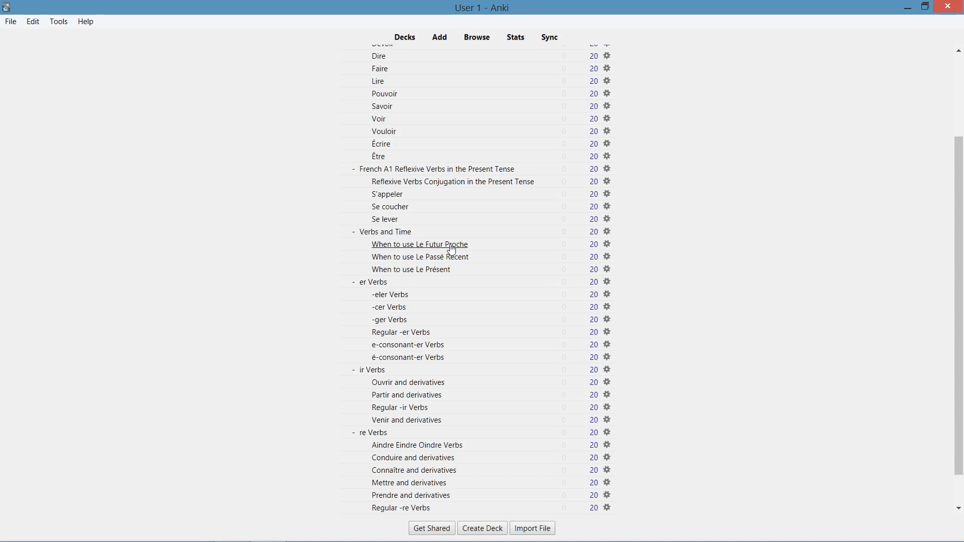
mouse_move(467, 252)
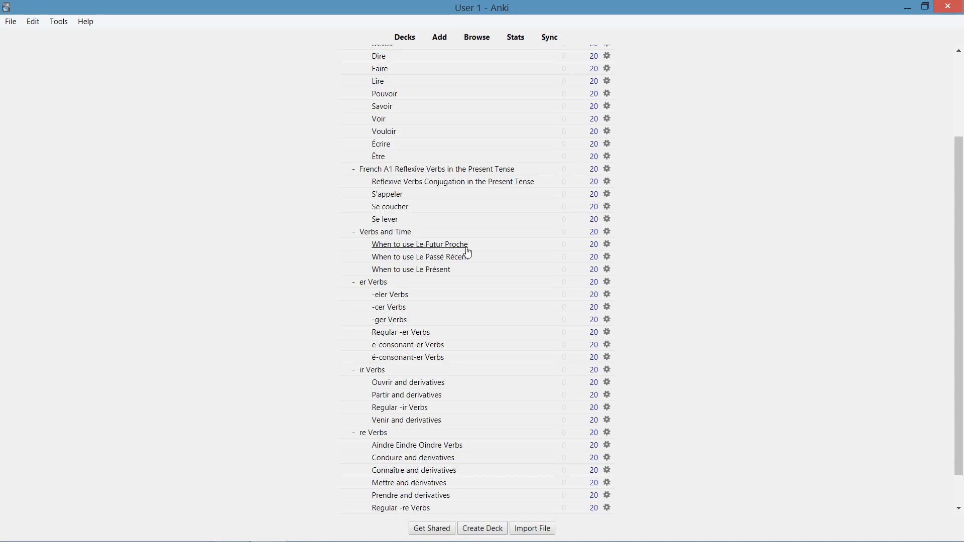
mouse_move(482, 262)
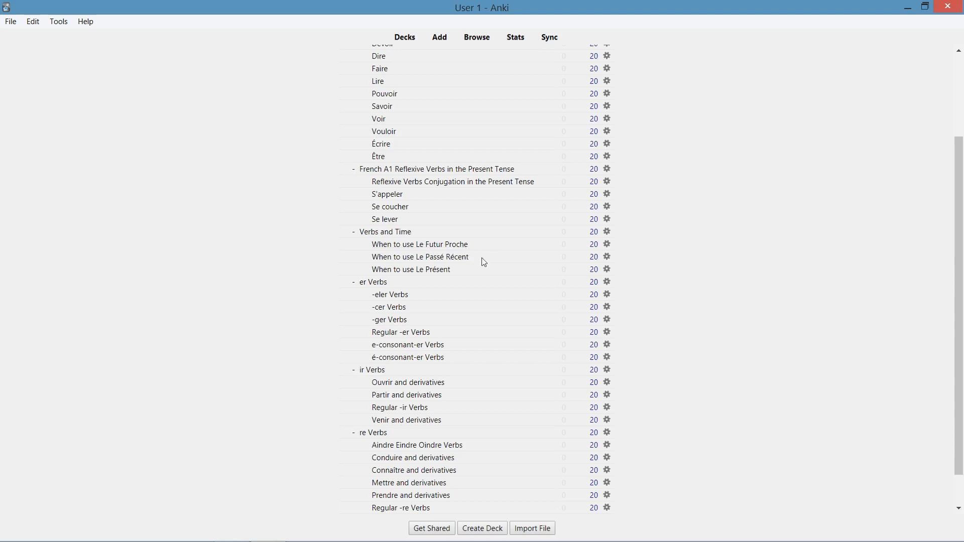
mouse_move(410, 269)
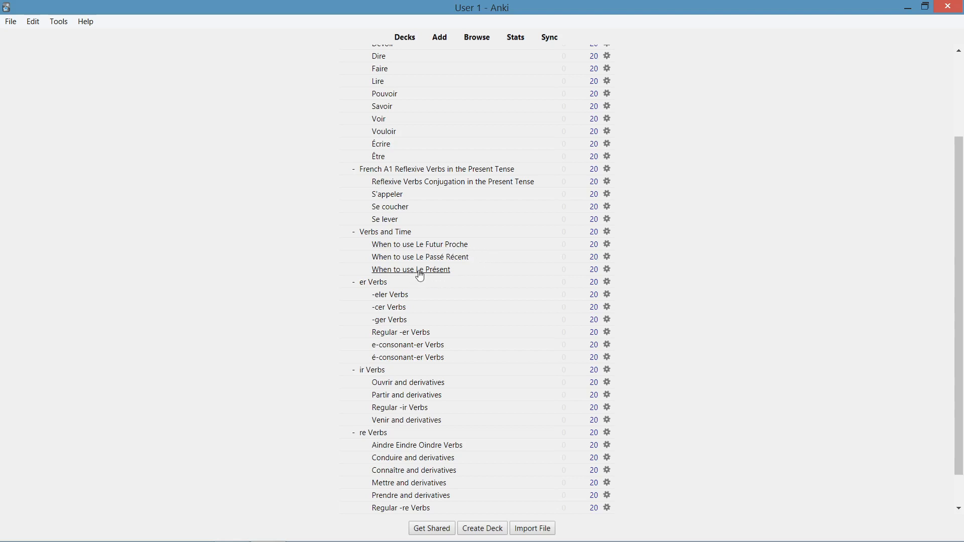
scroll("down", 3)
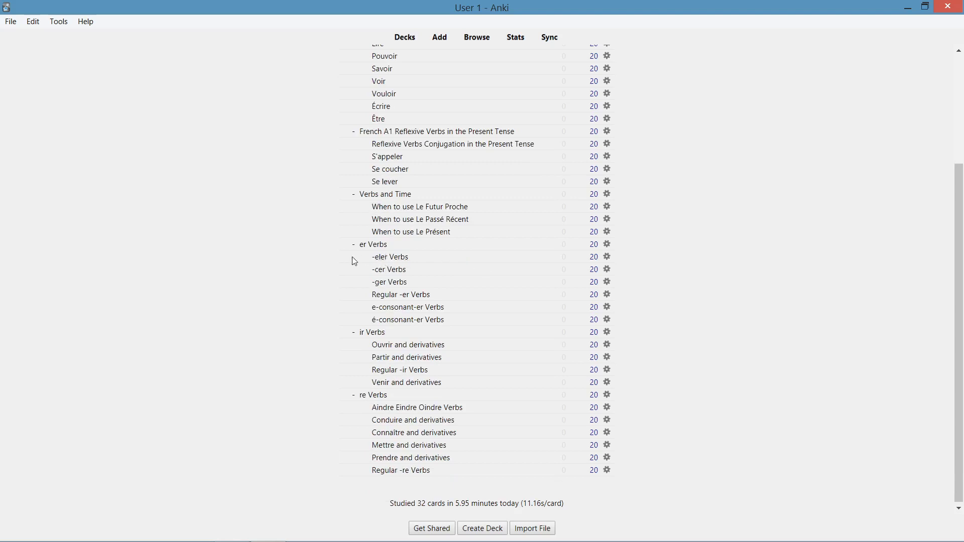
mouse_move(373, 244)
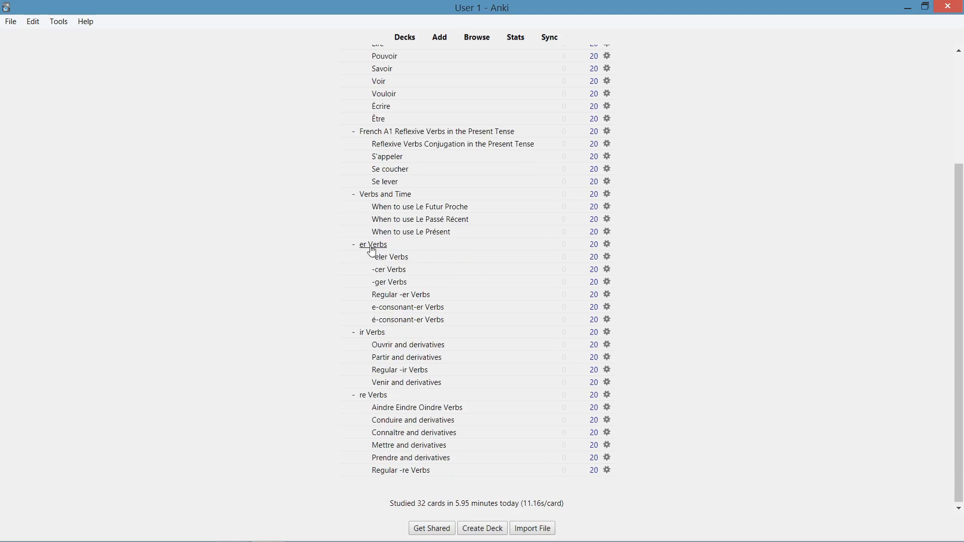
mouse_move(342, 372)
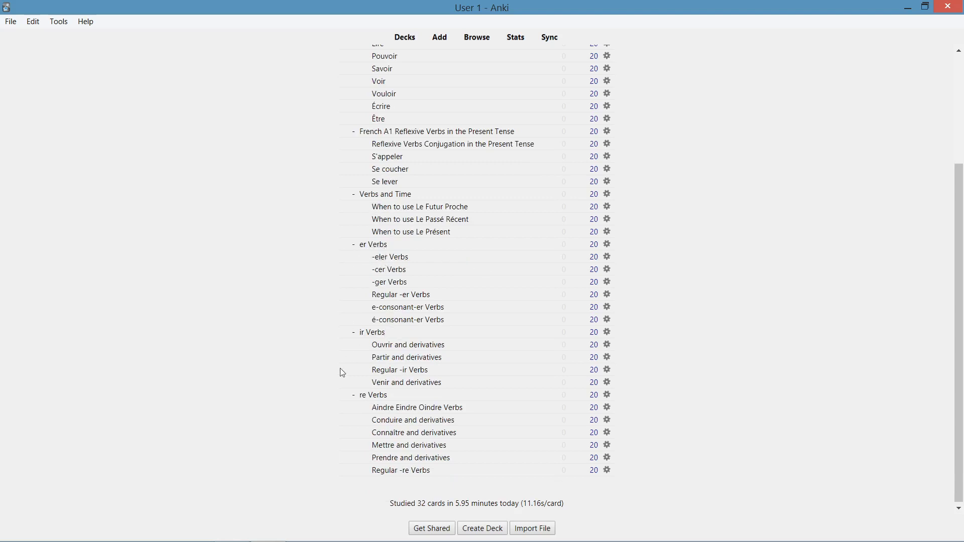
mouse_move(335, 327)
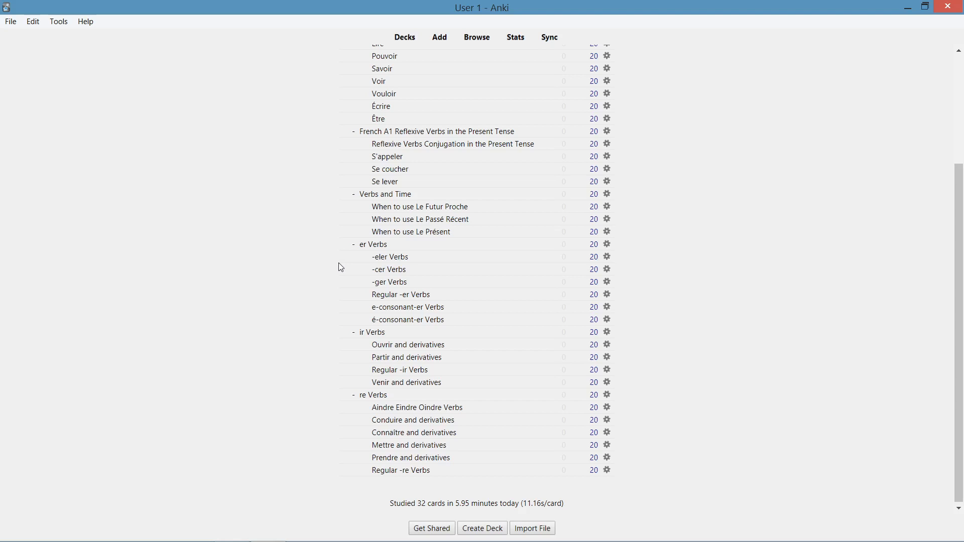
mouse_move(356, 250)
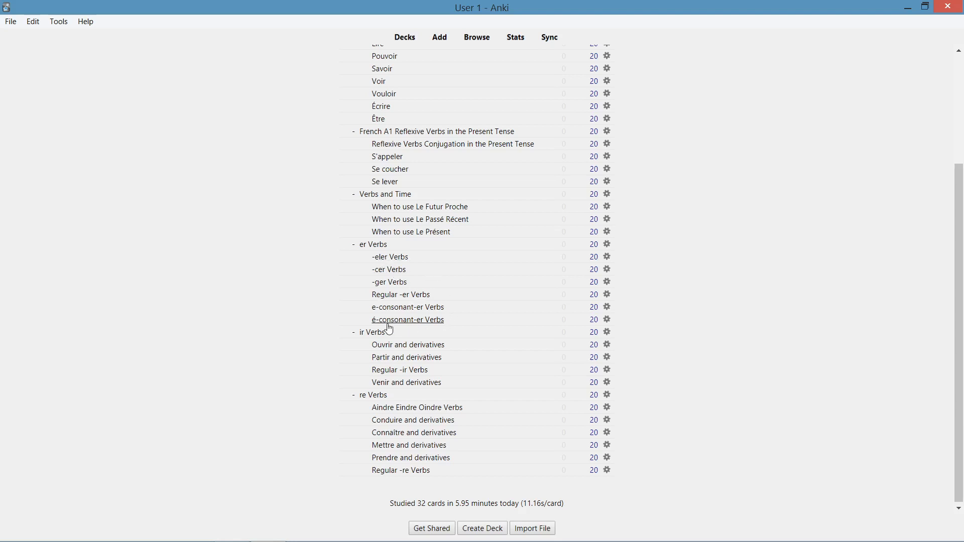
mouse_move(279, 308)
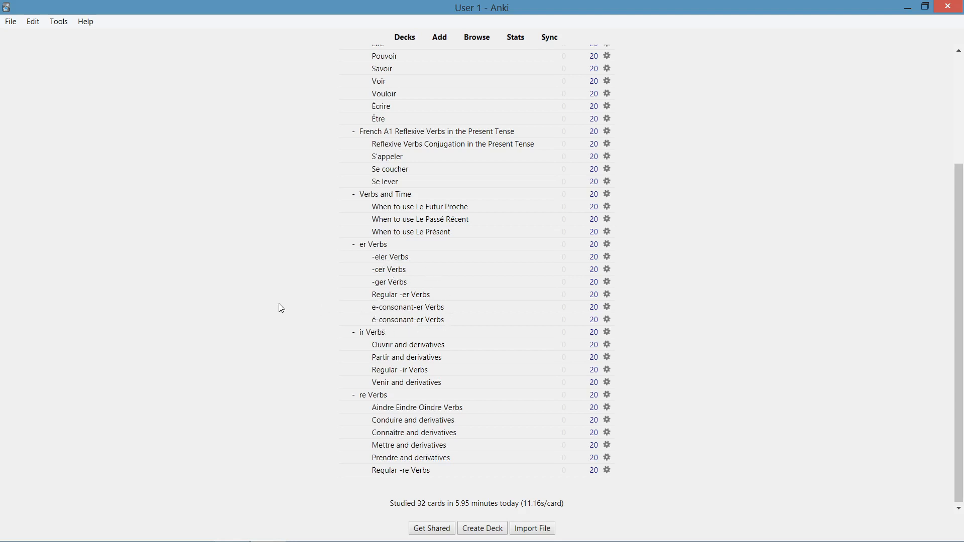
mouse_move(406, 381)
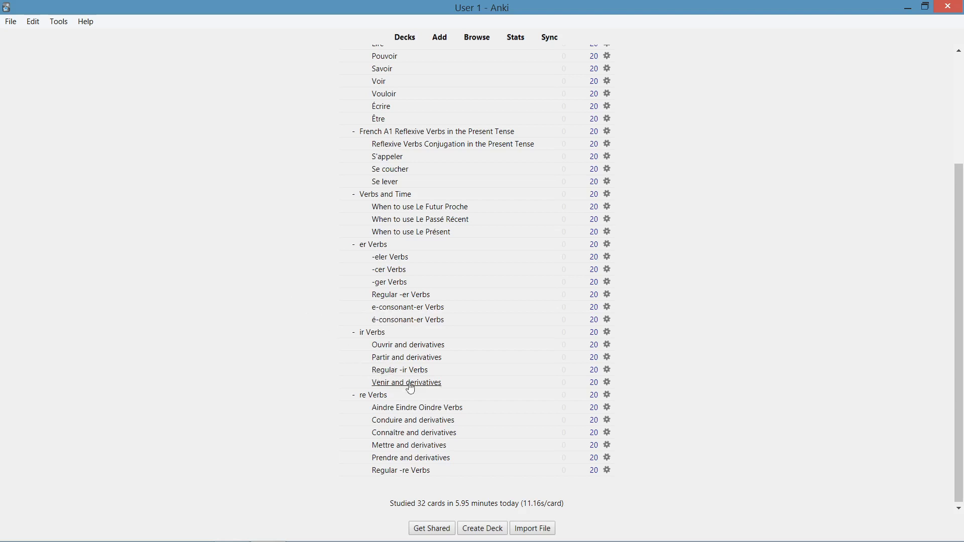
Scroll the deck list up to French A1 Verbs Pro and Important Irregular Verbs.
scroll("up", 3)
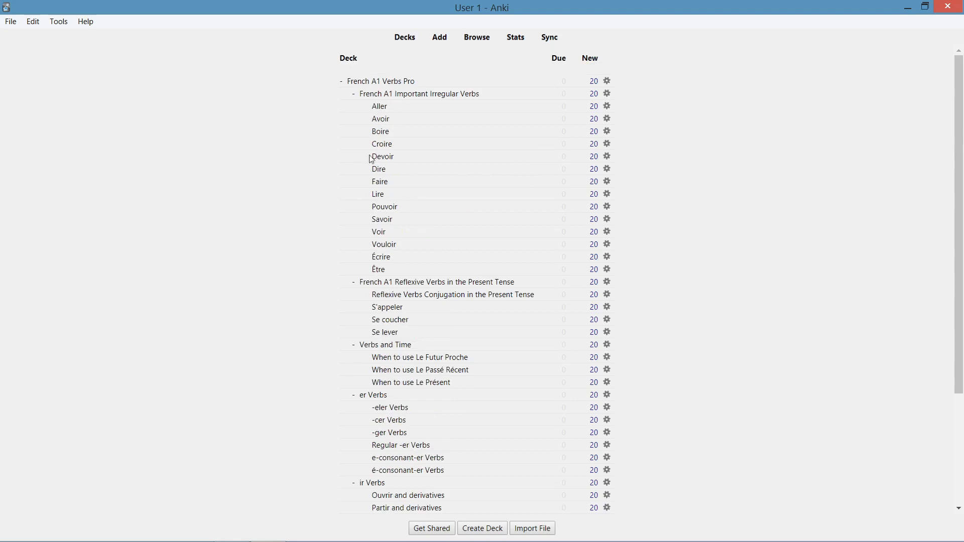
mouse_move(345, 91)
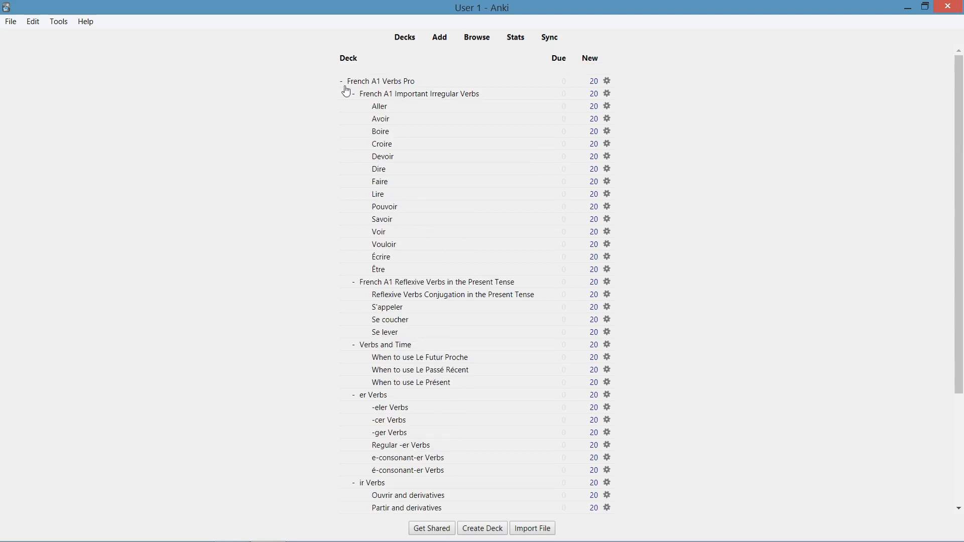
mouse_move(569, 84)
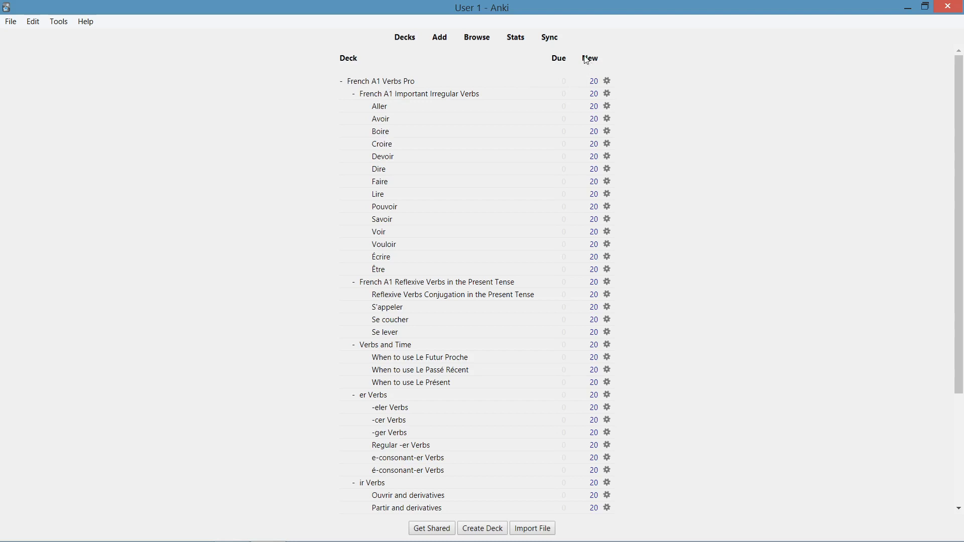
mouse_move(552, 60)
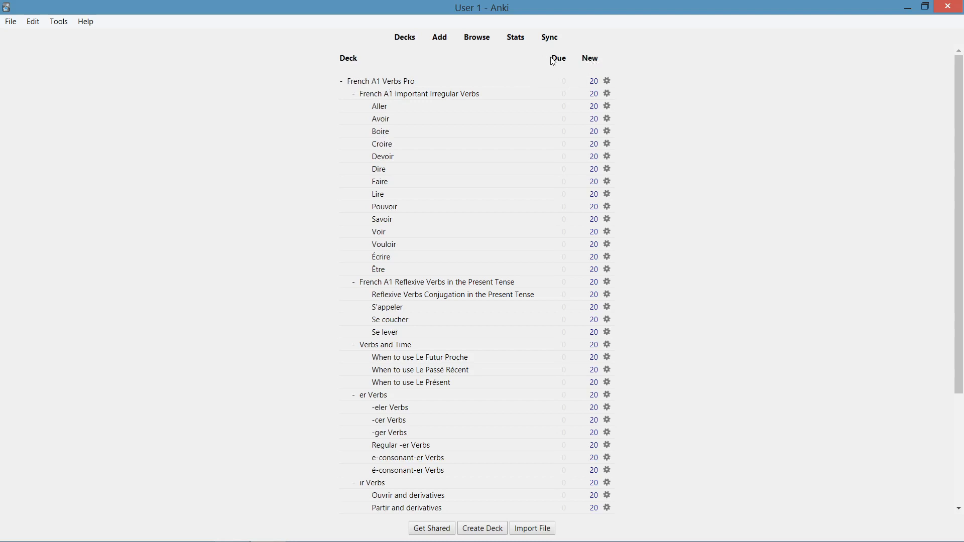
mouse_move(590, 71)
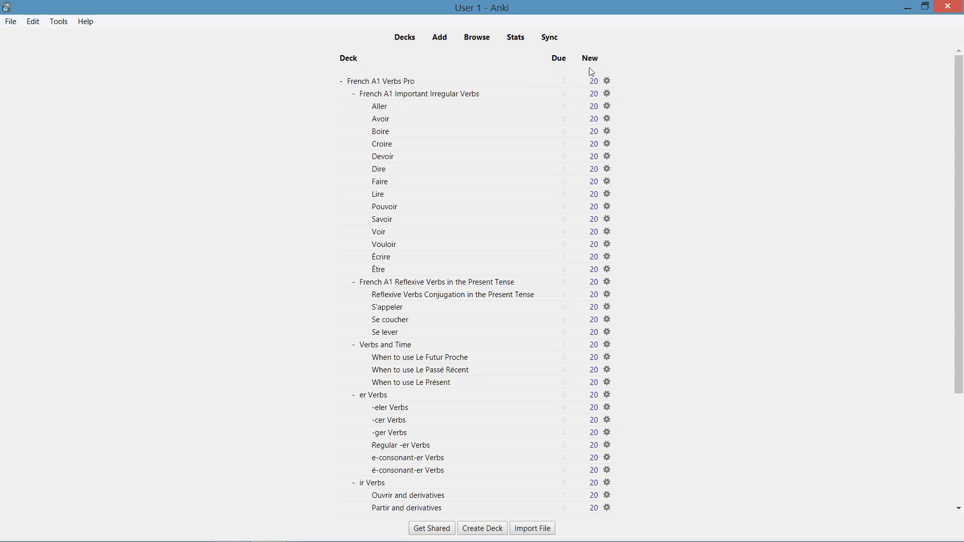
mouse_move(588, 82)
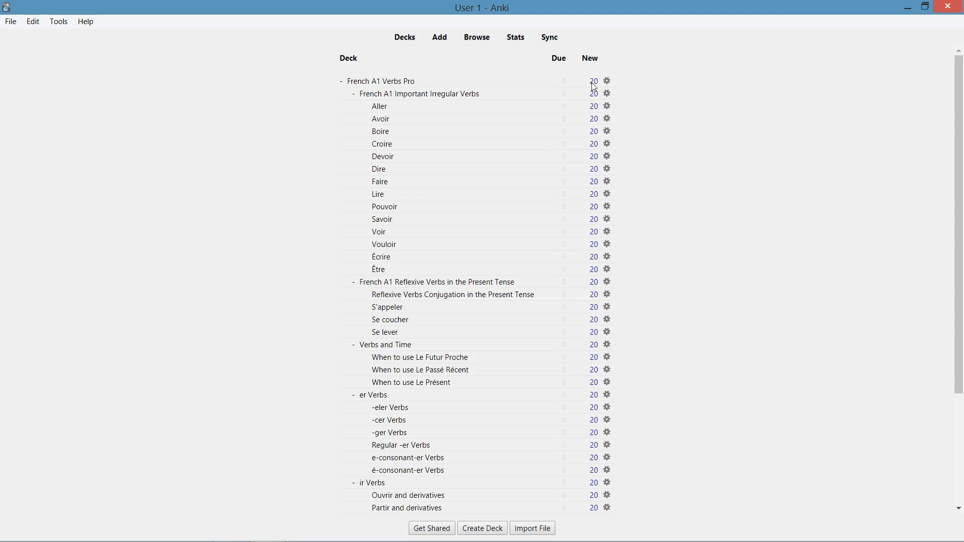
mouse_move(564, 86)
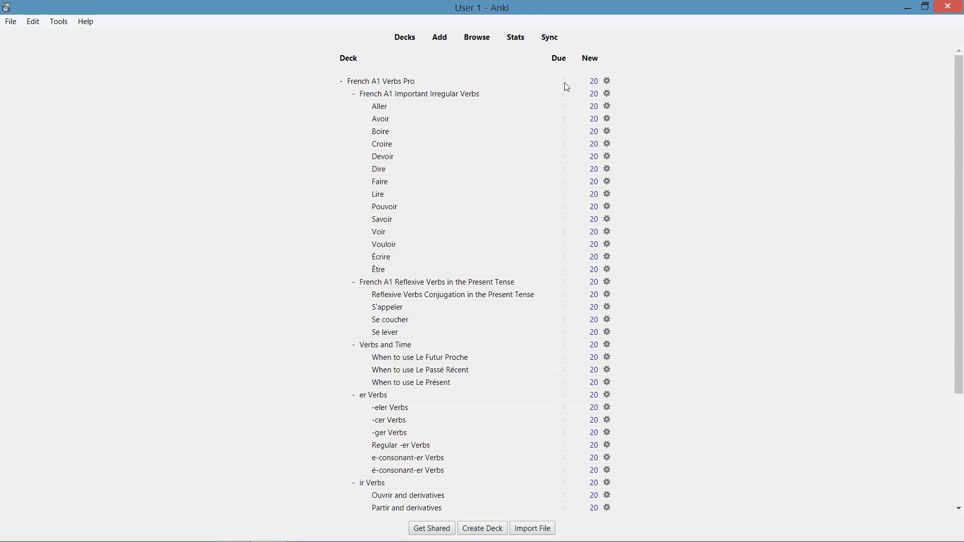
mouse_move(565, 74)
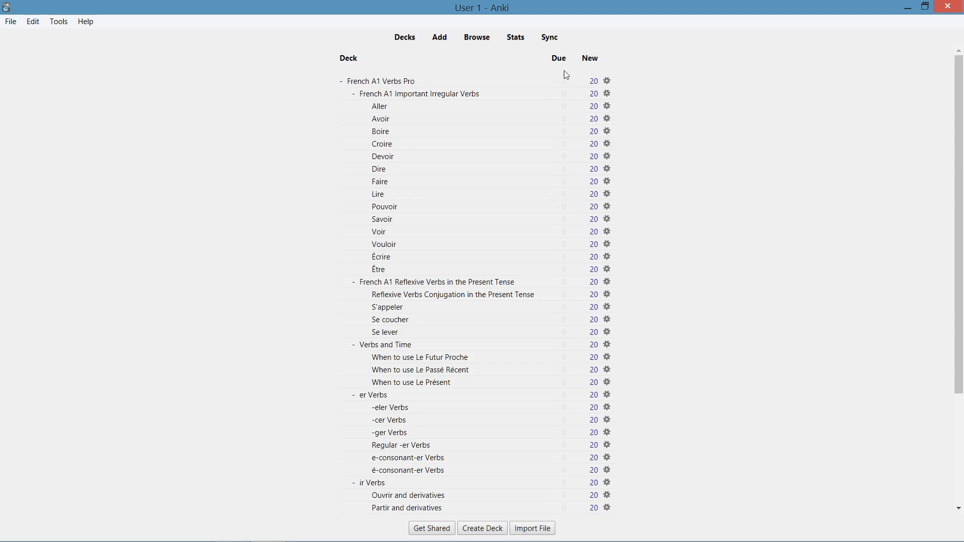
mouse_move(562, 79)
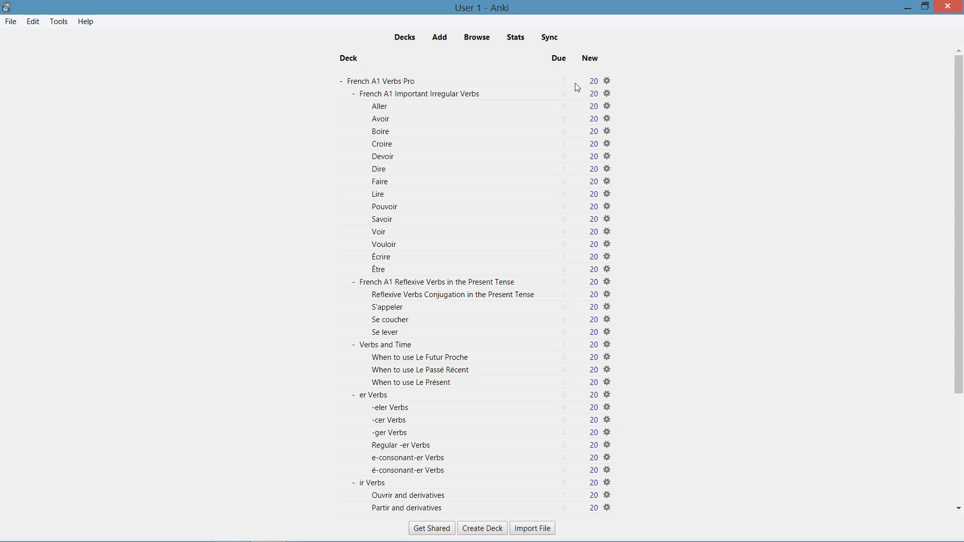
mouse_move(606, 80)
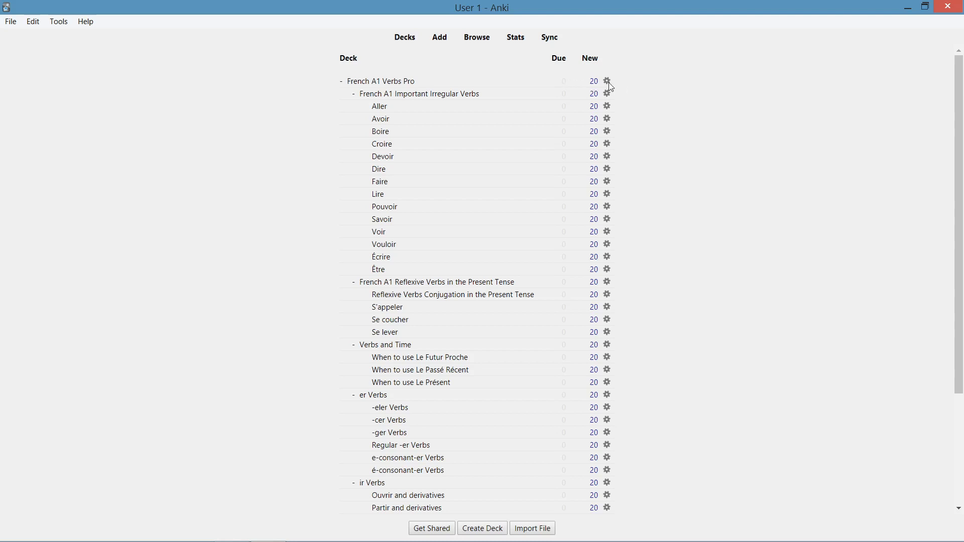
Give French A1 Verbs Pro 25 new cards/day and 130 maximum reviews/day, and save.
left_click(606, 80)
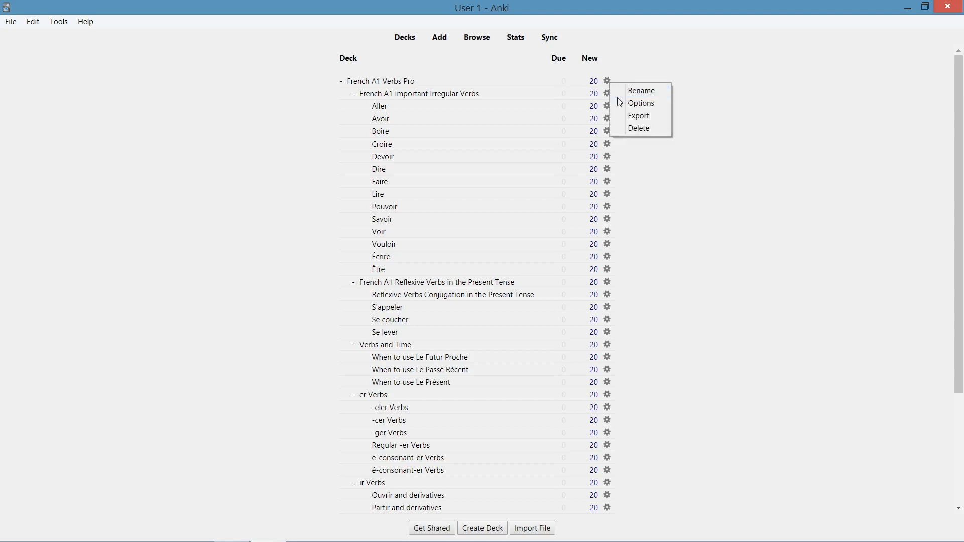
left_click(640, 103)
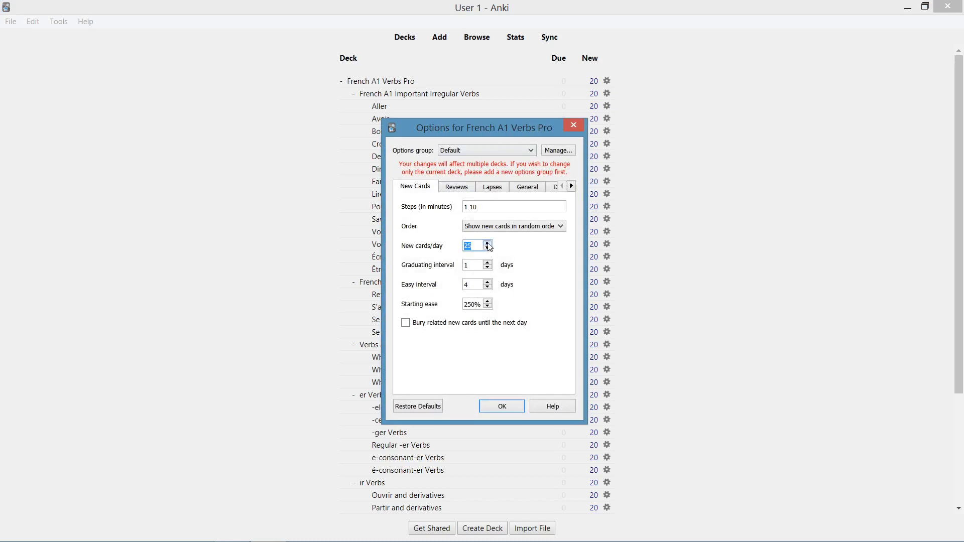
mouse_move(451, 193)
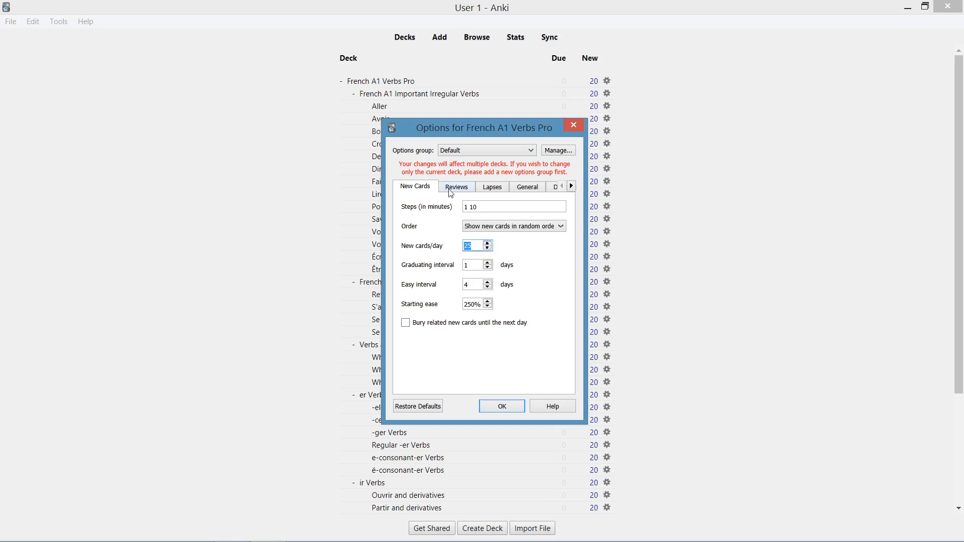
left_click(456, 186)
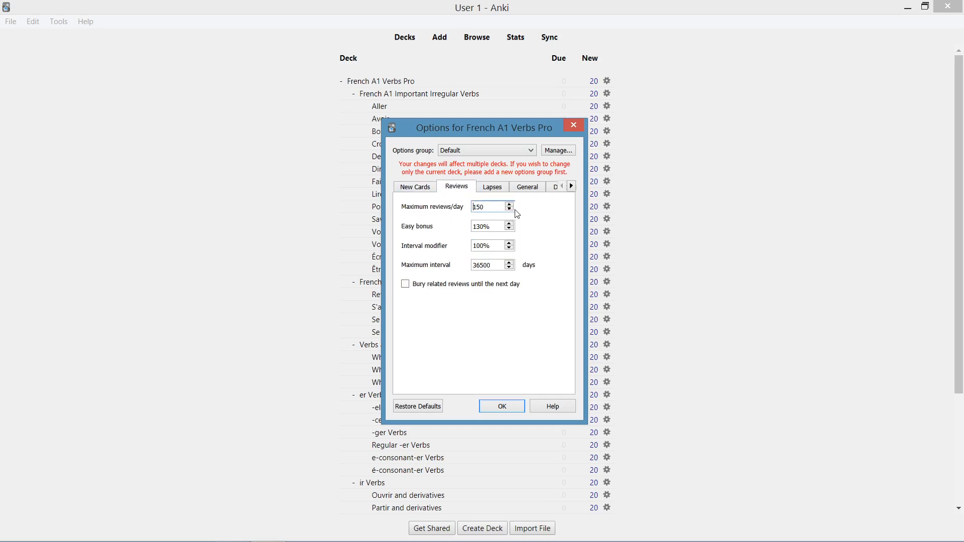
left_click(509, 209)
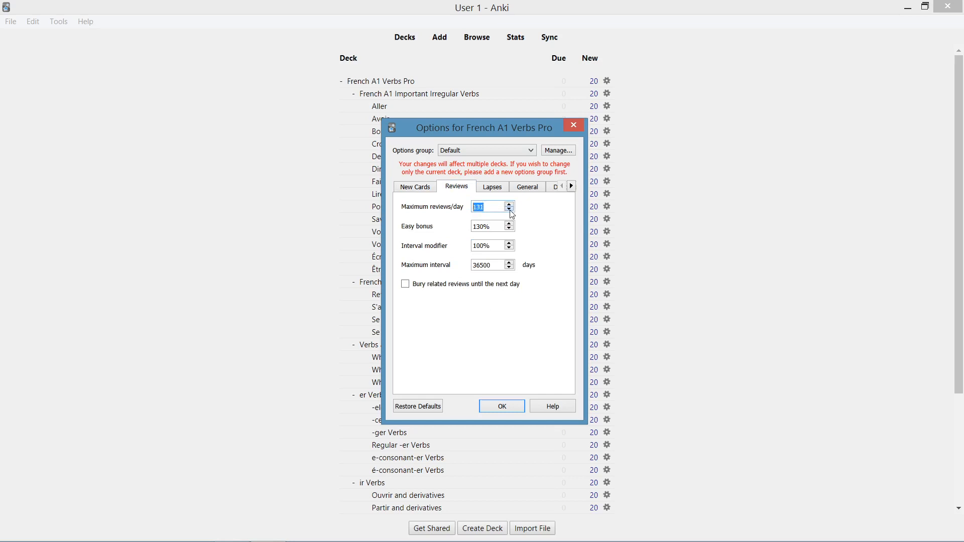
left_click(509, 209)
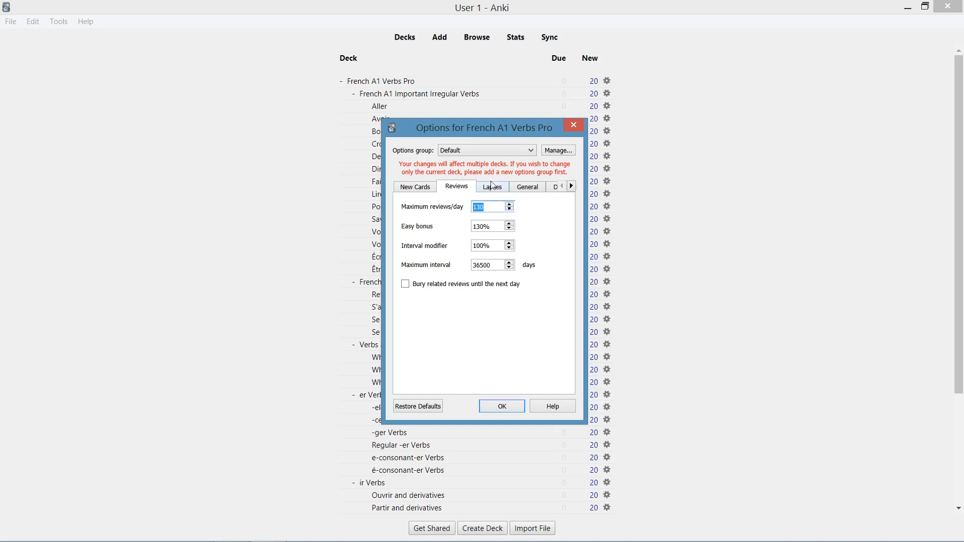
mouse_move(422, 171)
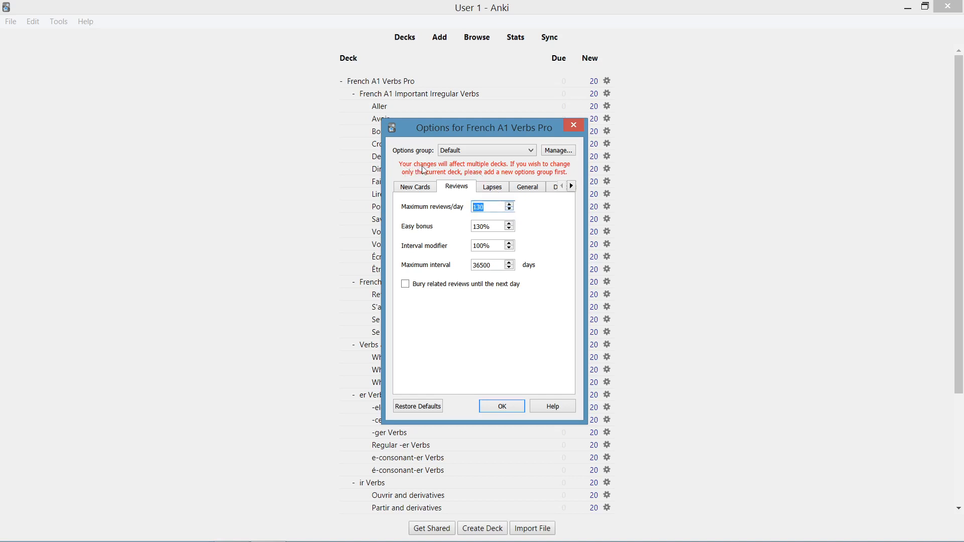
mouse_move(496, 167)
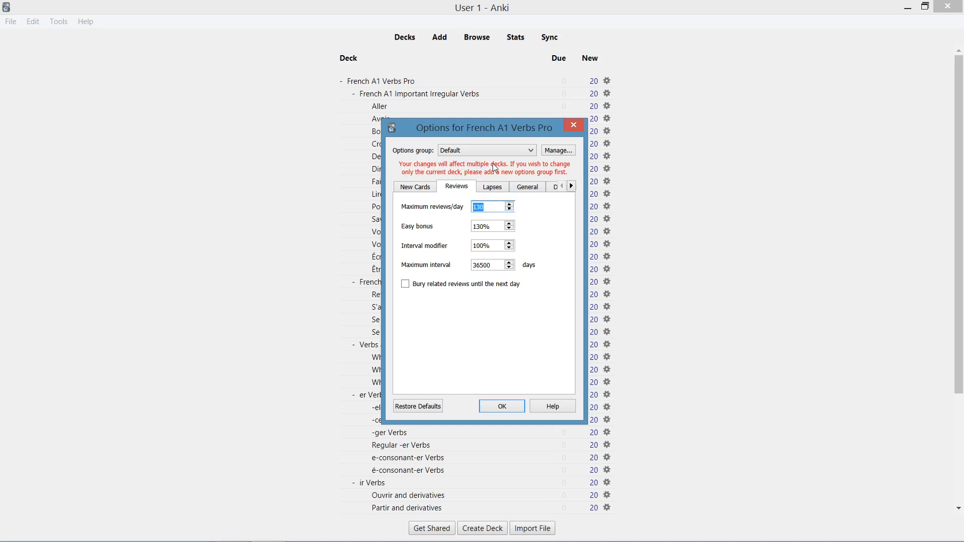
mouse_move(491, 238)
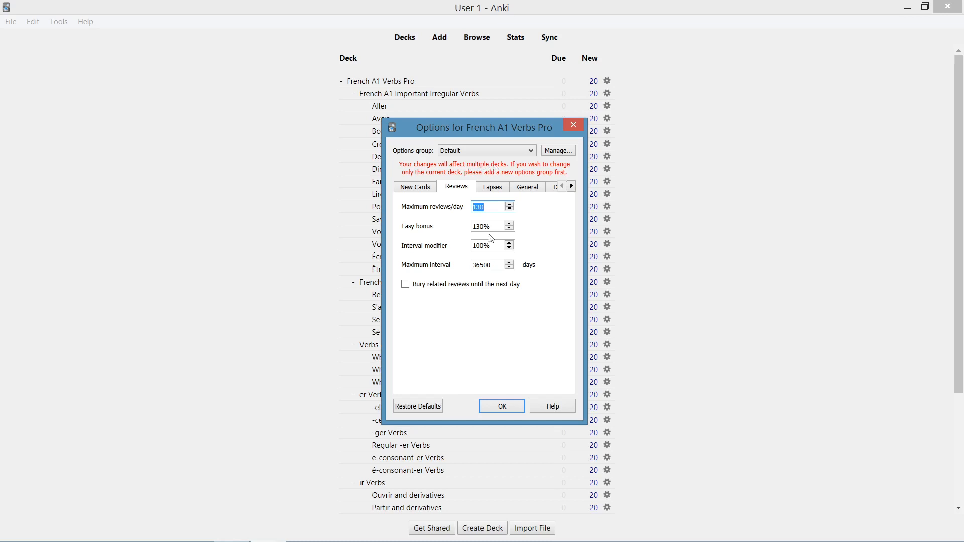
left_click(501, 406)
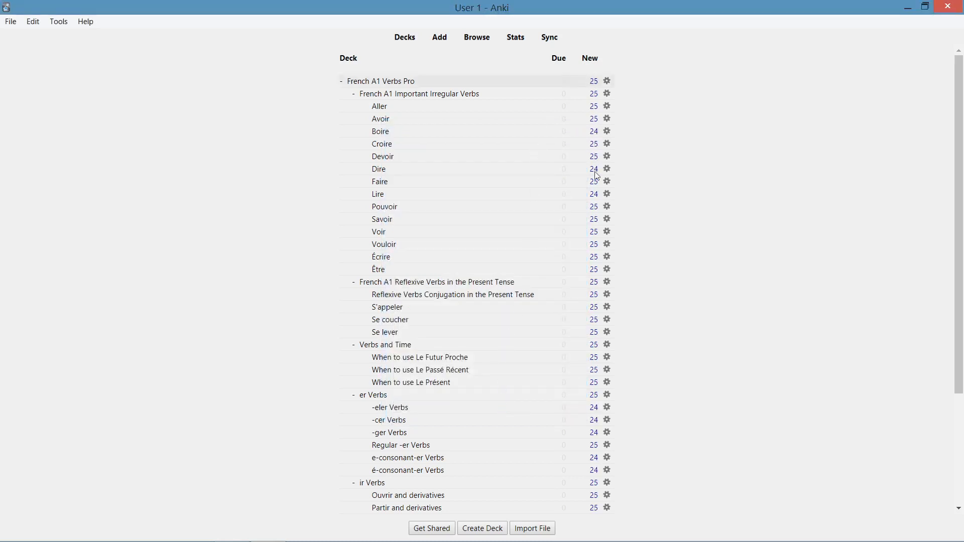
mouse_move(584, 126)
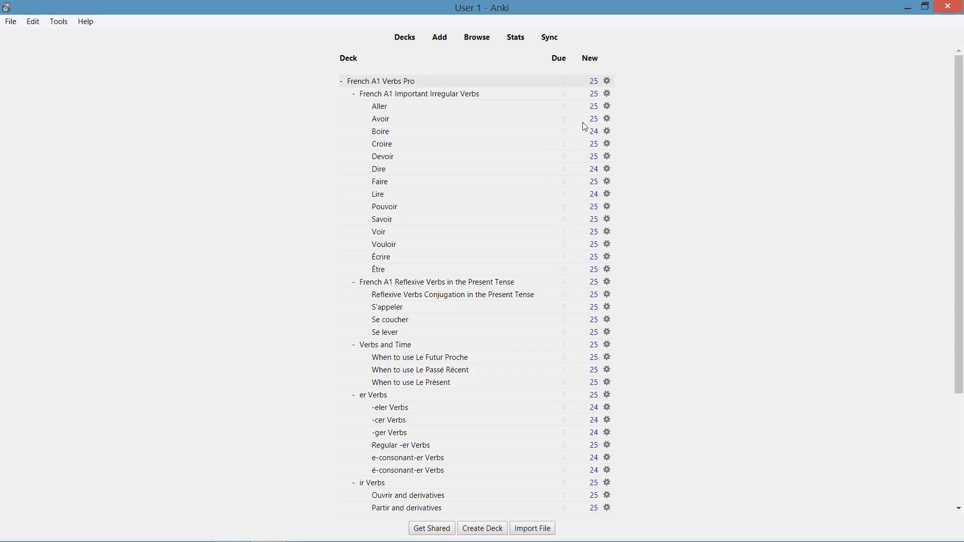
mouse_move(596, 191)
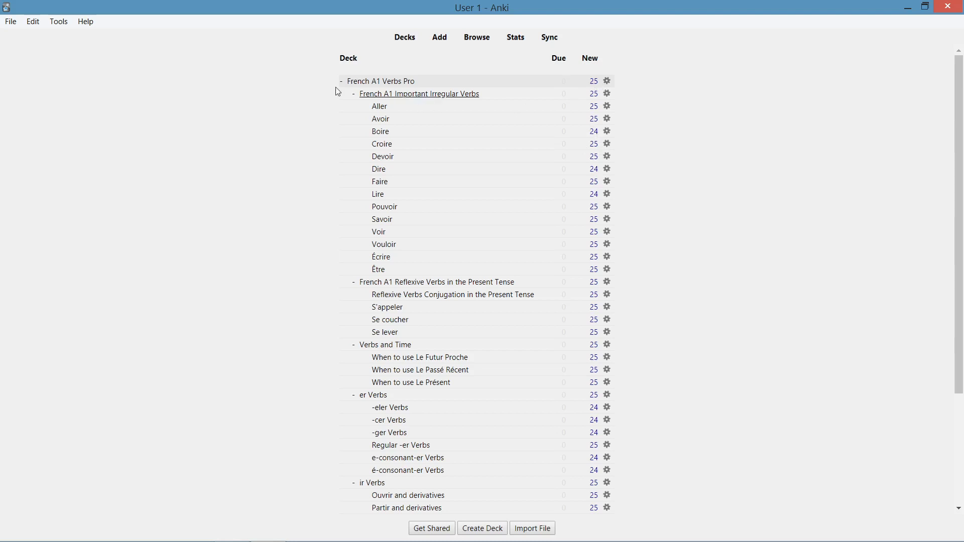
mouse_move(323, 94)
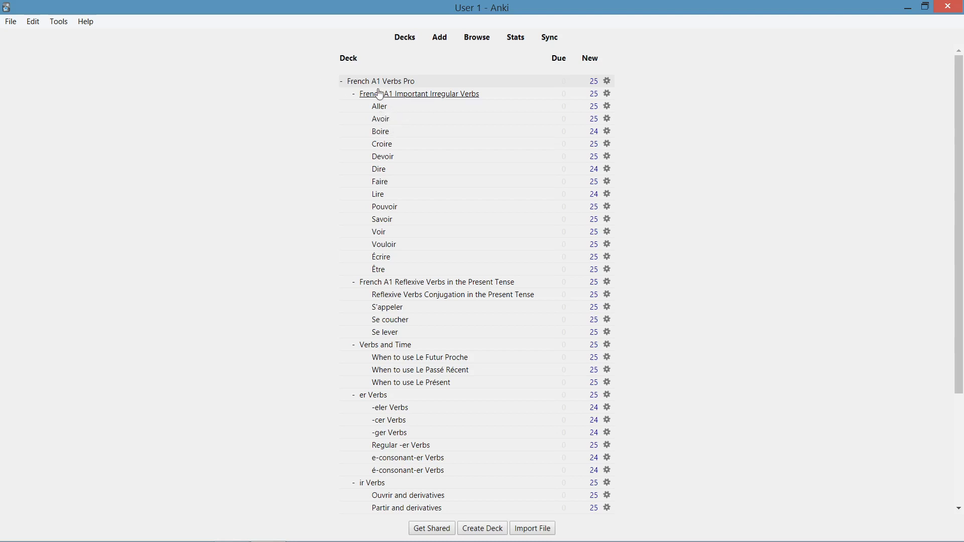
mouse_move(380, 81)
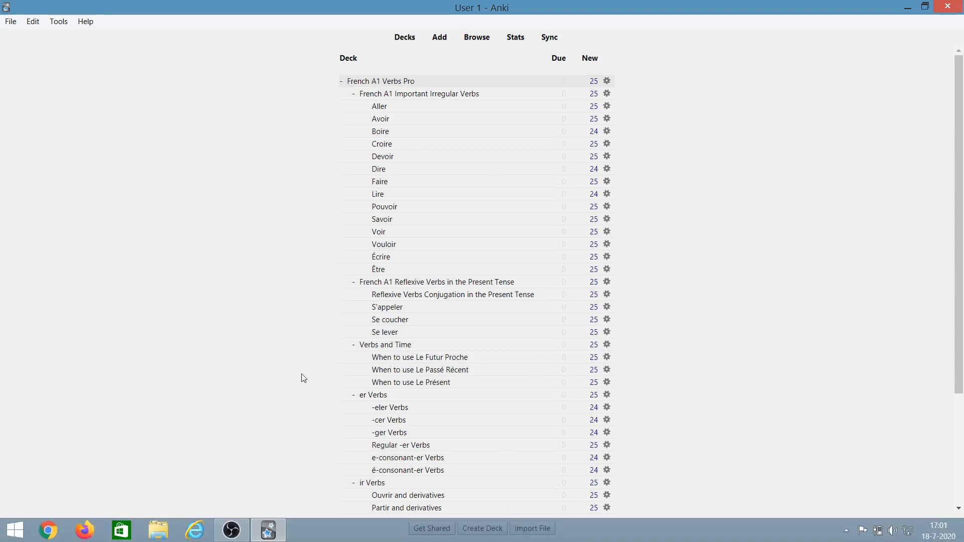
mouse_move(419, 94)
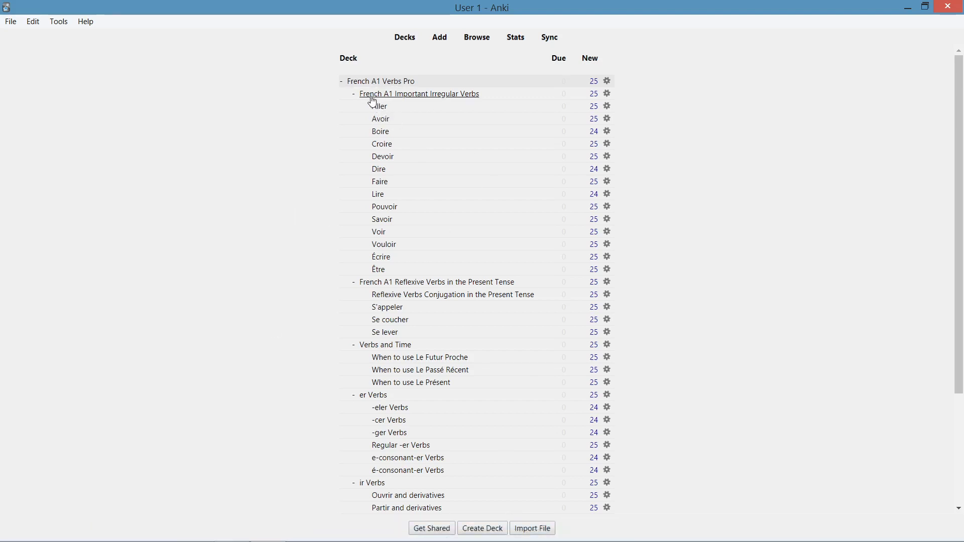
mouse_move(458, 102)
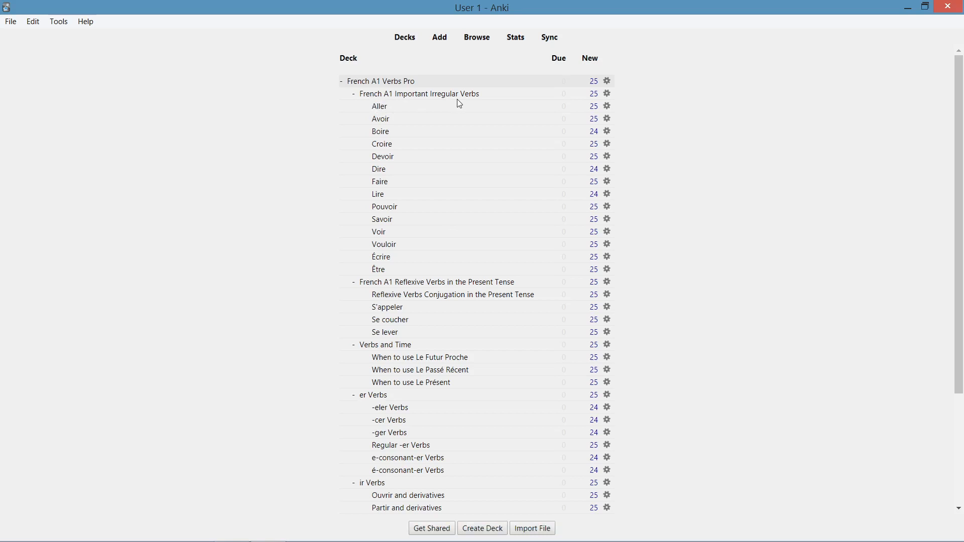
mouse_move(367, 263)
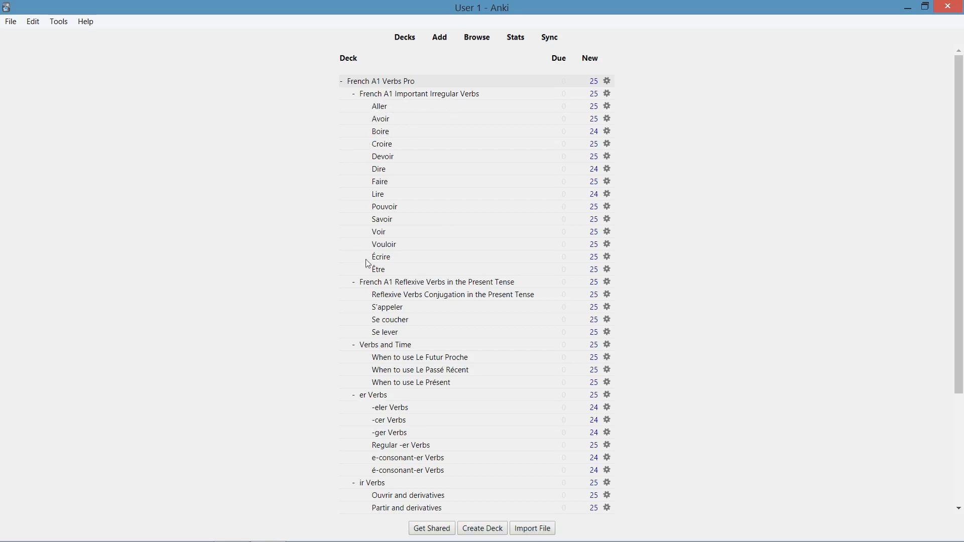
mouse_move(381, 131)
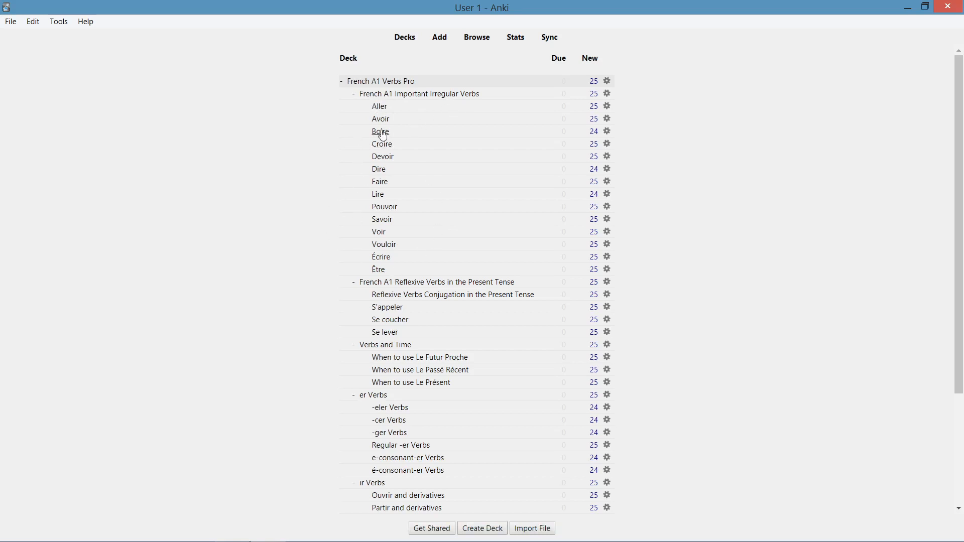
mouse_move(381, 144)
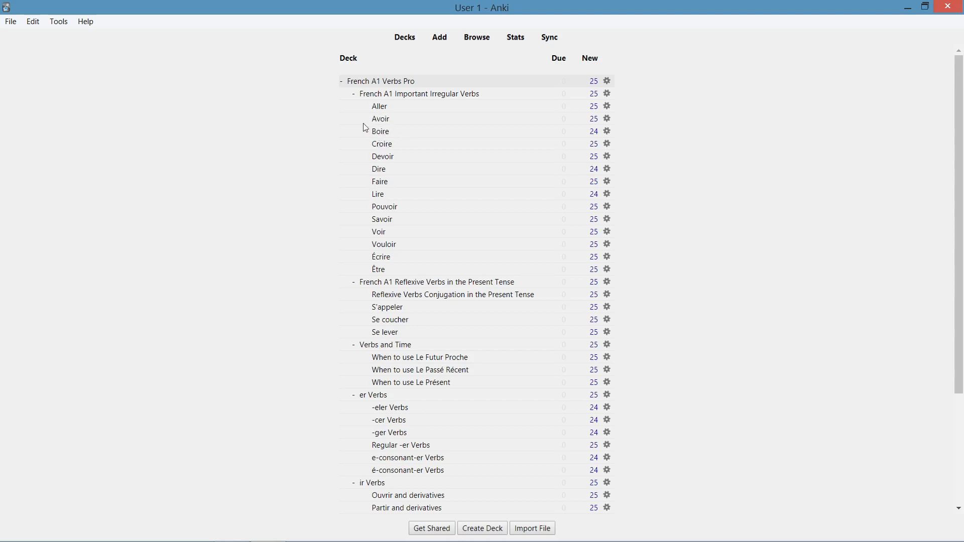
mouse_move(379, 123)
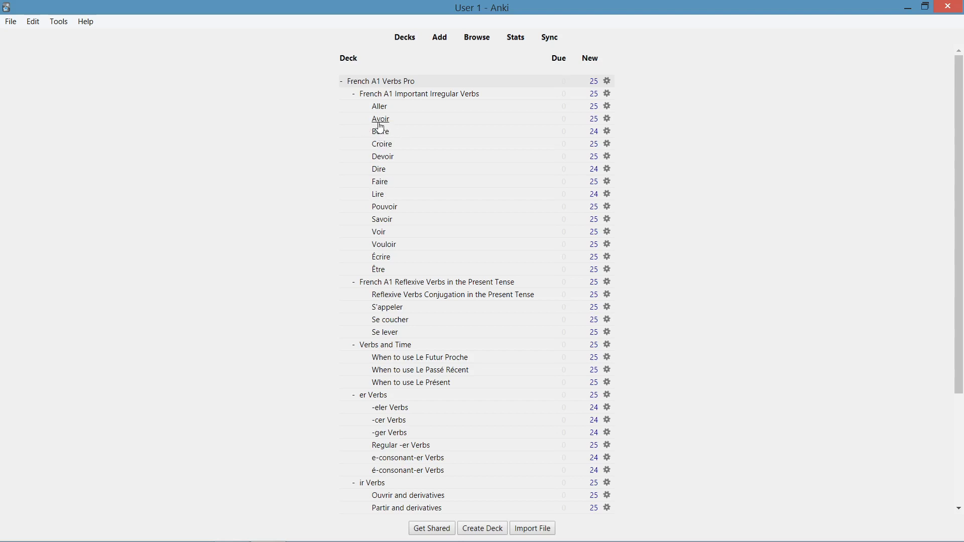
Open the Avoir subdeck overview showing 25 new cards.
left_click(380, 119)
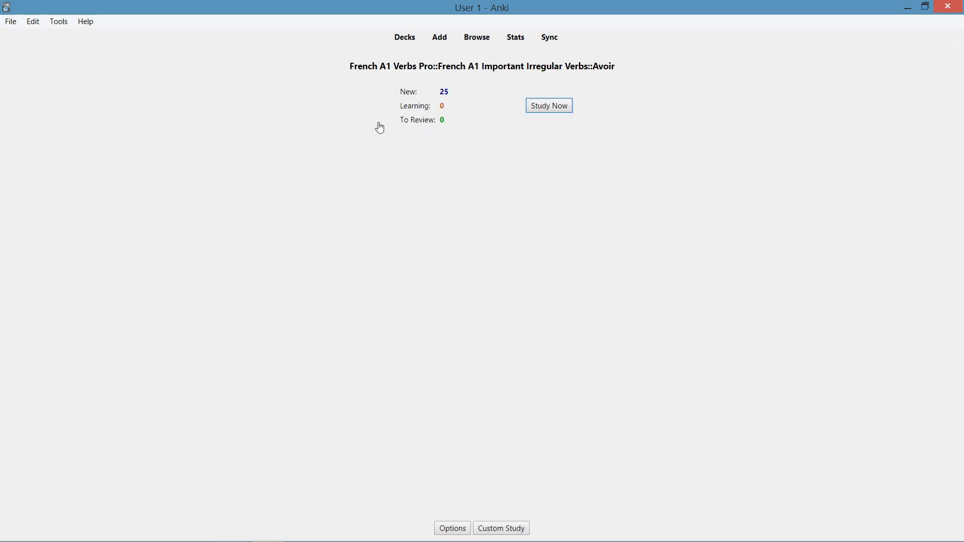
mouse_move(349, 69)
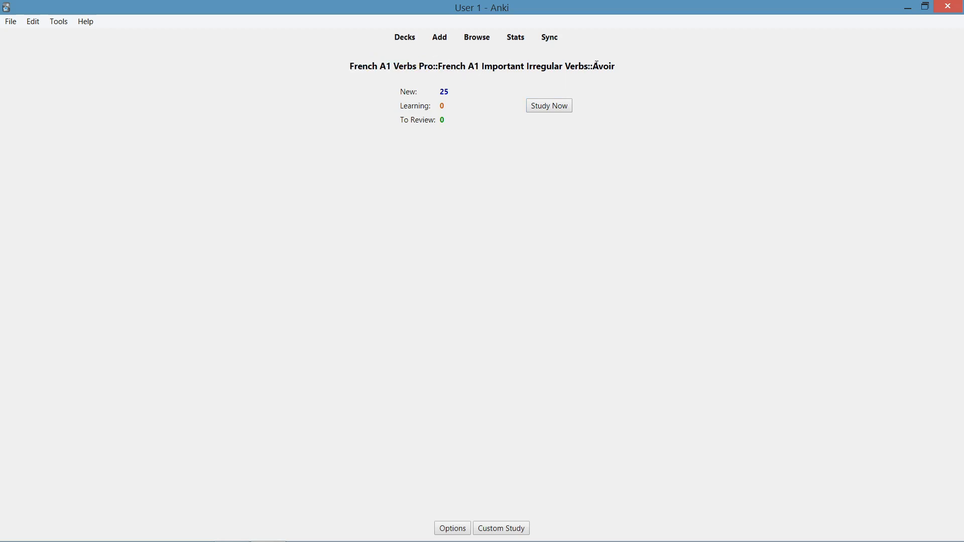
double_click(603, 66)
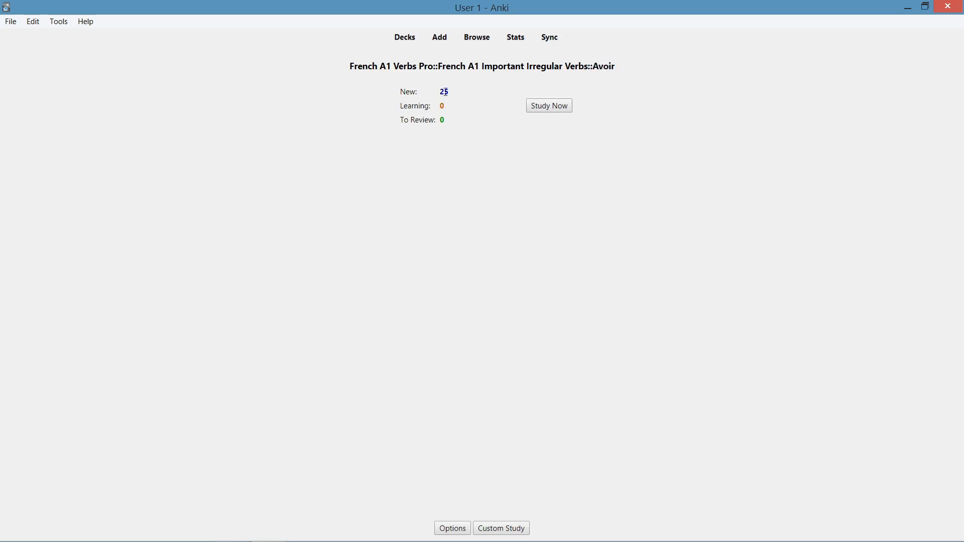
mouse_move(446, 132)
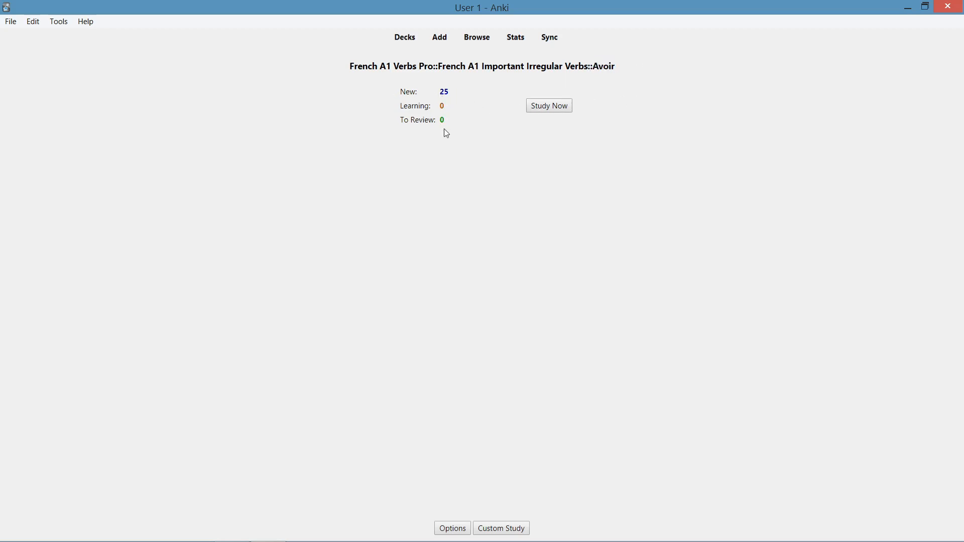
mouse_move(471, 142)
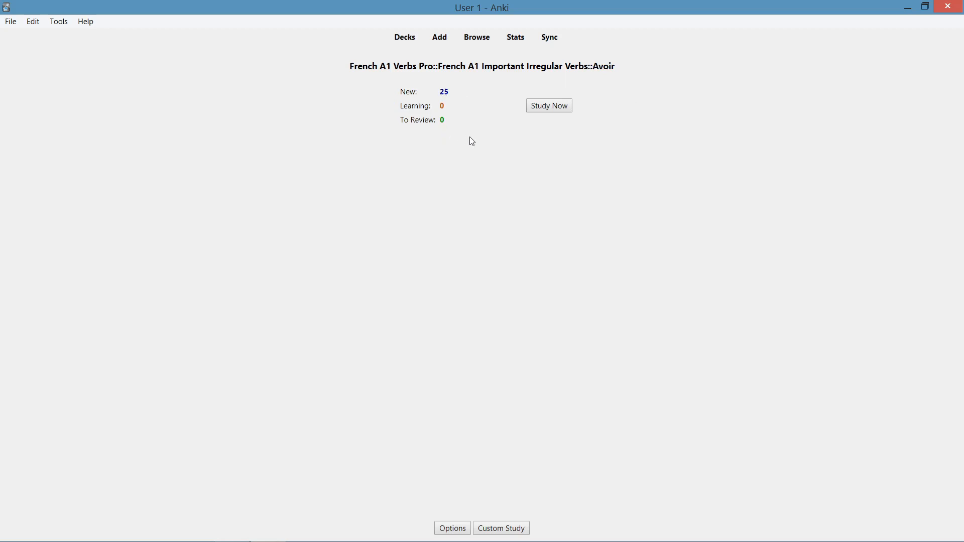
mouse_move(554, 110)
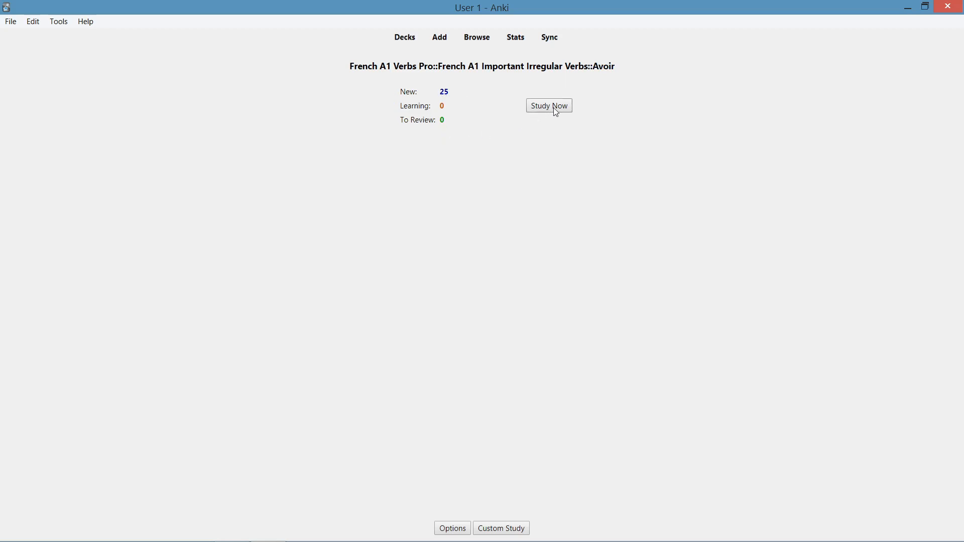
Start studying Avoir, showing the 'Elle _ une soeur.' question.
left_click(548, 105)
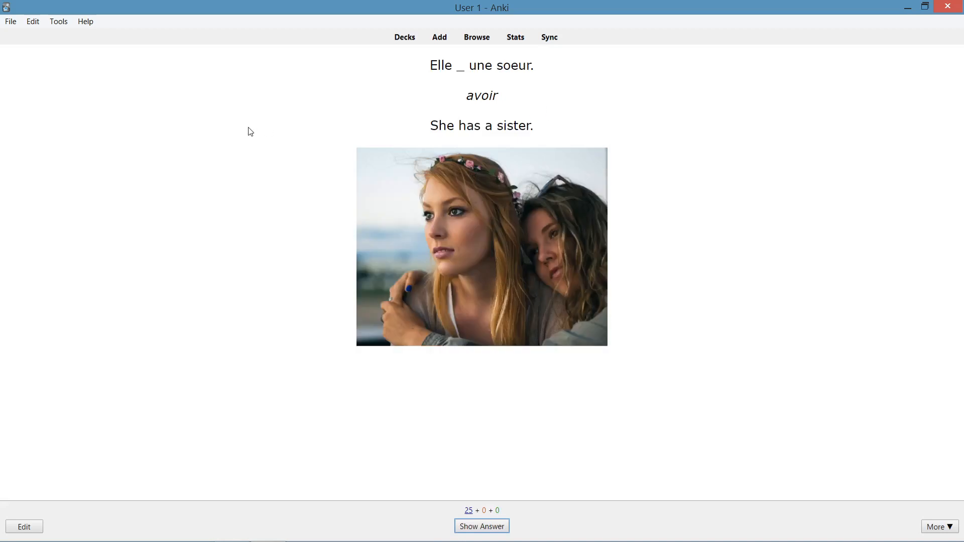
mouse_move(340, 114)
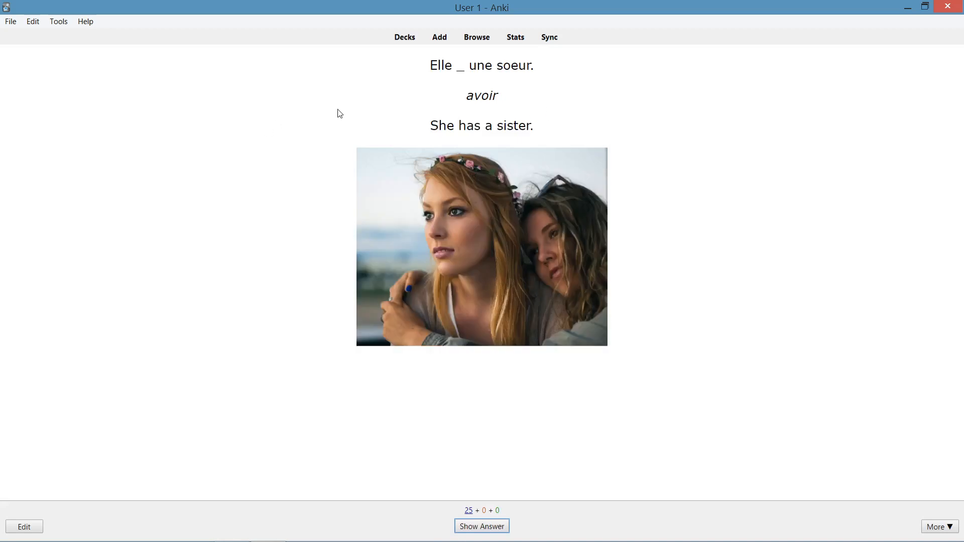
mouse_move(436, 79)
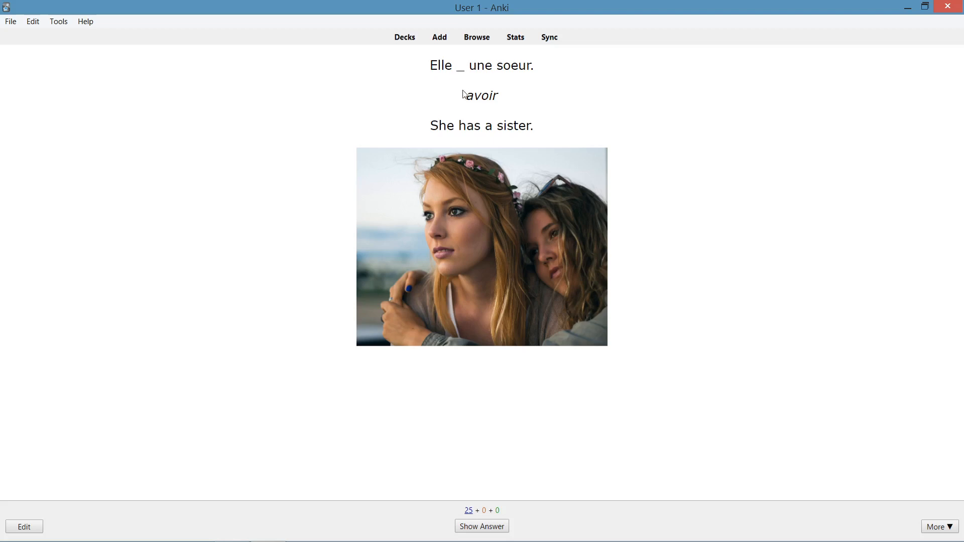
mouse_move(481, 101)
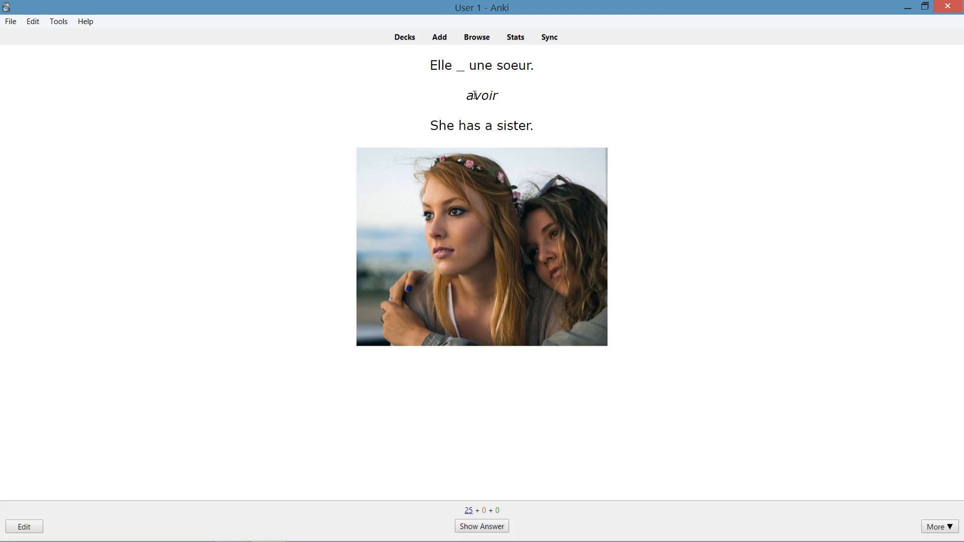
mouse_move(422, 88)
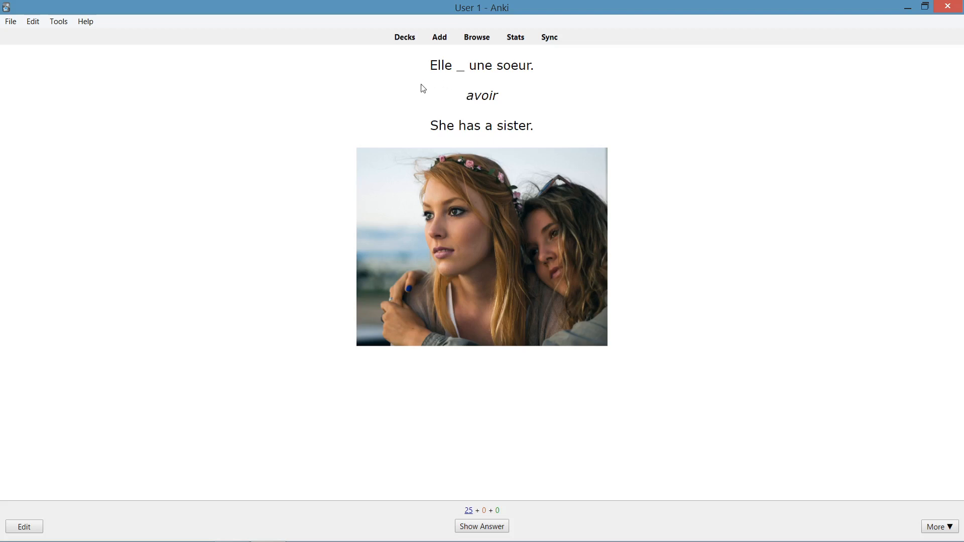
mouse_move(481, 513)
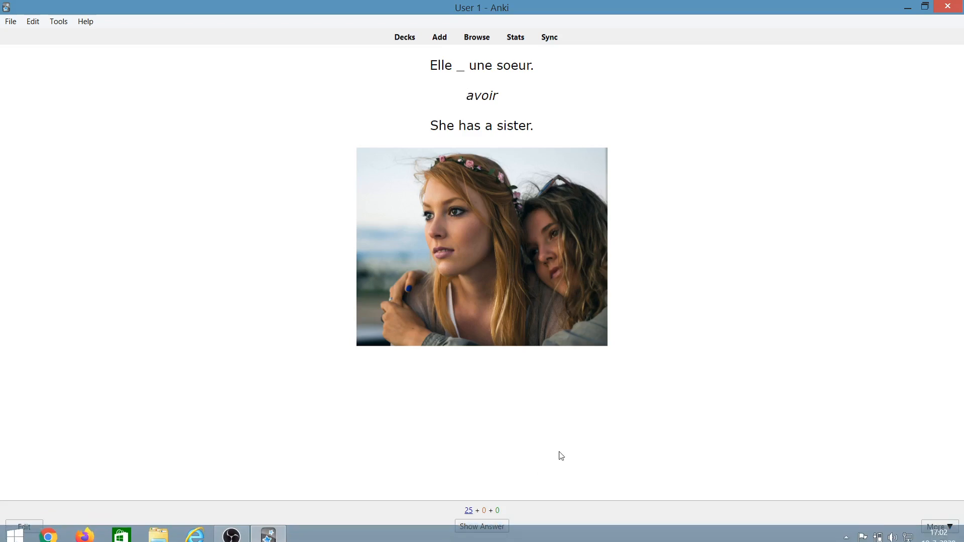
Reveal the first Avoir card's answer and read its usage and pronunciation sections.
left_click(482, 526)
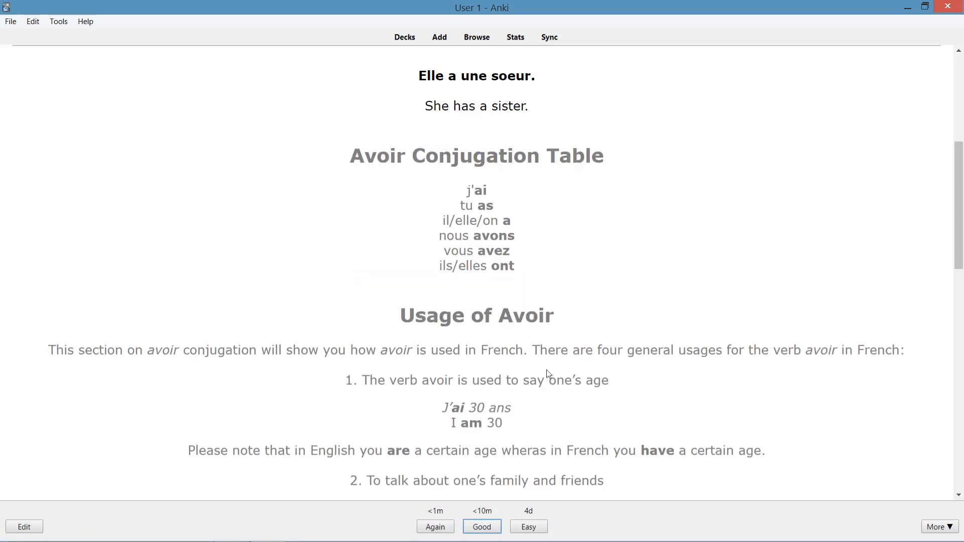
mouse_move(543, 83)
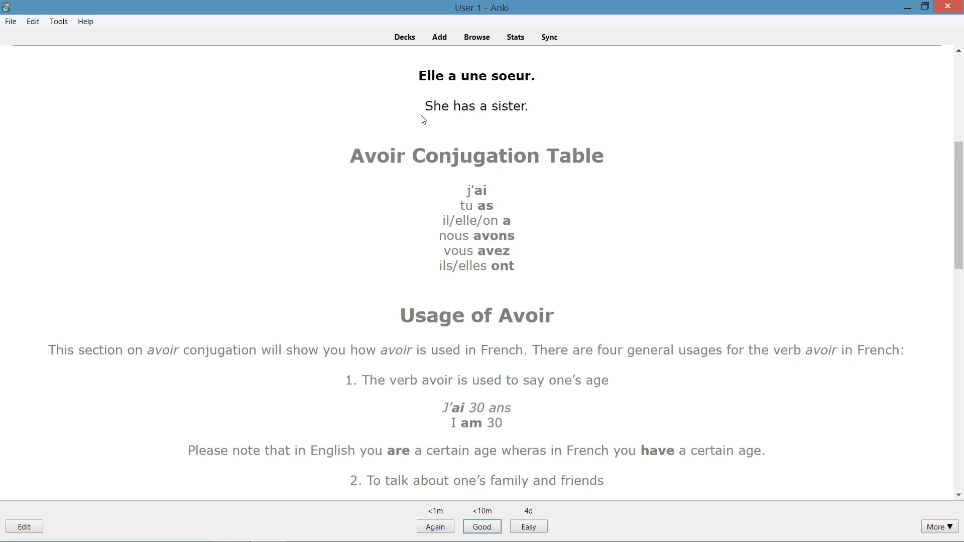
mouse_move(356, 156)
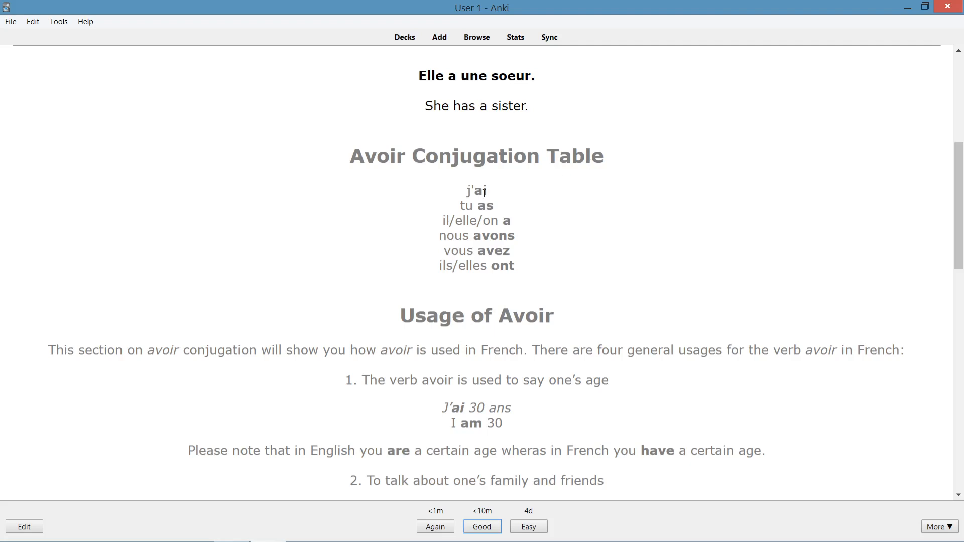
mouse_move(479, 263)
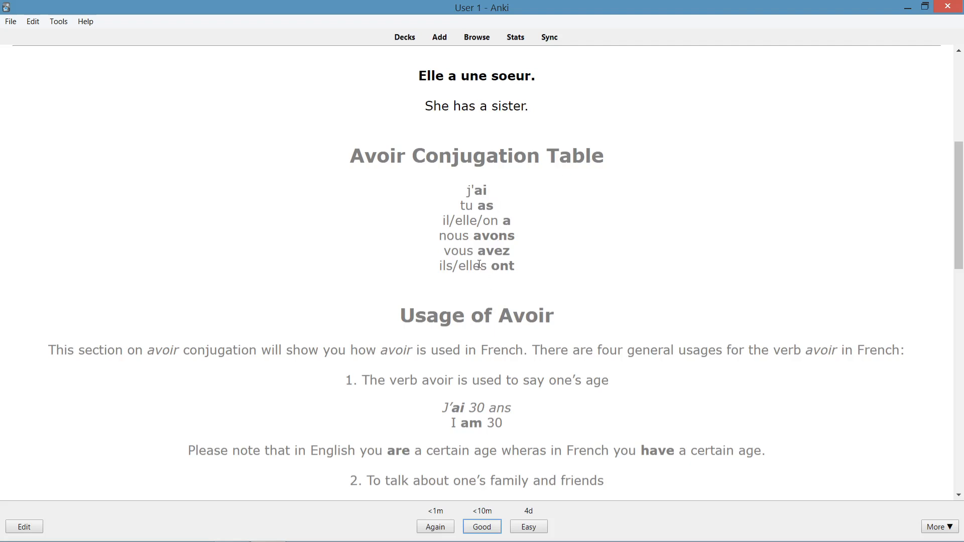
scroll("down", 3)
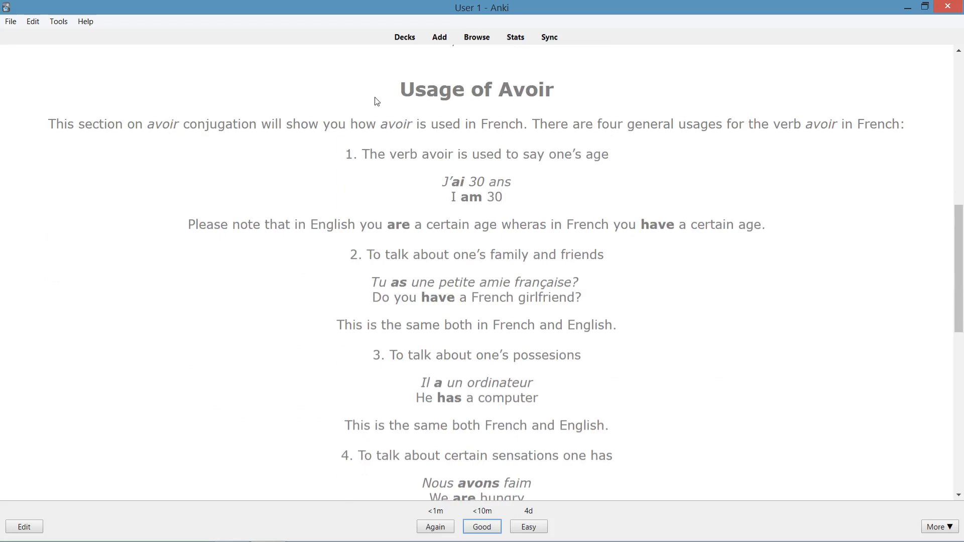
mouse_move(459, 118)
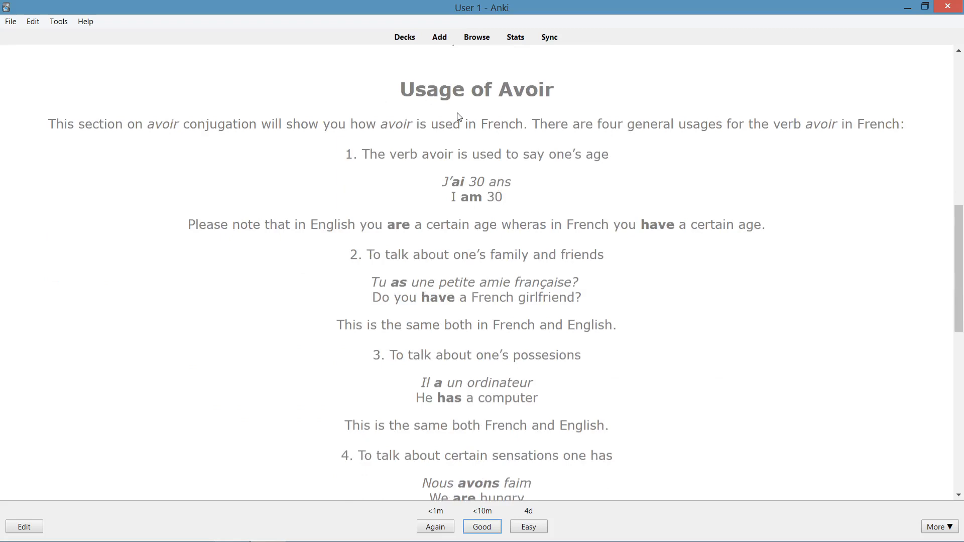
scroll("down", 3)
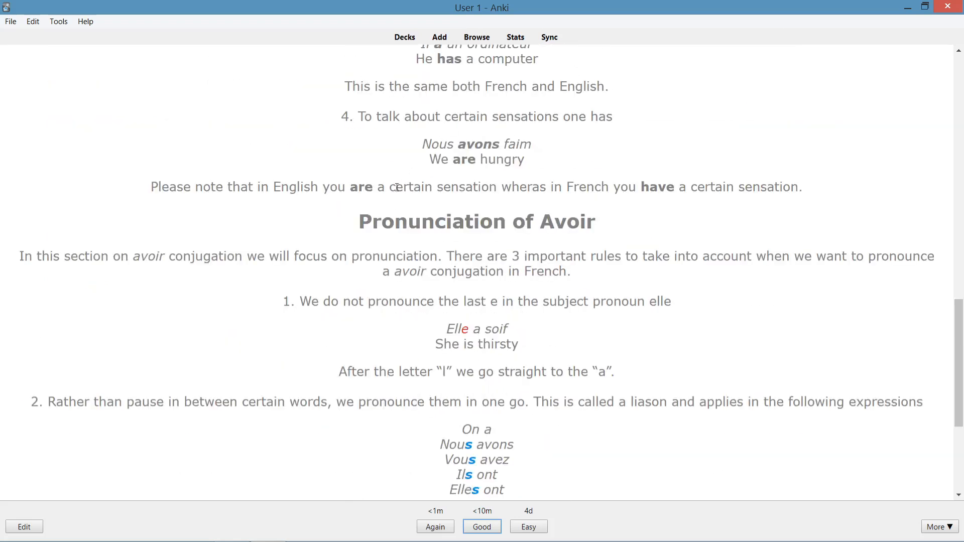
mouse_move(550, 244)
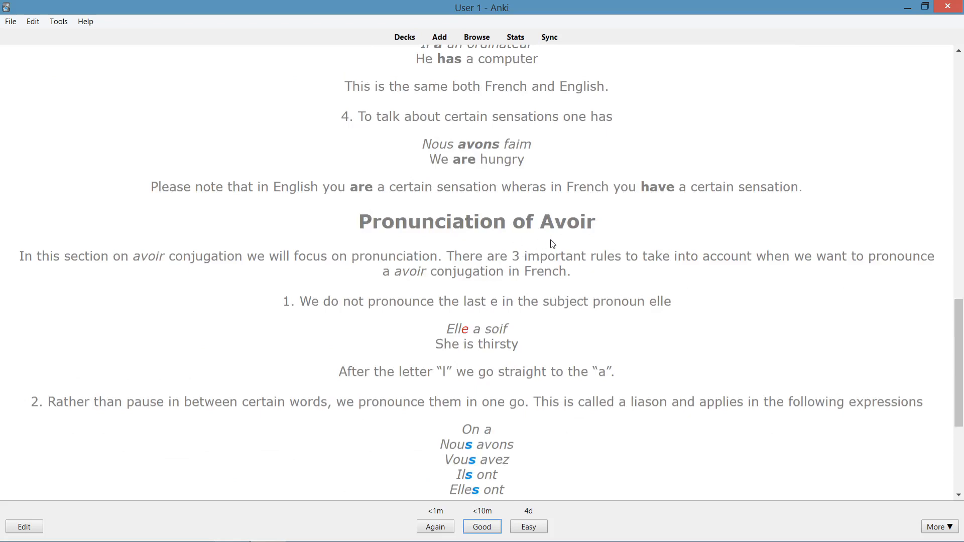
scroll("down", 3)
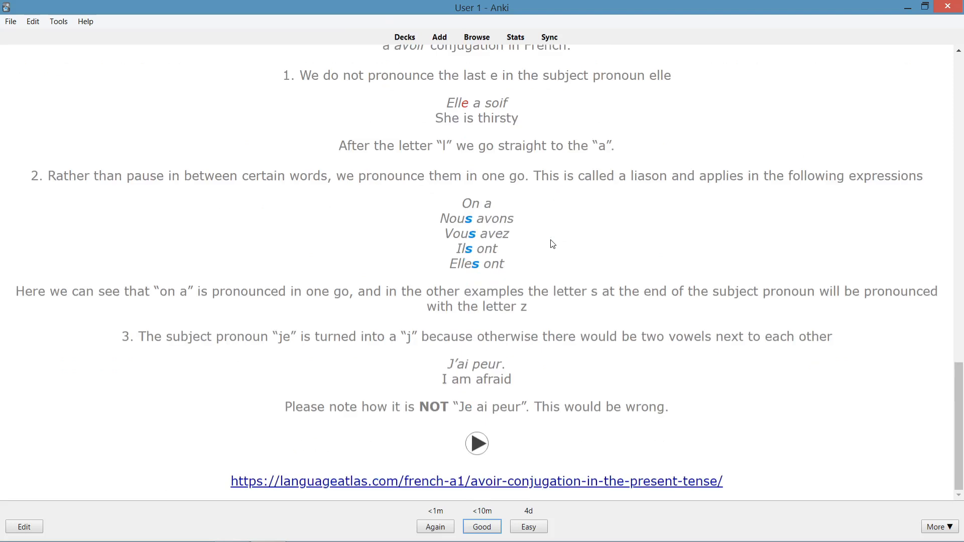
mouse_move(477, 444)
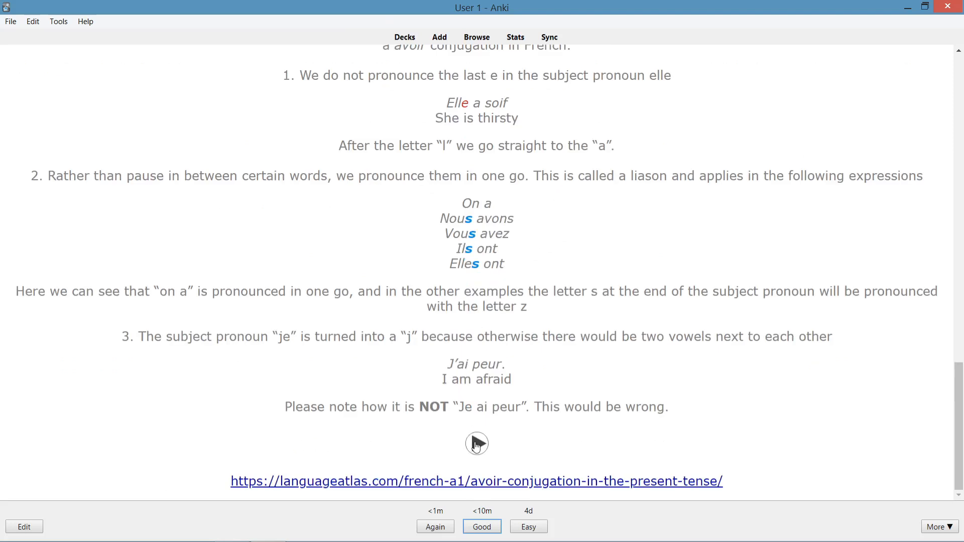
mouse_move(575, 428)
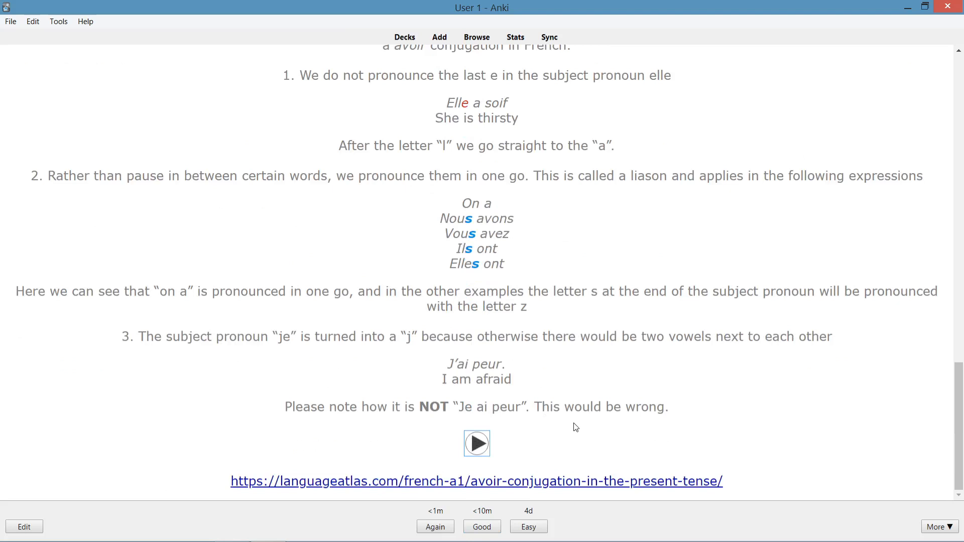
mouse_move(578, 249)
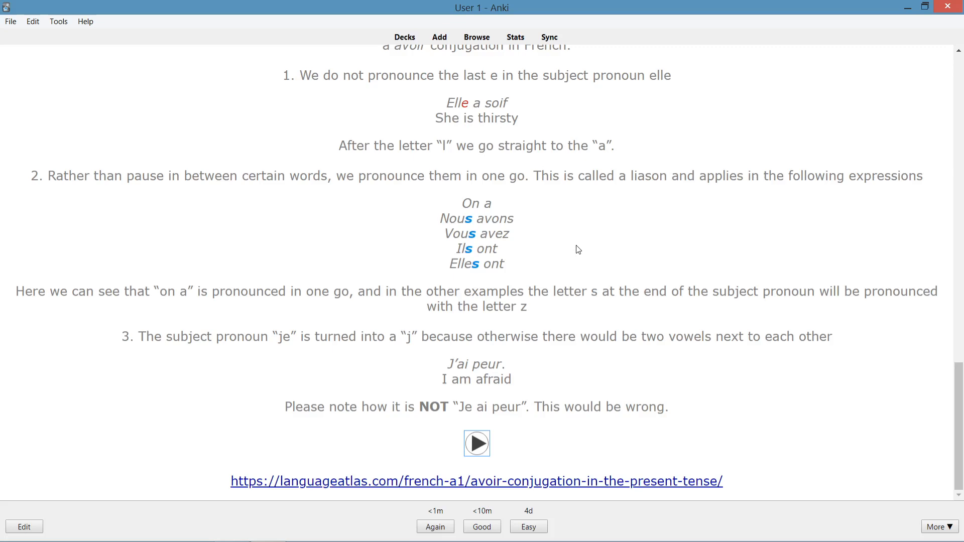
mouse_move(566, 515)
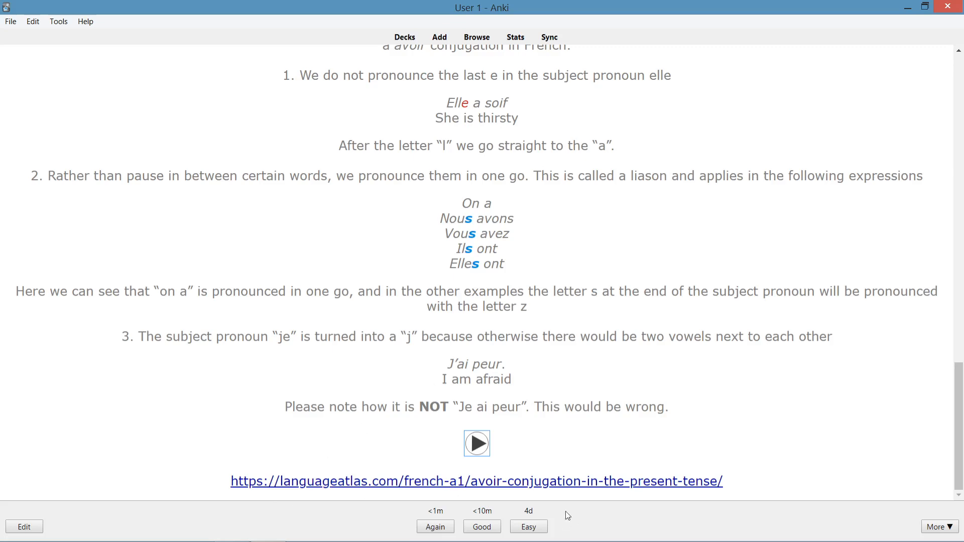
scroll("up", 3)
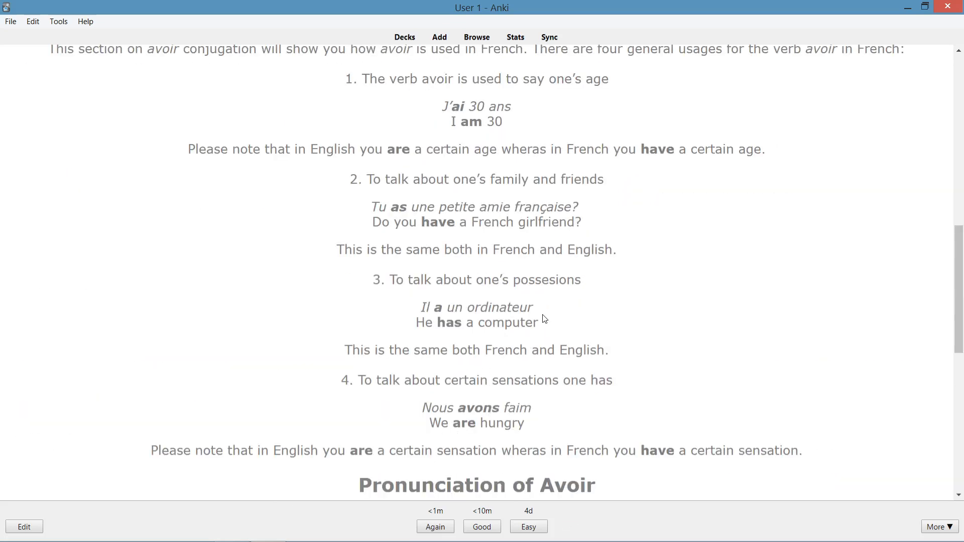
Grade the current card Good, then reveal and grade the mobile phone and following cards.
left_click(482, 526)
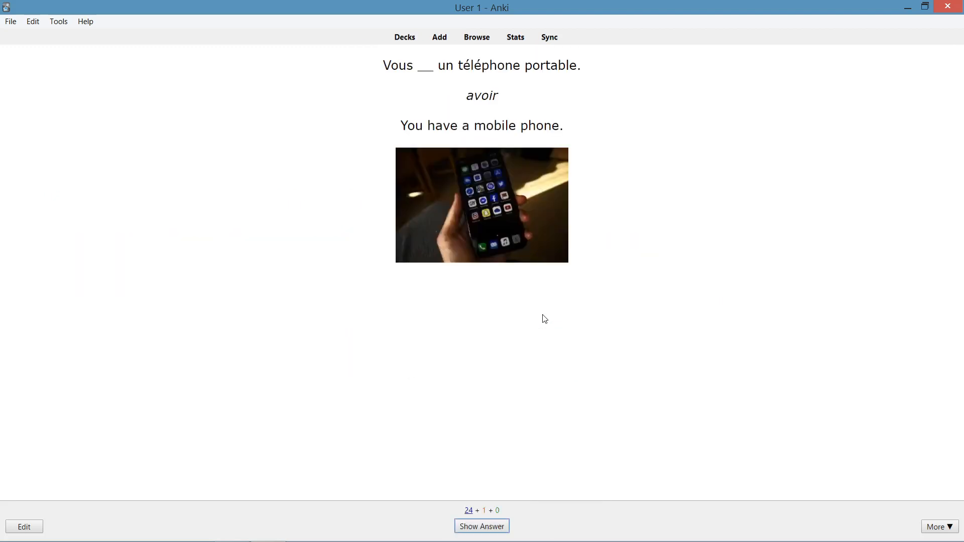
mouse_move(425, 88)
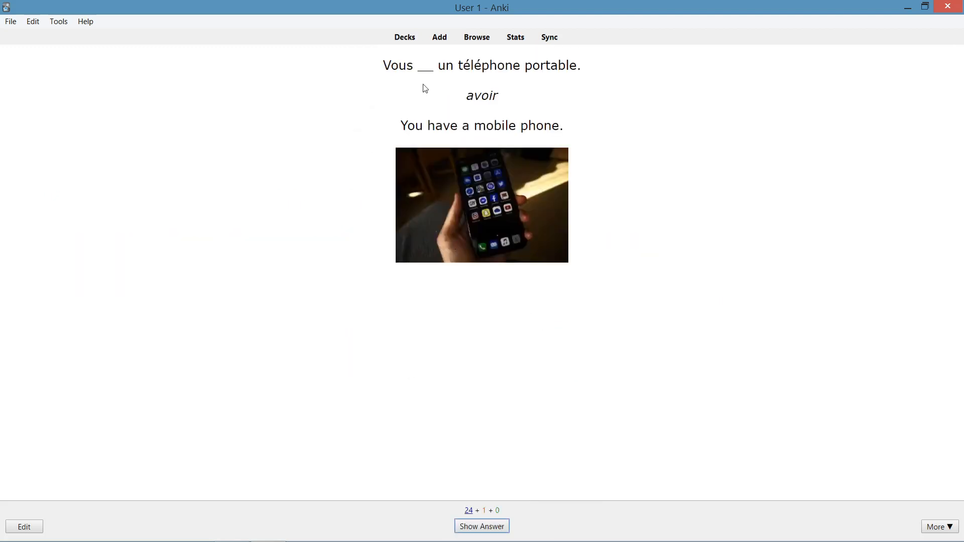
mouse_move(605, 88)
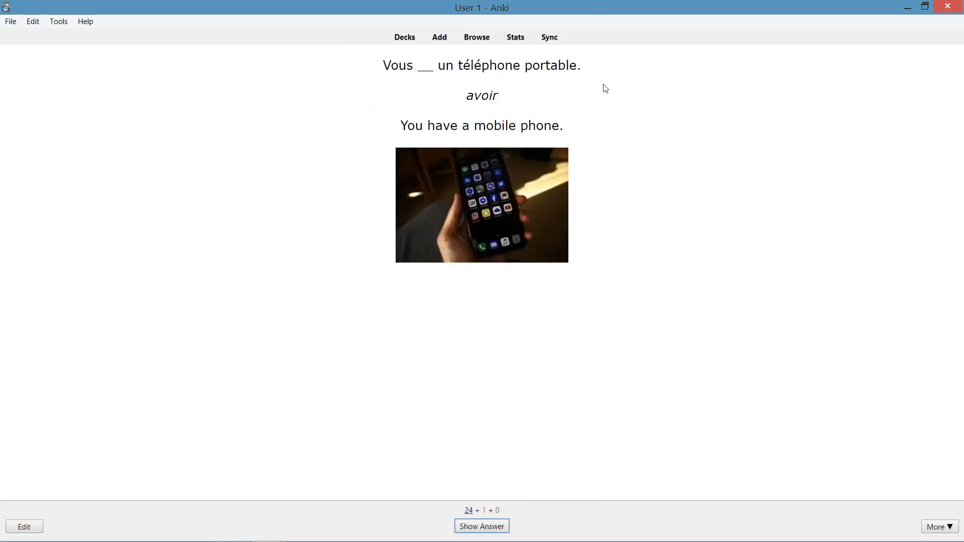
left_click(482, 526)
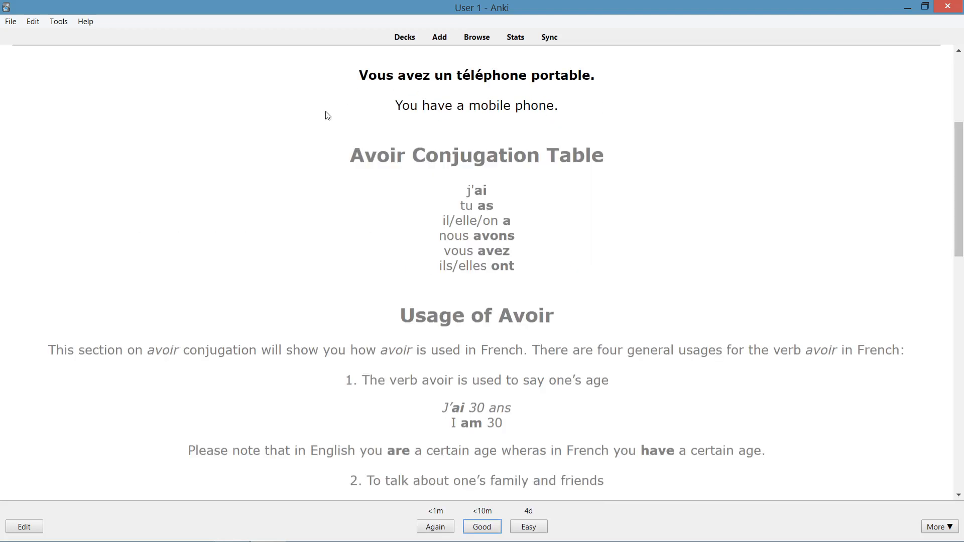
mouse_move(606, 209)
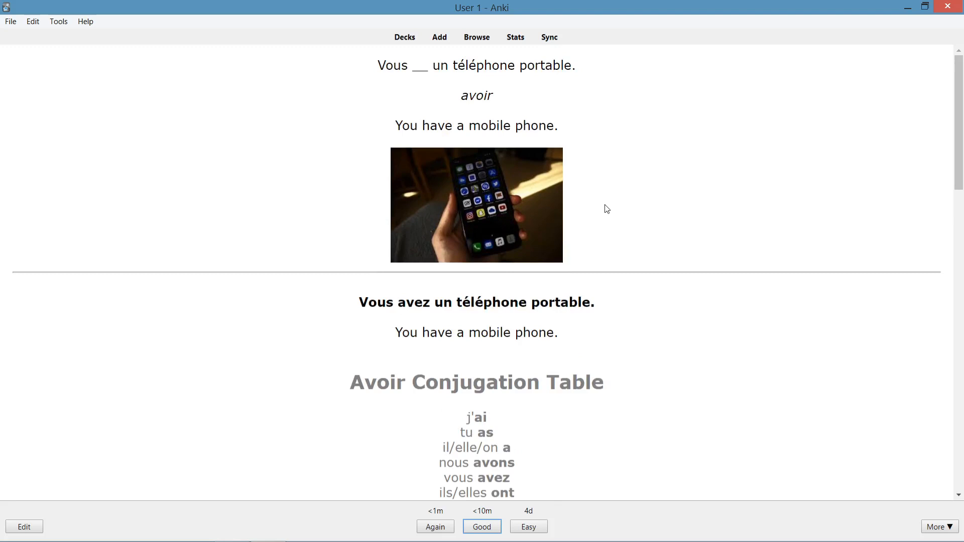
left_click(481, 526)
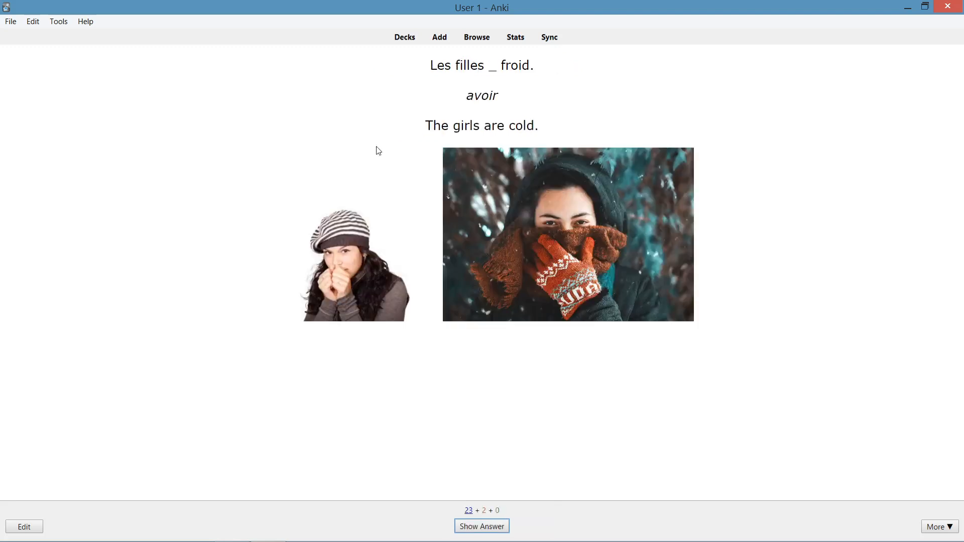
mouse_move(193, 163)
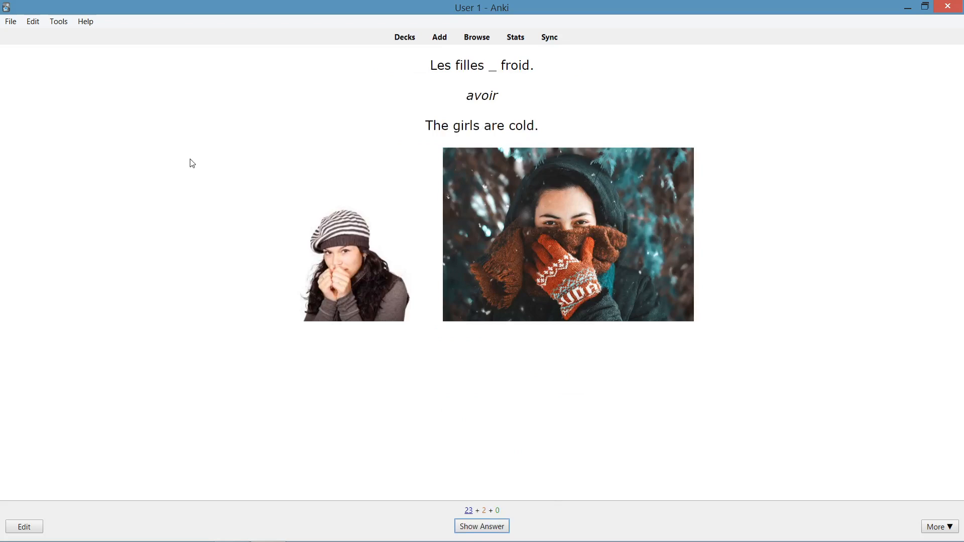
left_click(481, 526)
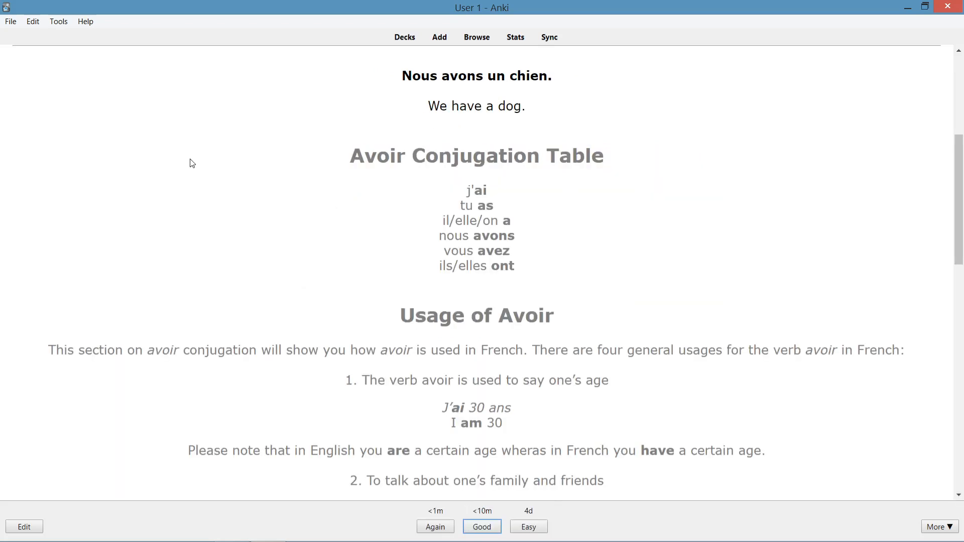
left_click(482, 526)
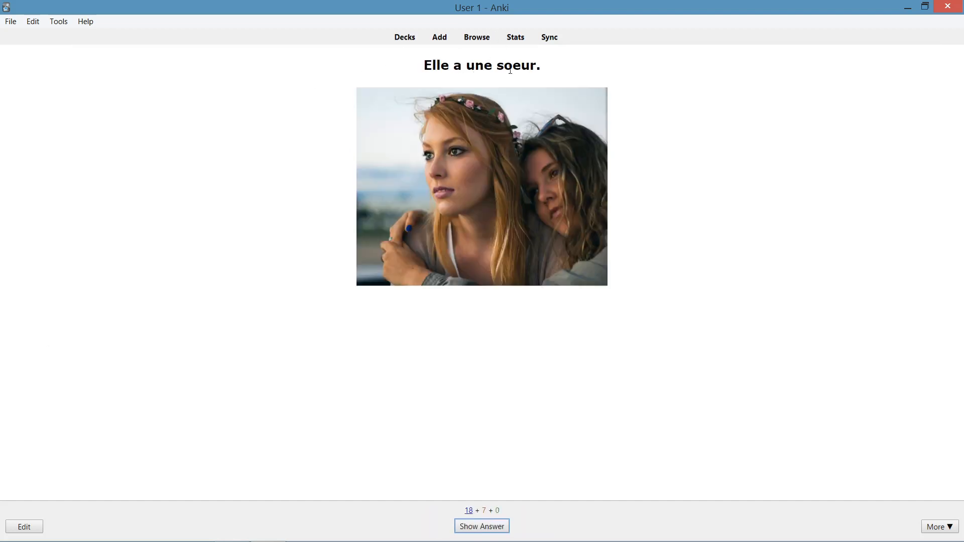
mouse_move(222, 160)
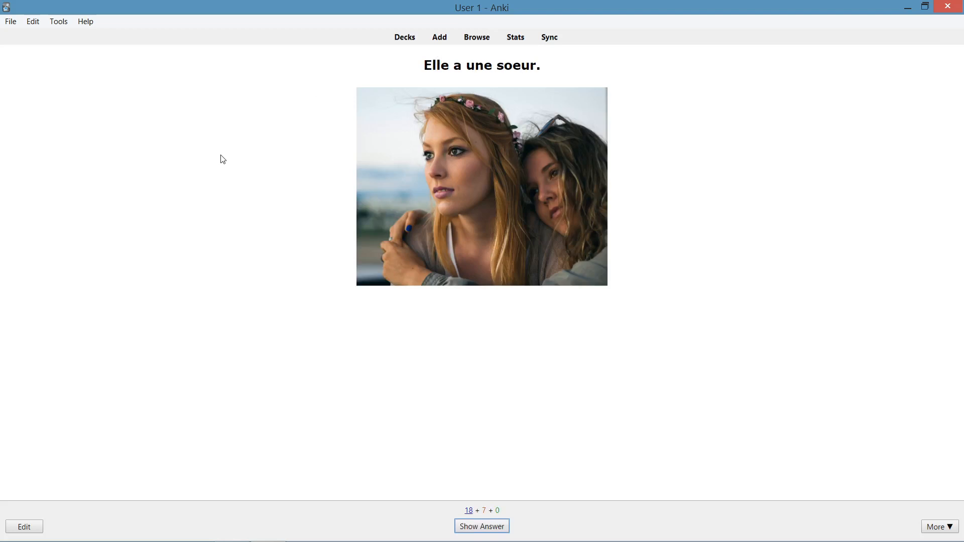
mouse_move(232, 153)
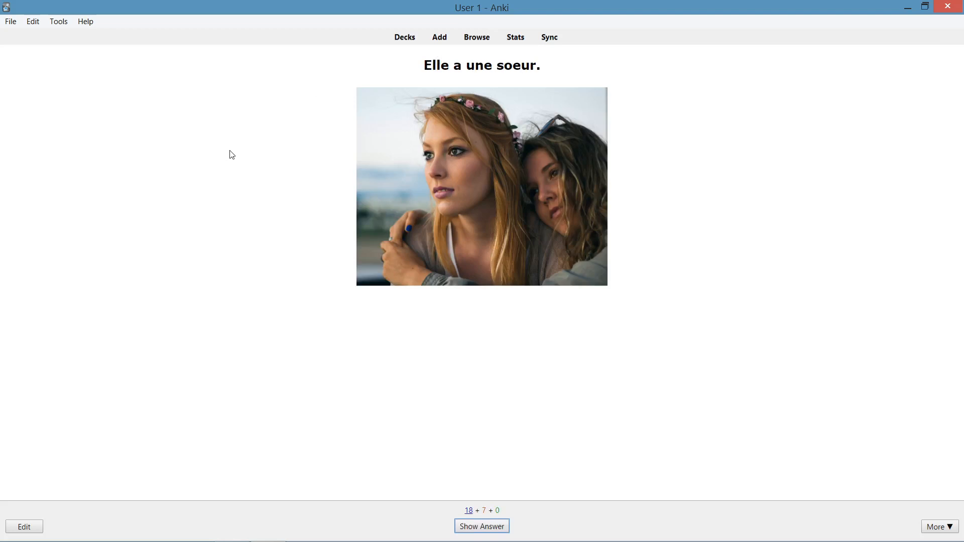
Reveal and grade Good both 'Elle a une soeur' cards until the typing card appears.
left_click(482, 525)
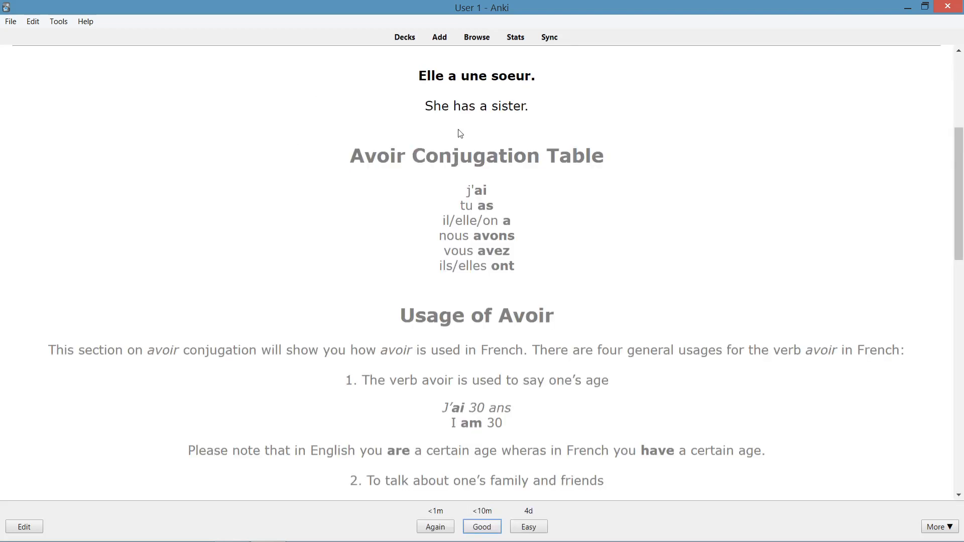
mouse_move(439, 111)
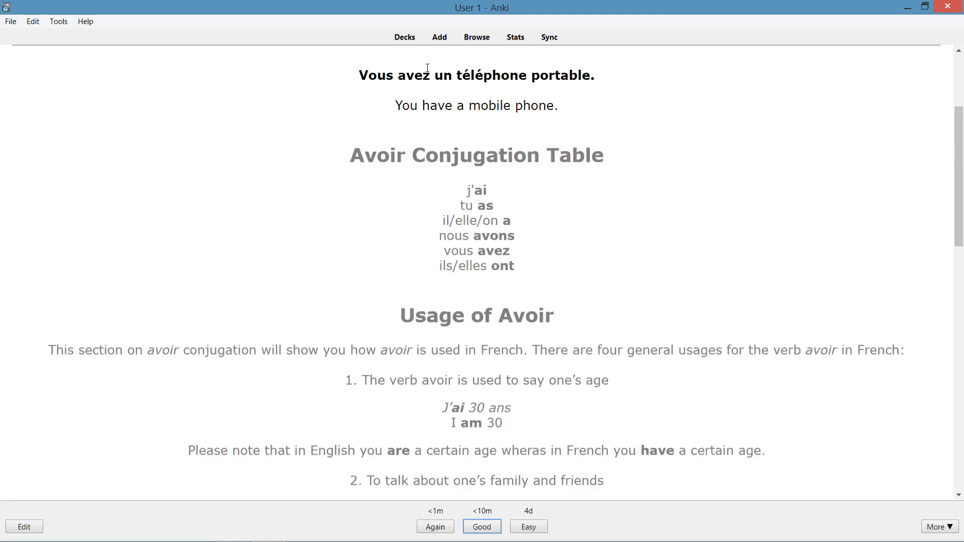
left_click(482, 527)
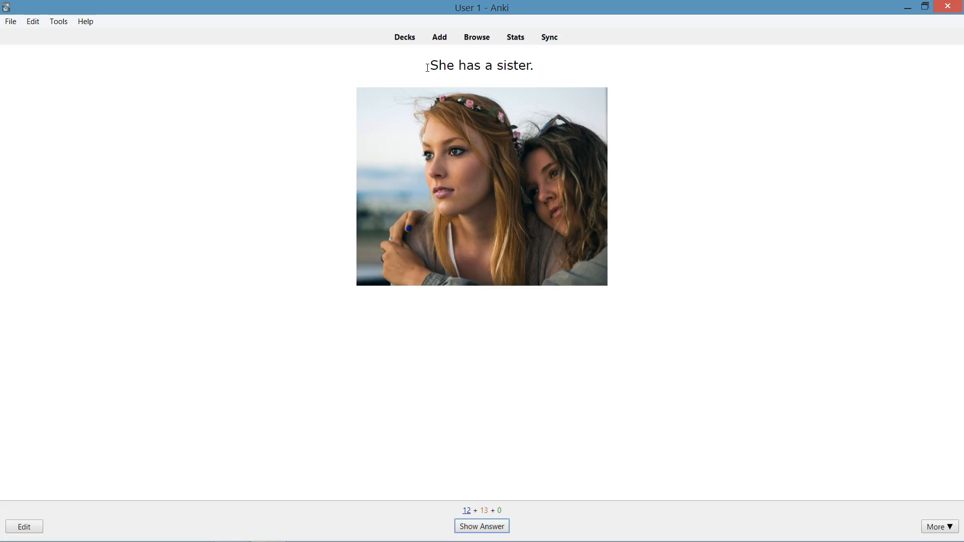
left_click(482, 525)
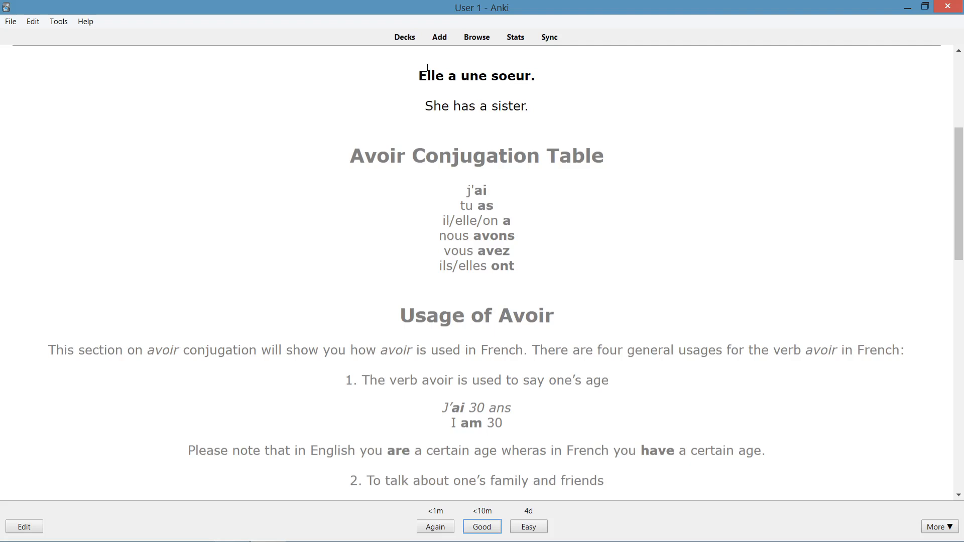
left_click(482, 527)
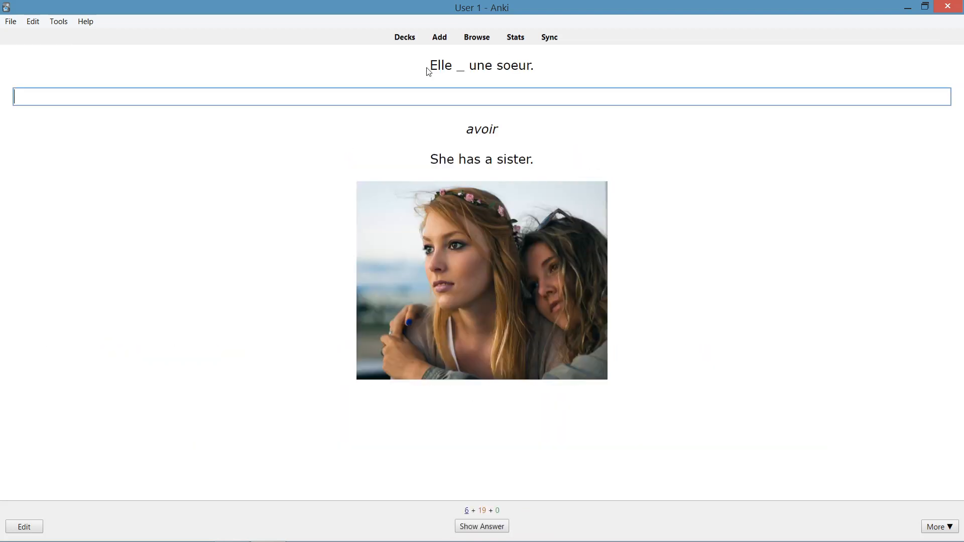
mouse_move(373, 101)
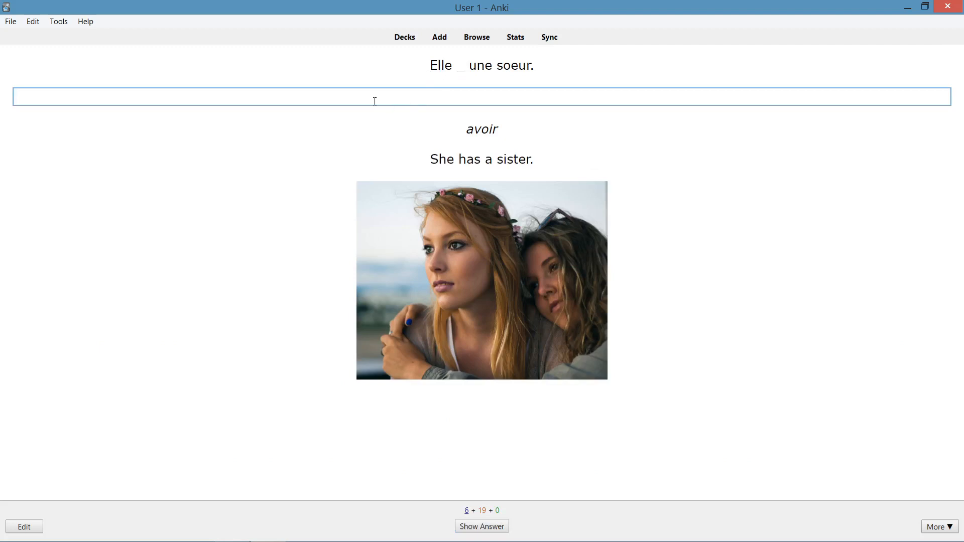
Answer 'a' for 'Elle _ une soeur.', check it is correct, and grade Good.
type("a")
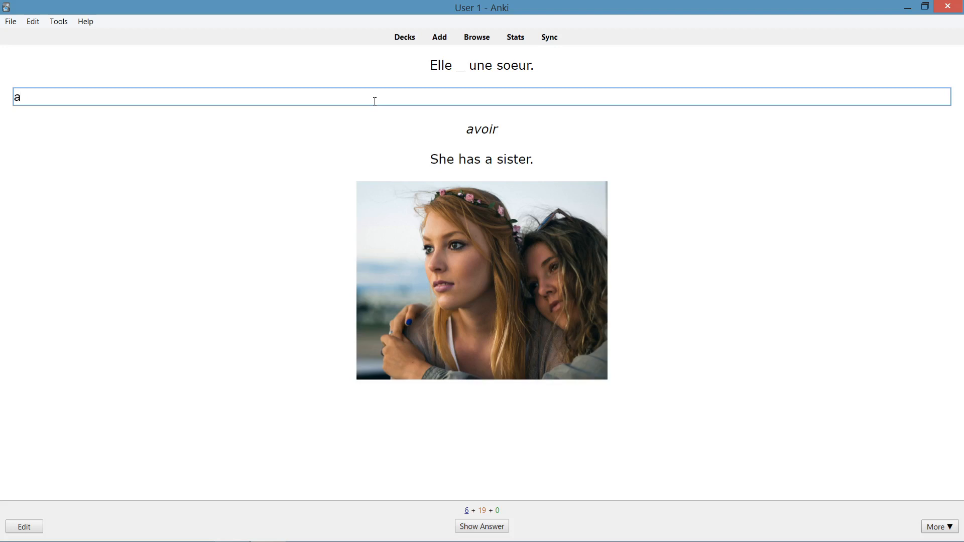
mouse_move(487, 526)
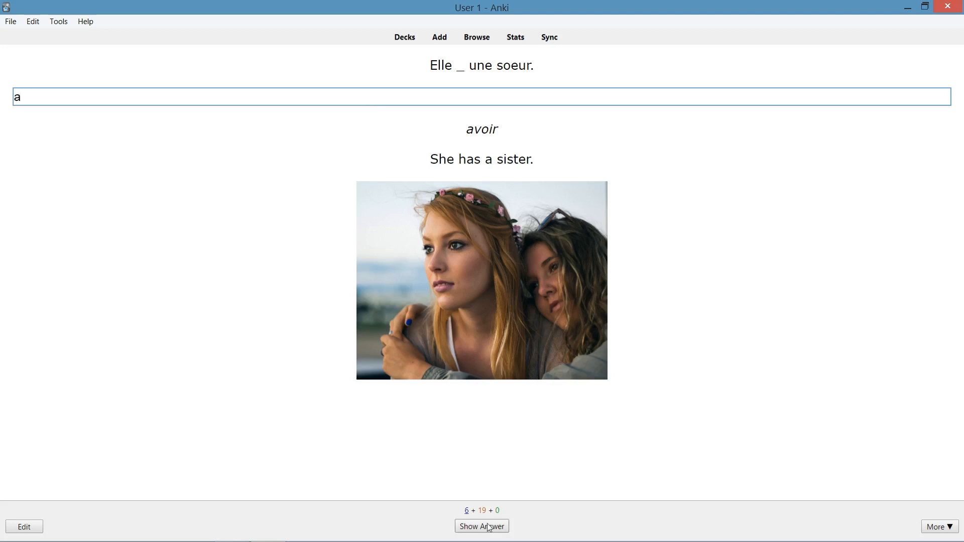
left_click(482, 525)
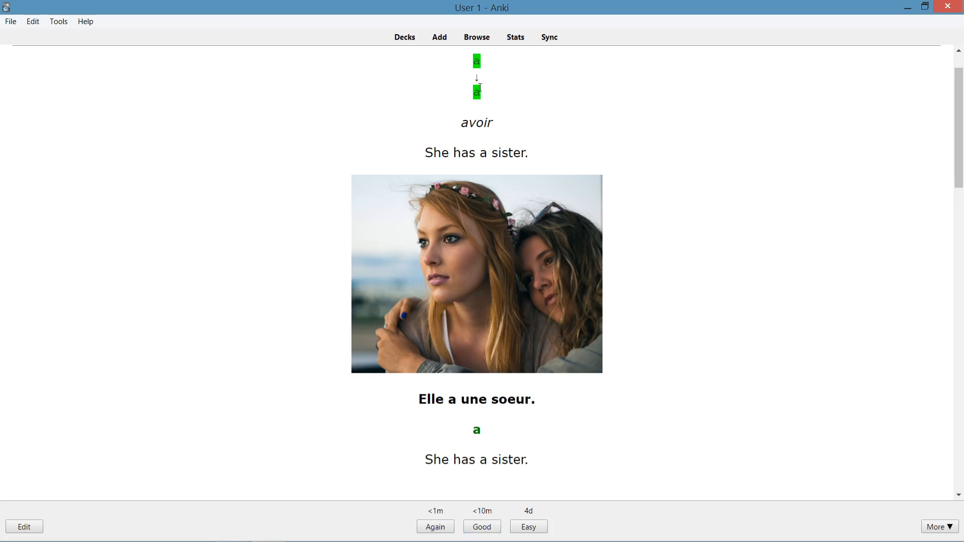
mouse_move(465, 73)
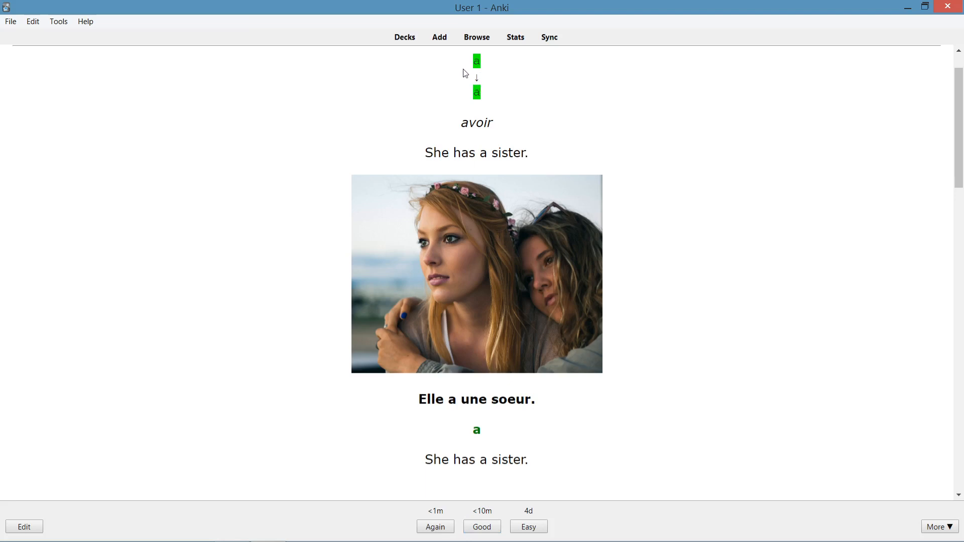
mouse_move(480, 109)
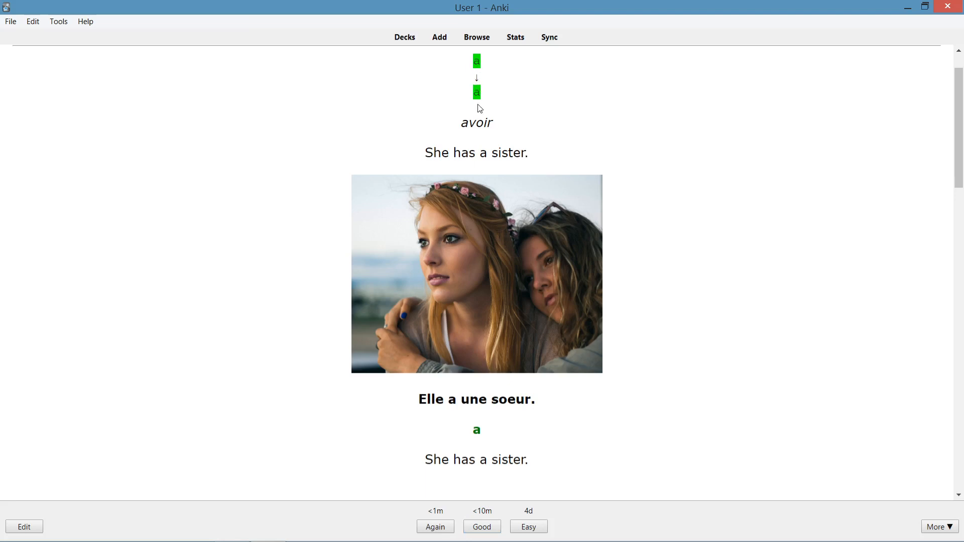
mouse_move(470, 438)
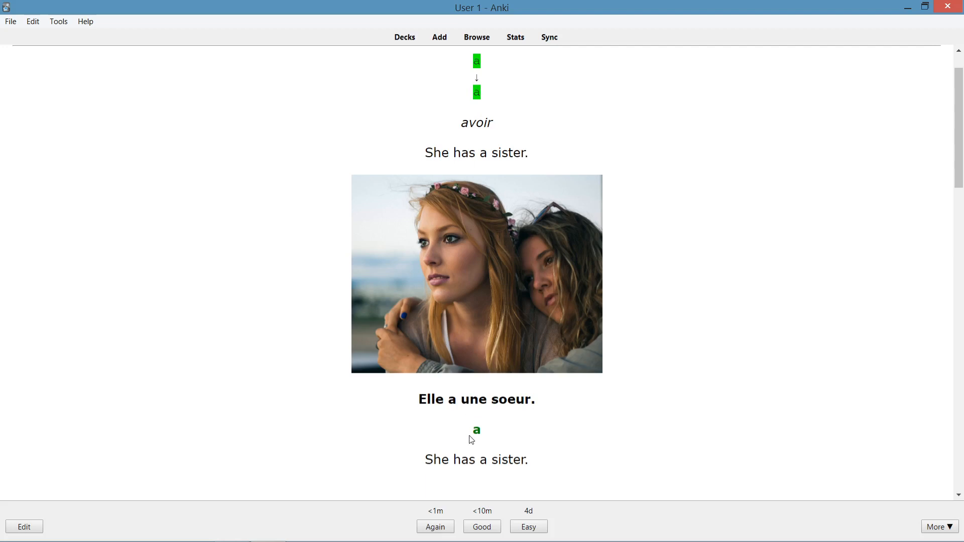
mouse_move(308, 245)
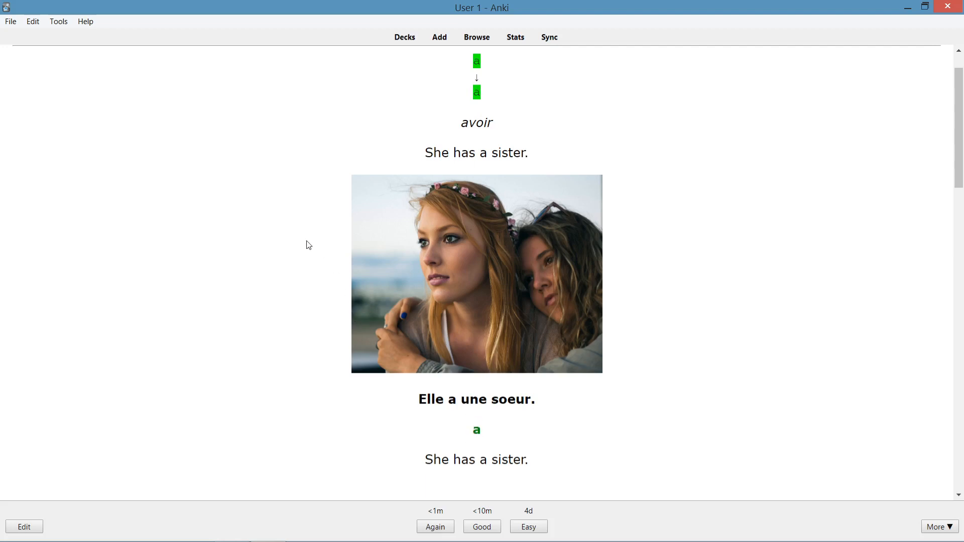
left_click(482, 527)
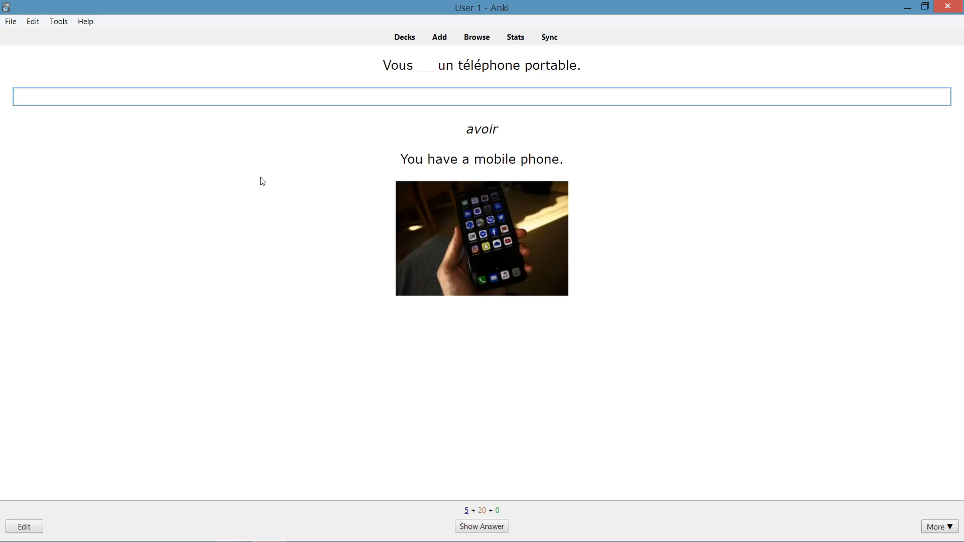
Answer the avoir card with 'aves' and reveal the back comparing it with 'avez'.
type("ave")
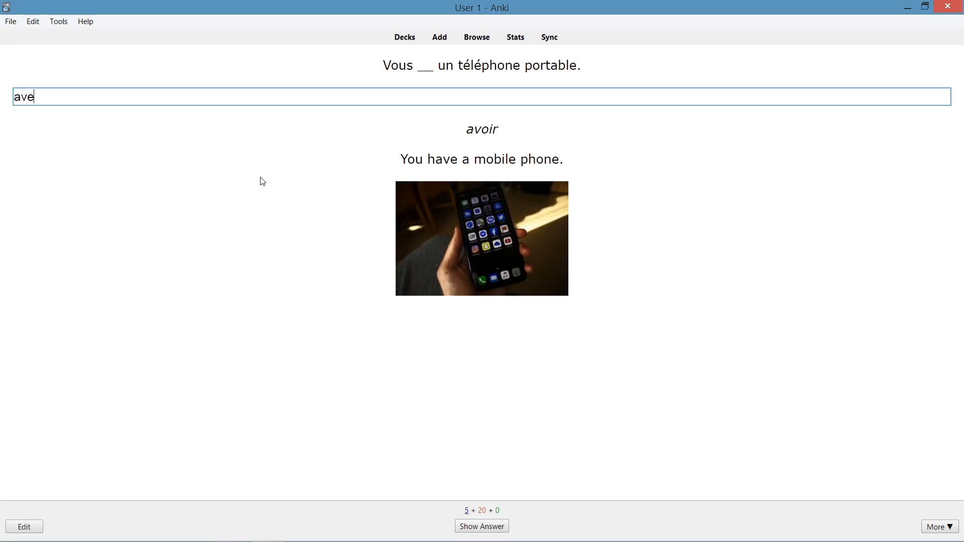
type("s")
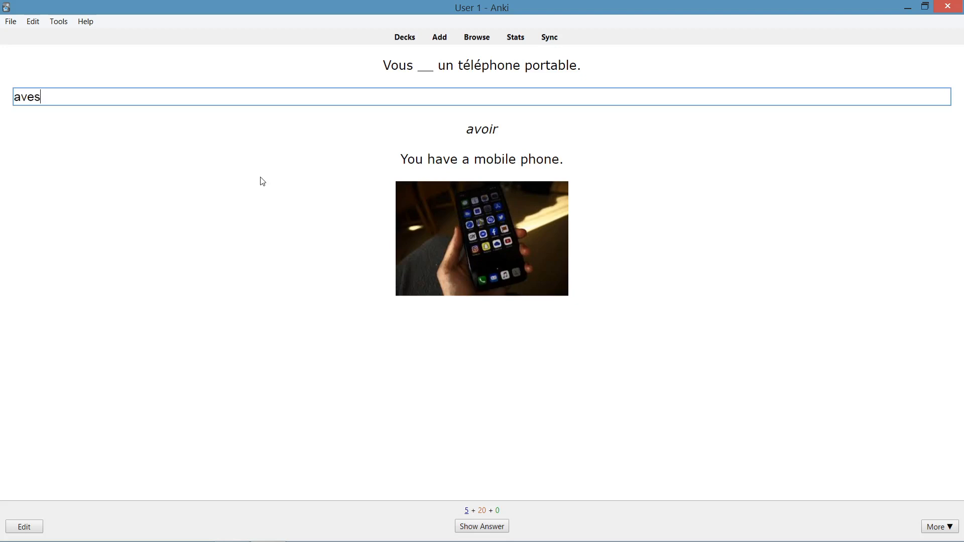
left_click(482, 526)
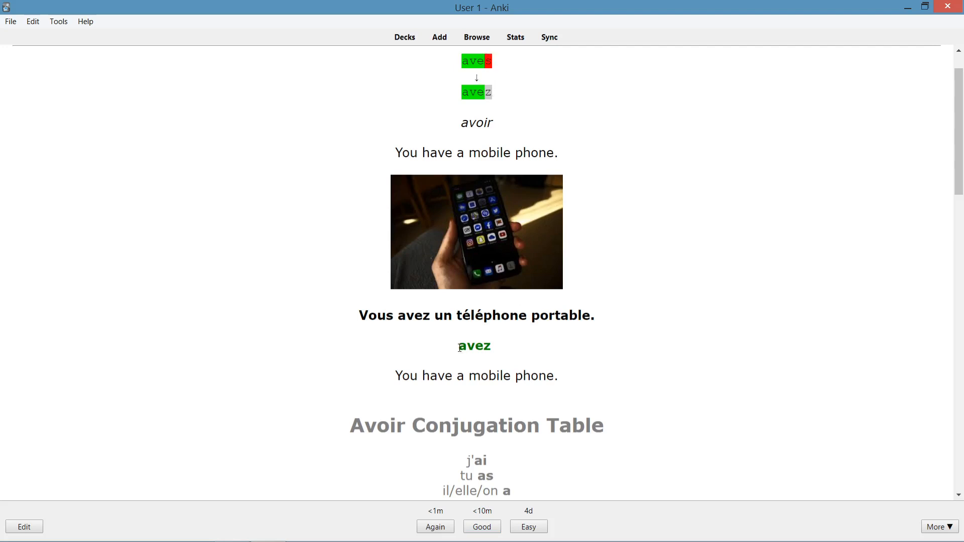
scroll("up", 3)
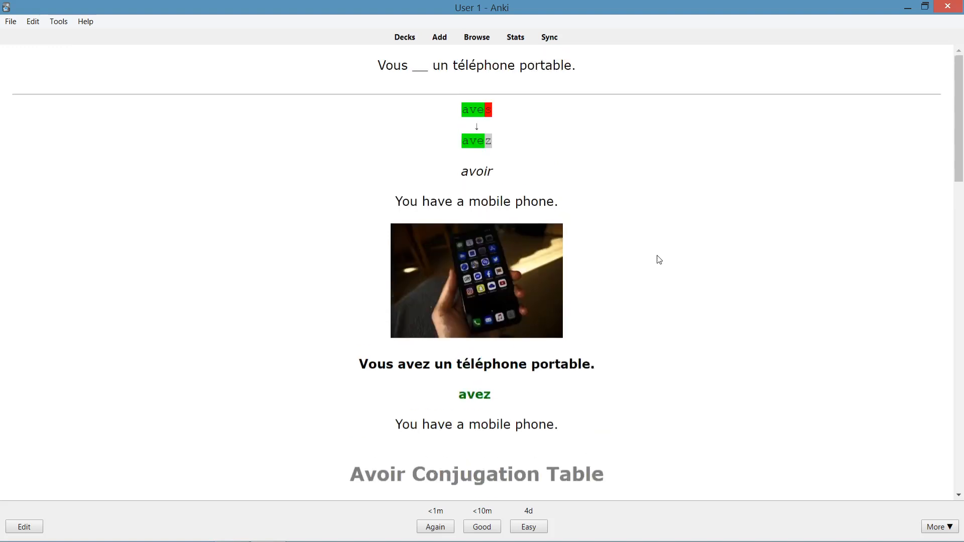
mouse_move(635, 237)
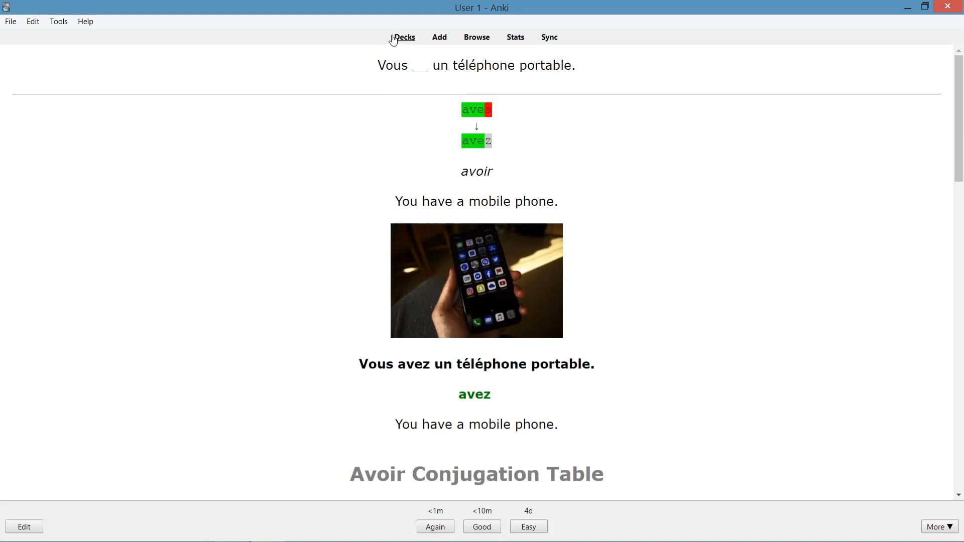
Leave the study session for the deck list, where Avoir shows 20 due and 5 new.
left_click(403, 36)
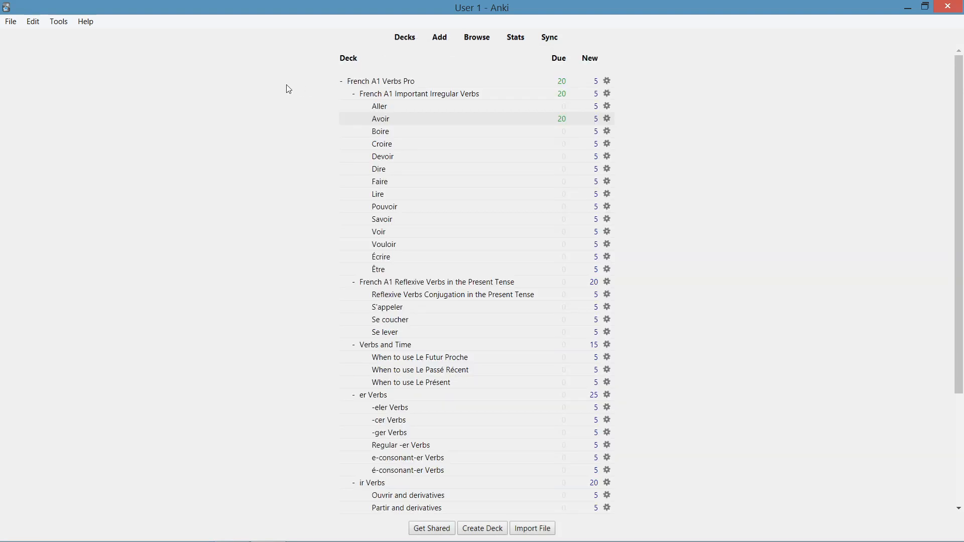
mouse_move(414, 65)
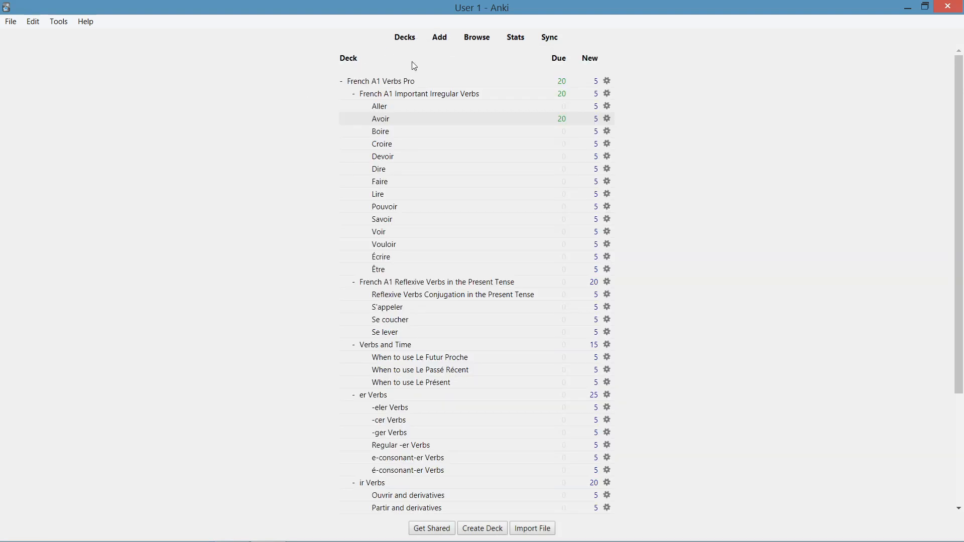
mouse_move(380, 106)
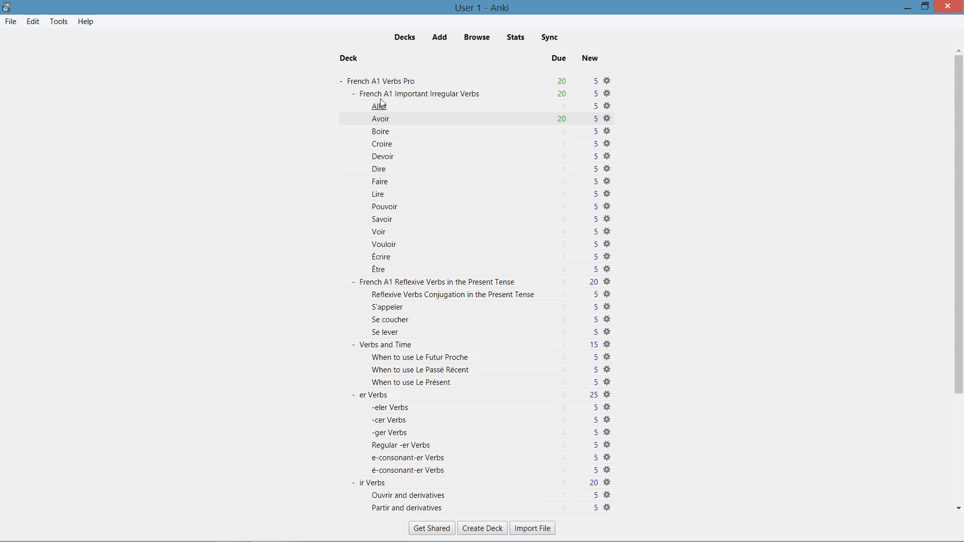
mouse_move(551, 129)
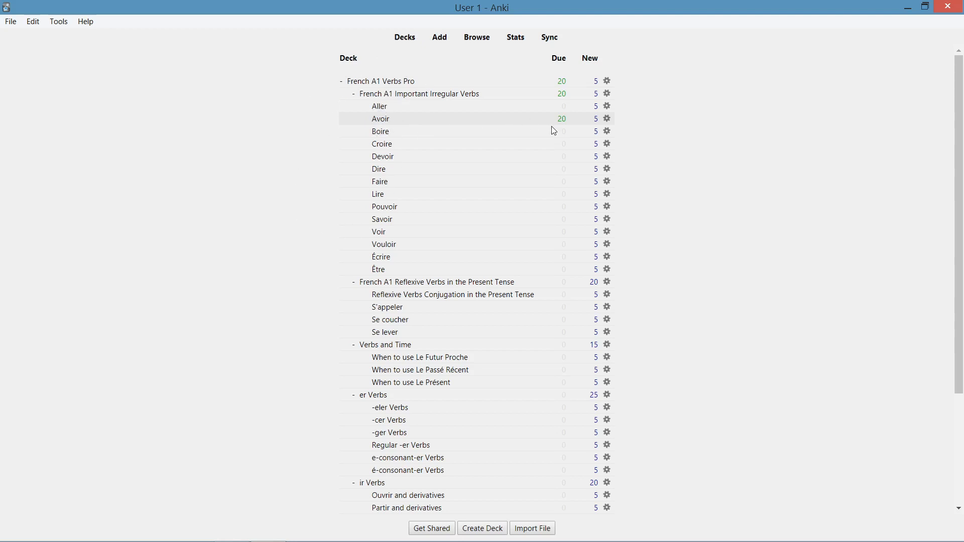
mouse_move(597, 126)
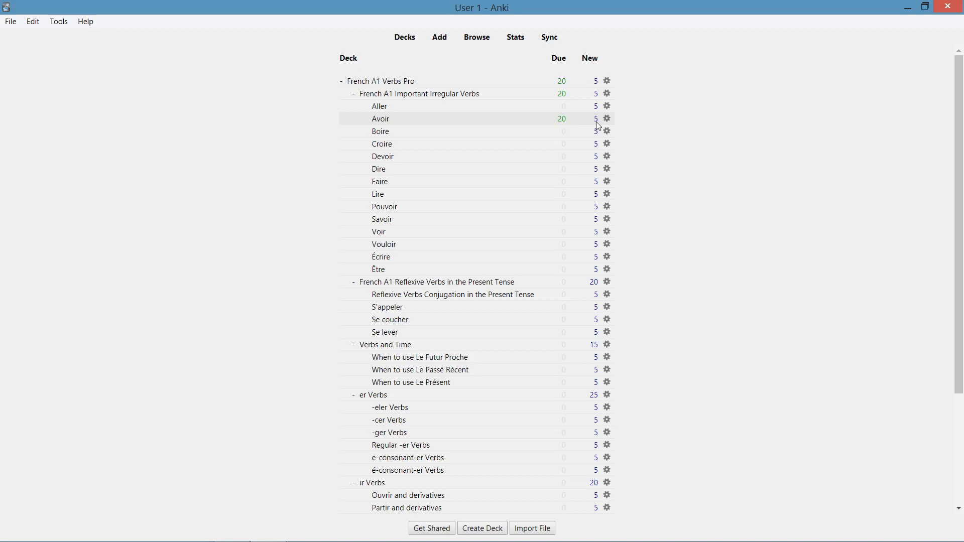
mouse_move(471, 47)
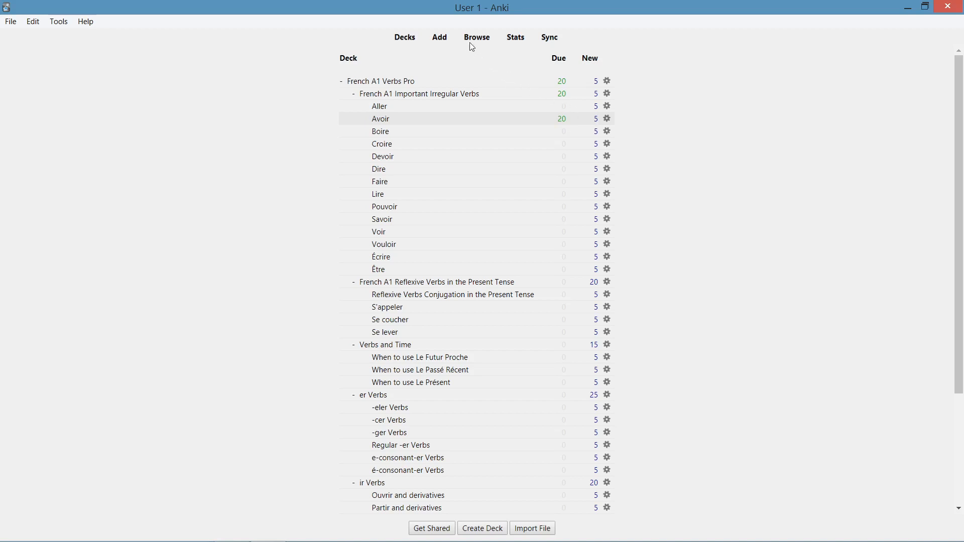
left_click(476, 36)
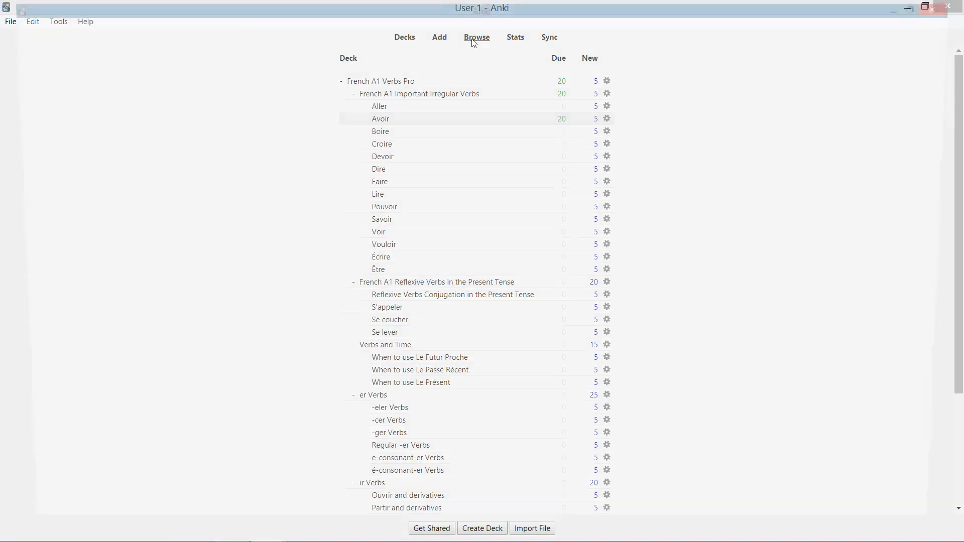
Open the browser on French A1 Verbs Pro, listing all 1228 cards.
left_click(477, 37)
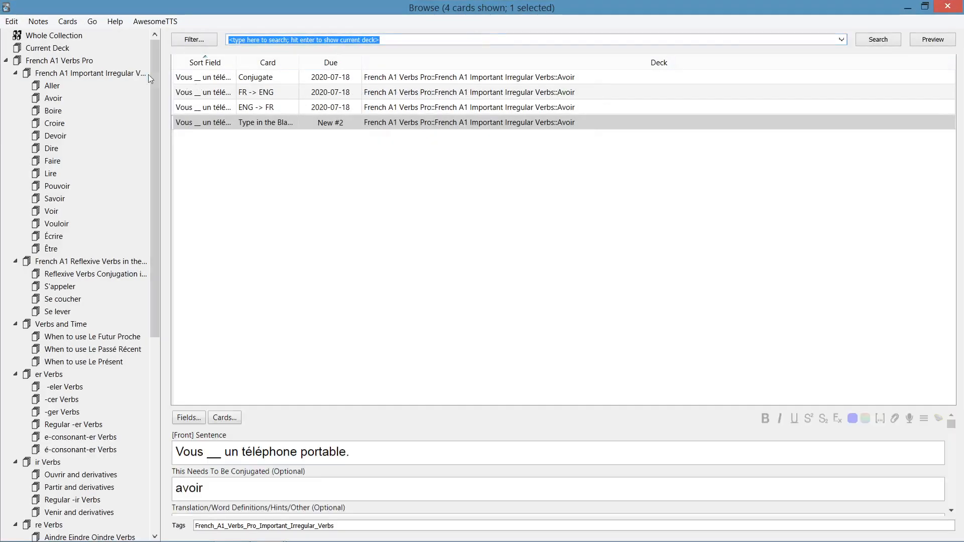
left_click(59, 60)
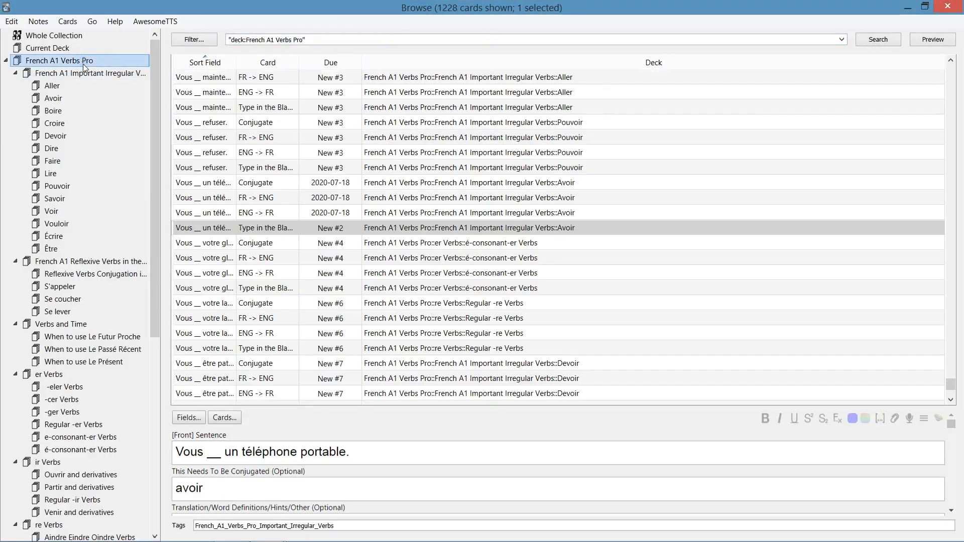
mouse_move(440, 22)
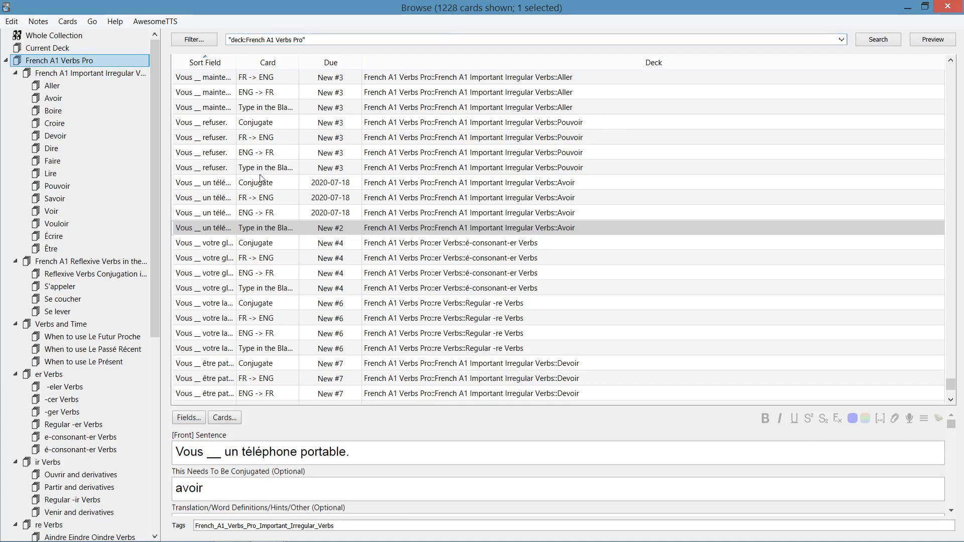
mouse_move(186, 92)
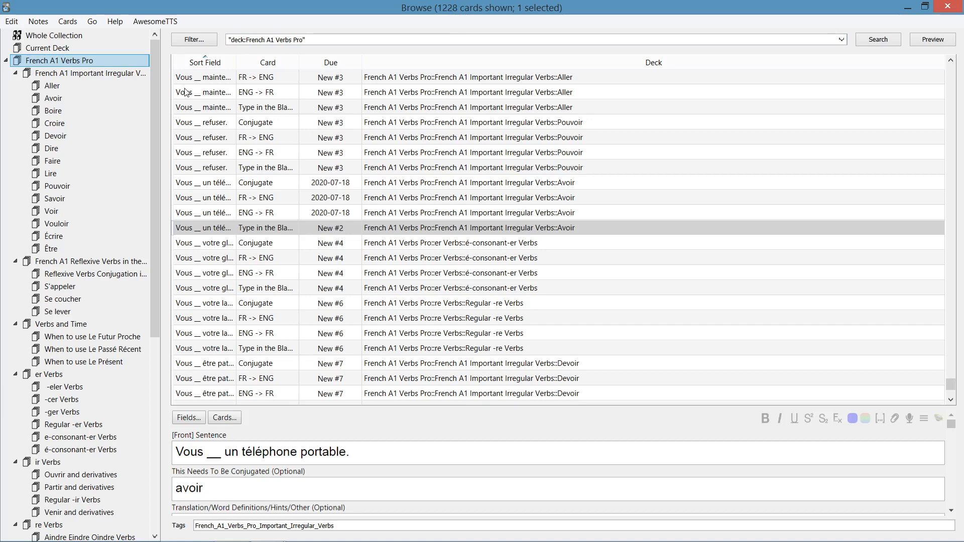
left_click(52, 98)
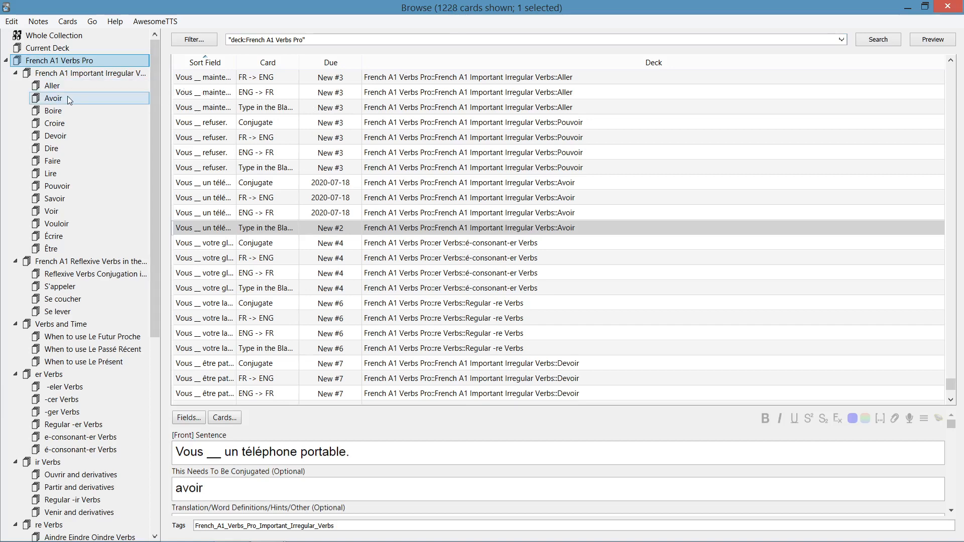
Filter to the 40 Avoir cards and load the 'Elle _ soif.' note's fields.
left_click(52, 98)
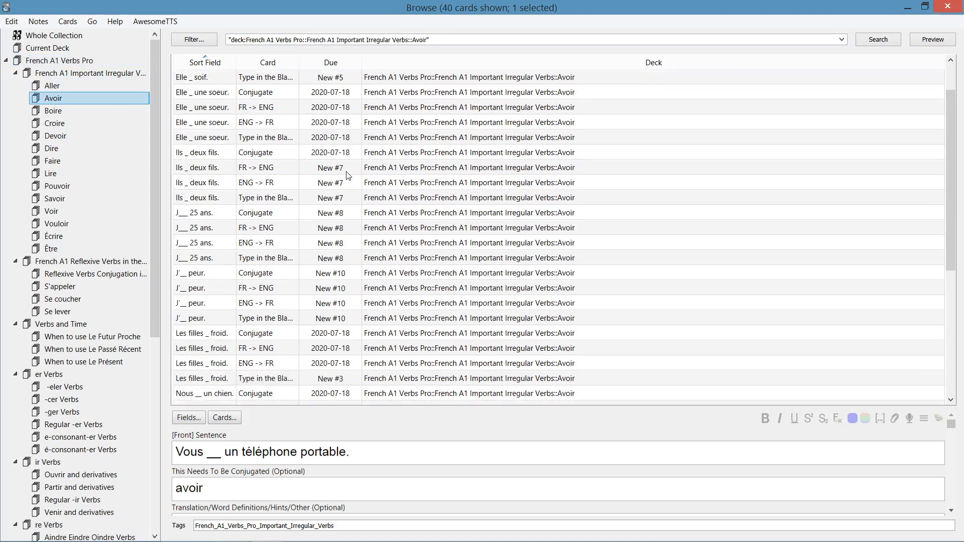
left_click(203, 77)
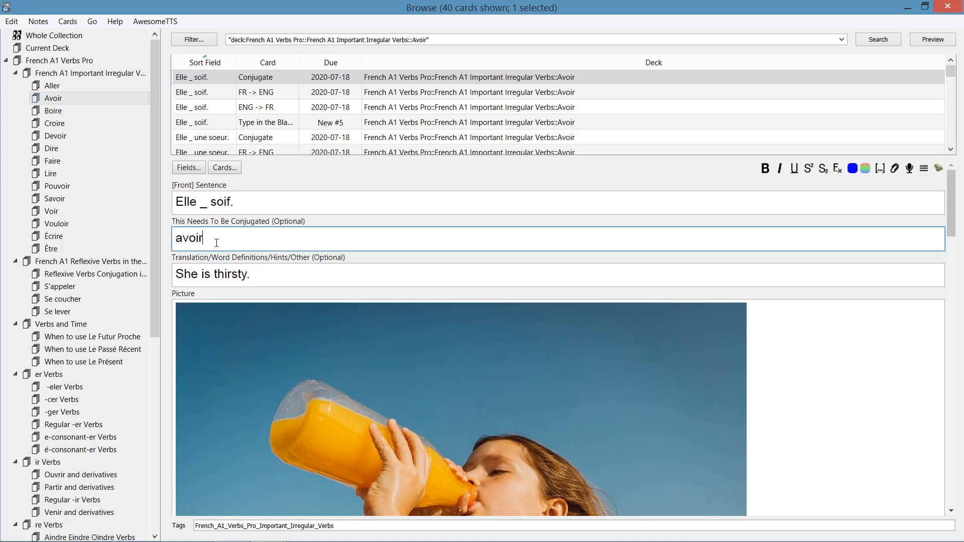
type("123")
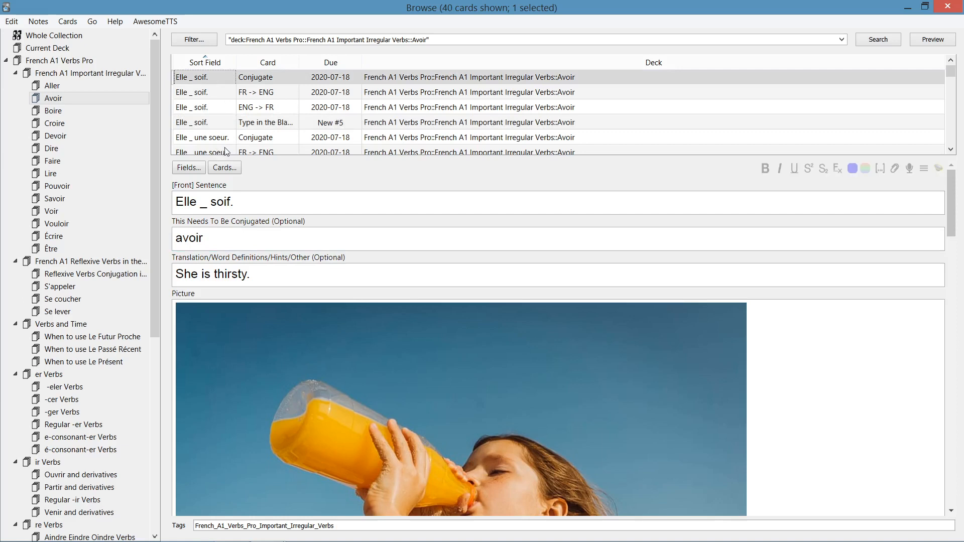
mouse_move(931, 39)
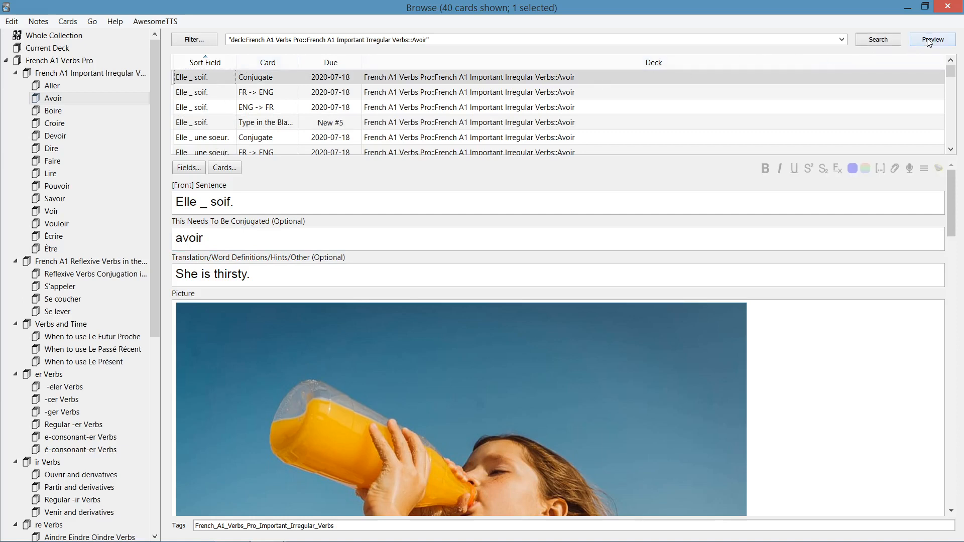
Preview each 'Elle _ soif.' card front and back, then close the preview.
left_click(932, 39)
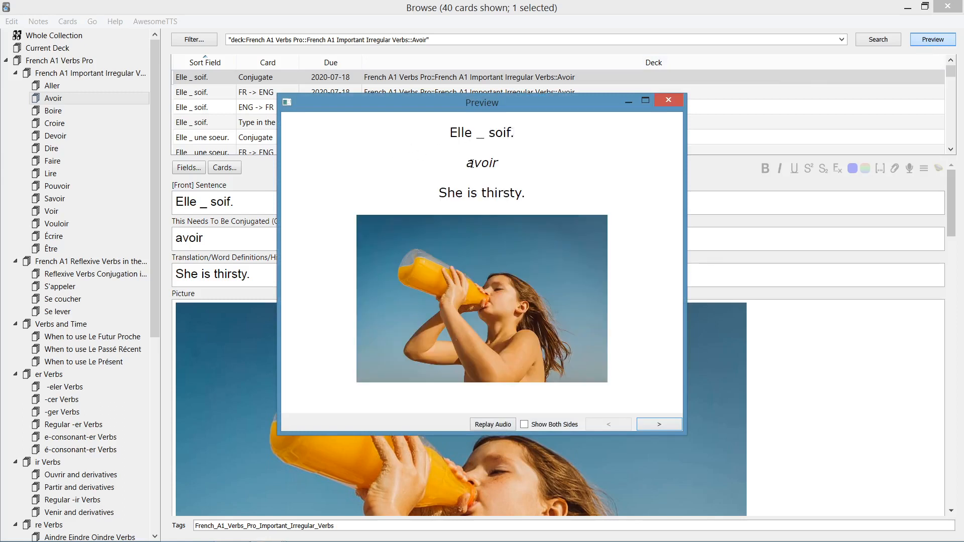
left_click(658, 424)
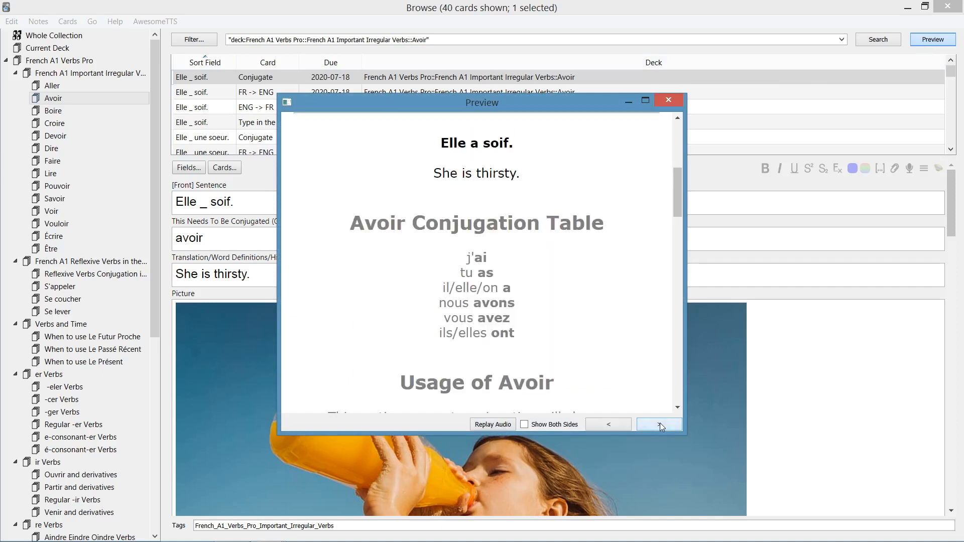
left_click(658, 424)
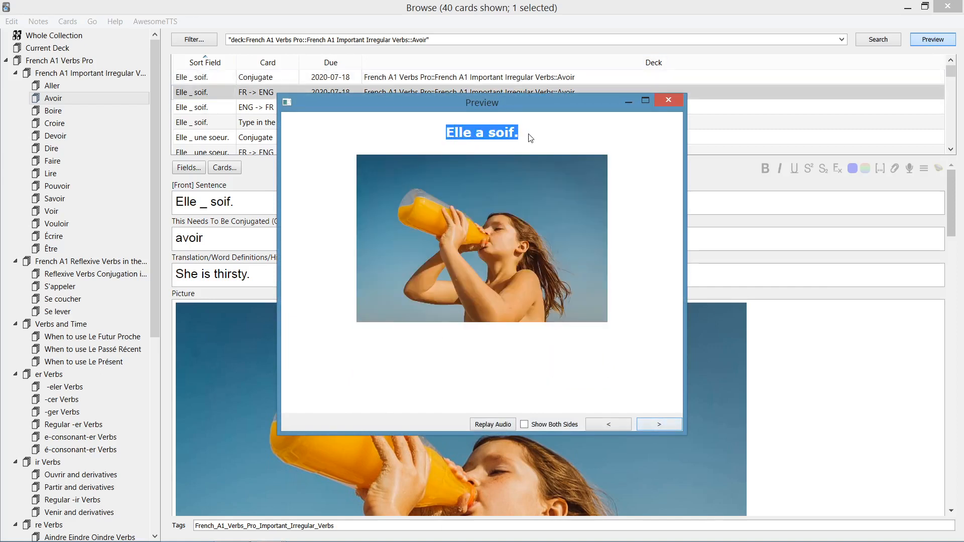
left_click(658, 424)
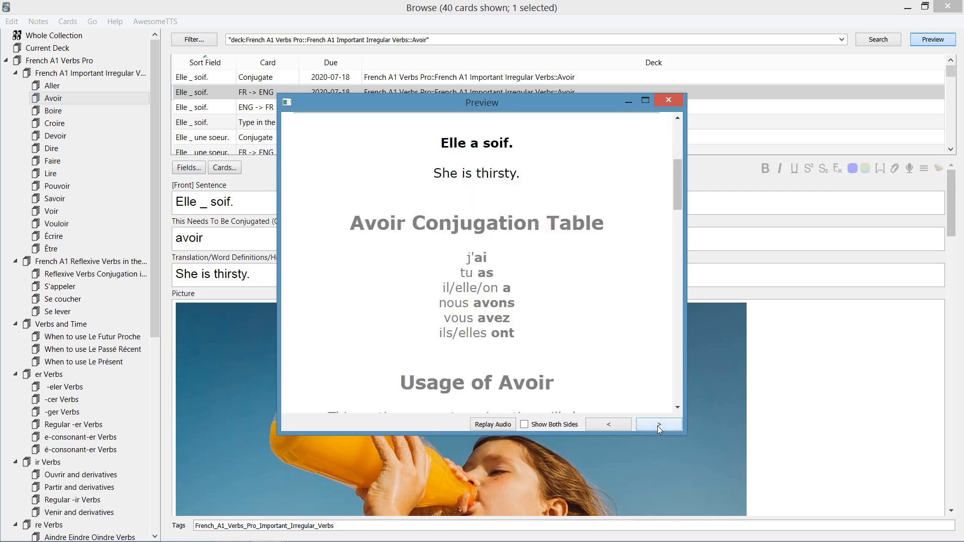
left_click(658, 425)
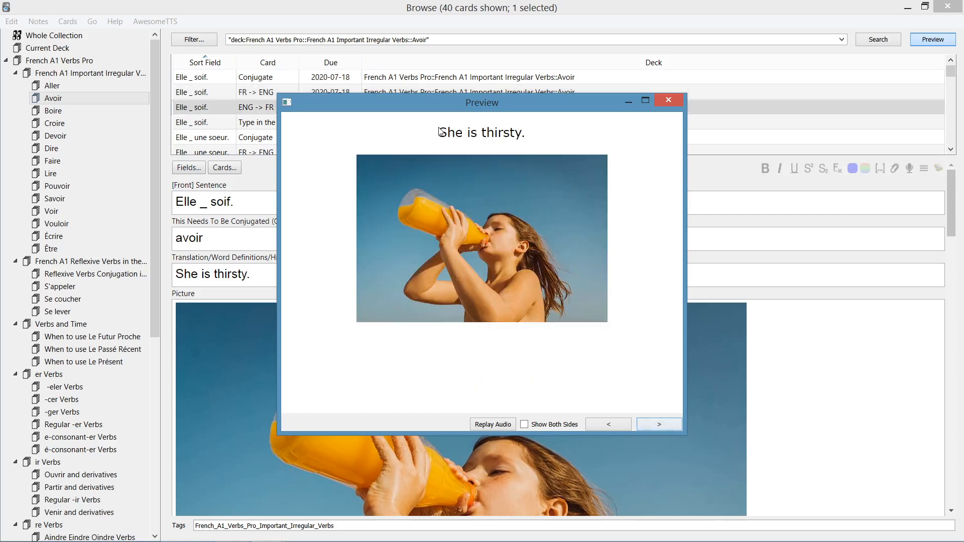
left_click(659, 425)
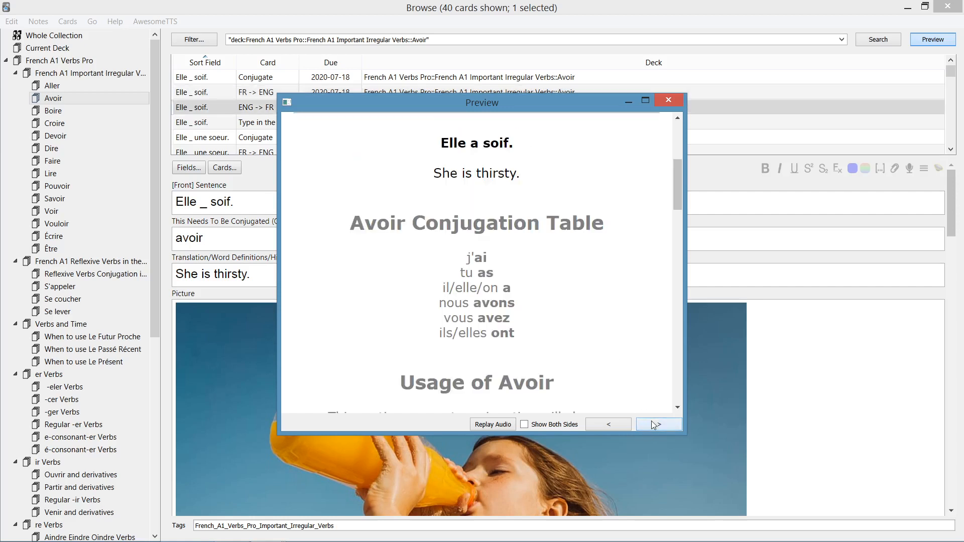
left_click(658, 424)
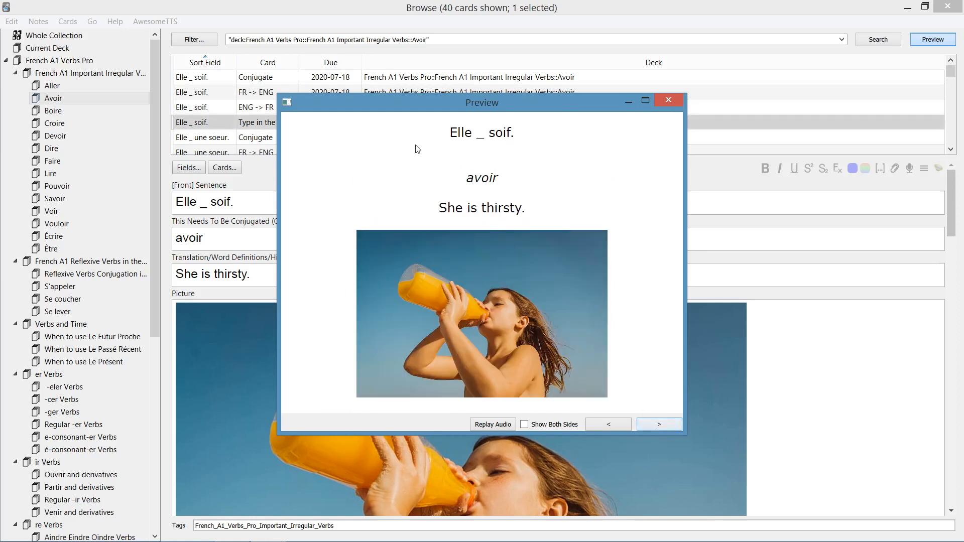
mouse_move(440, 156)
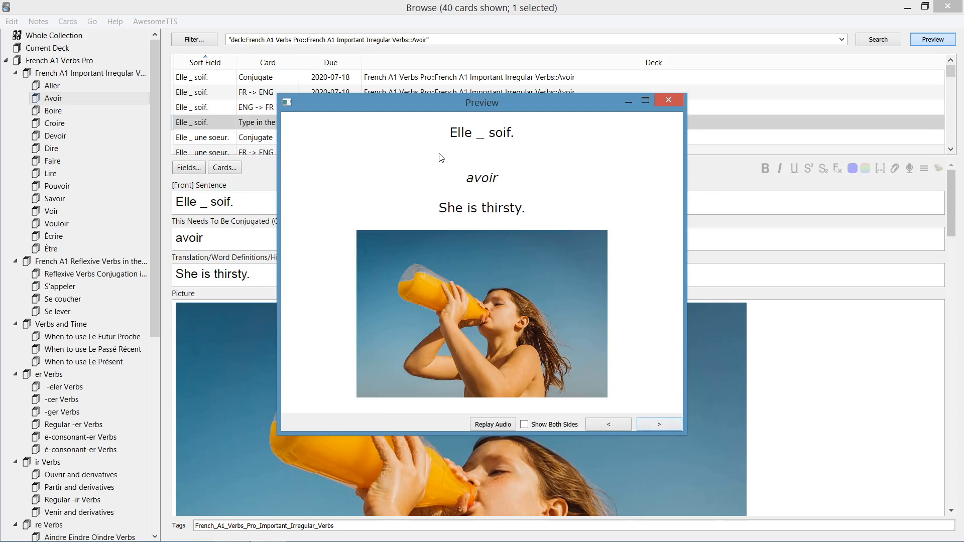
mouse_move(669, 101)
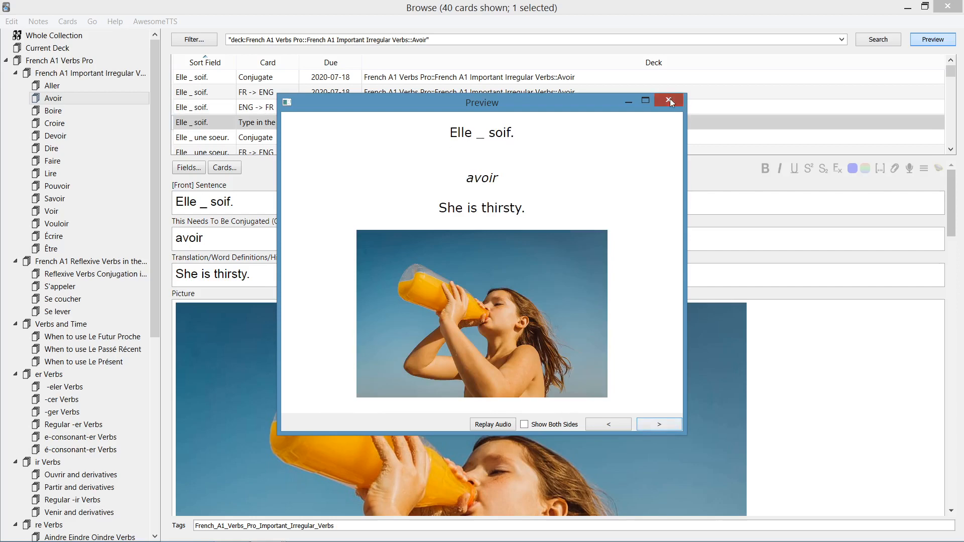
left_click(669, 100)
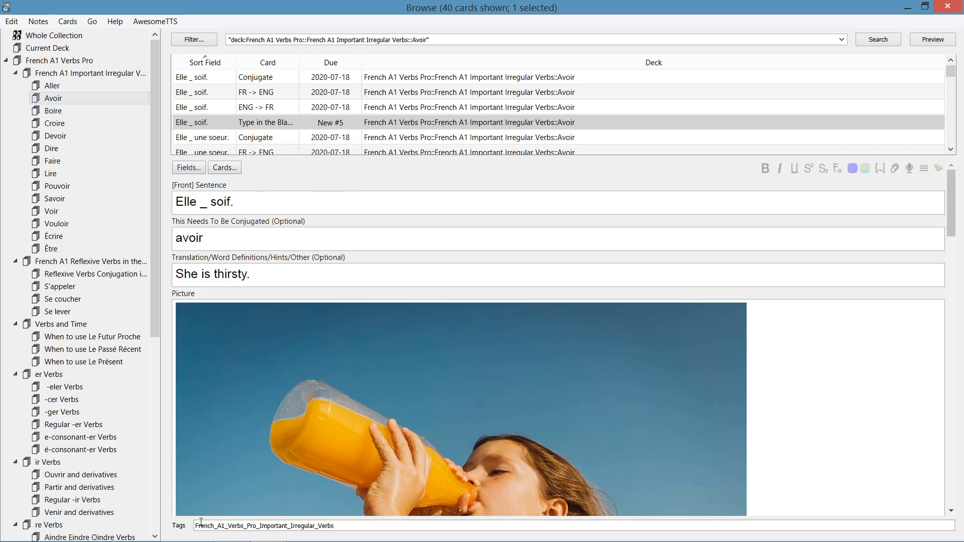
Browse S'appeler, then the 24 -ger Verbs cards, opening the 'Désolé, je __ un peu lentement.' note.
double_click(234, 525)
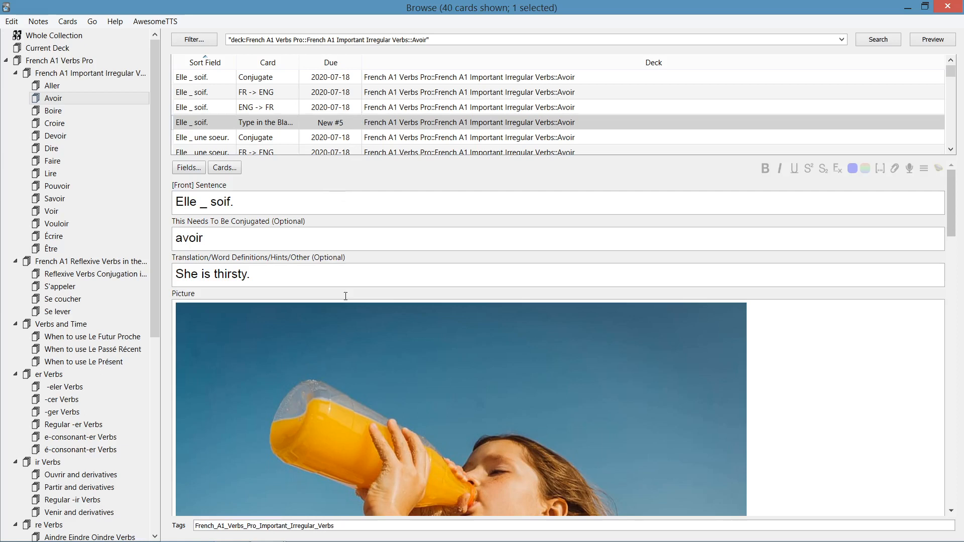
mouse_move(232, 117)
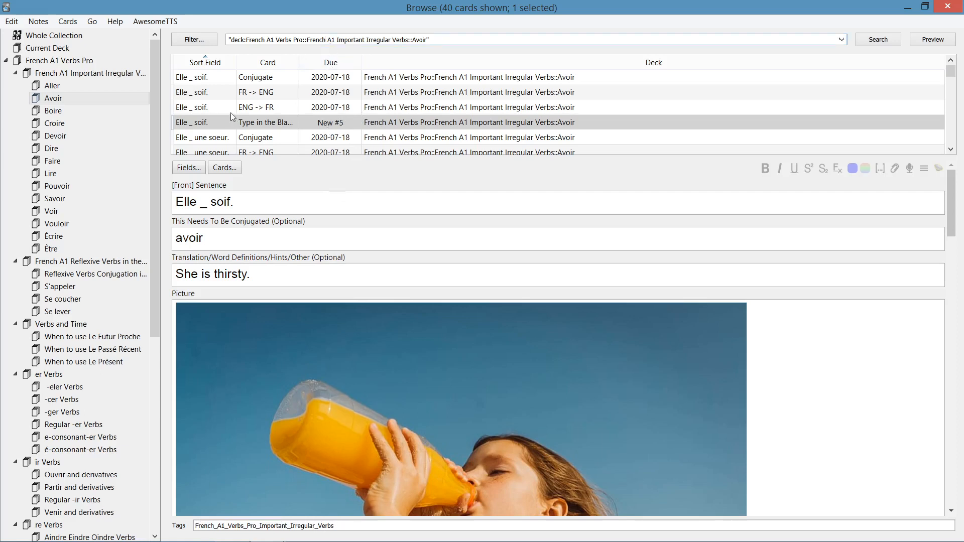
left_click(60, 287)
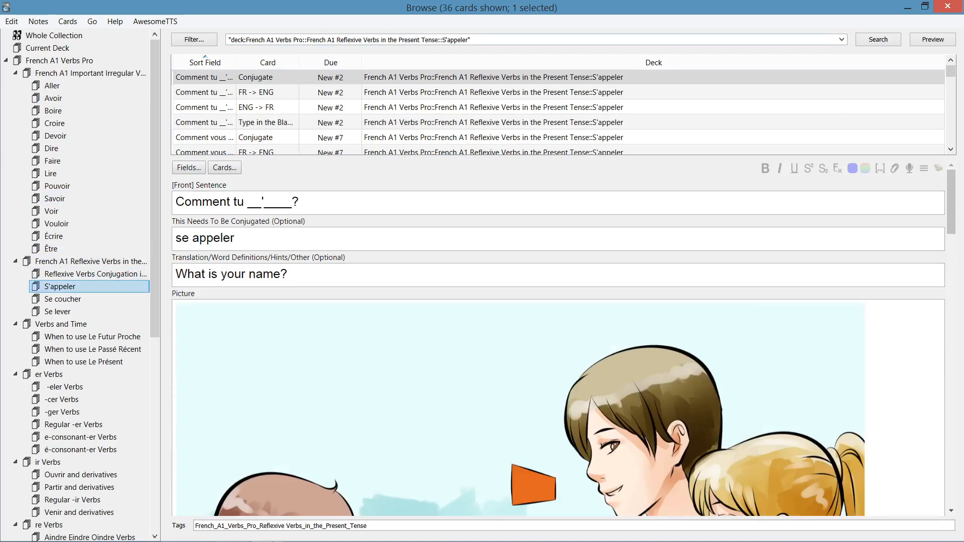
left_click(61, 412)
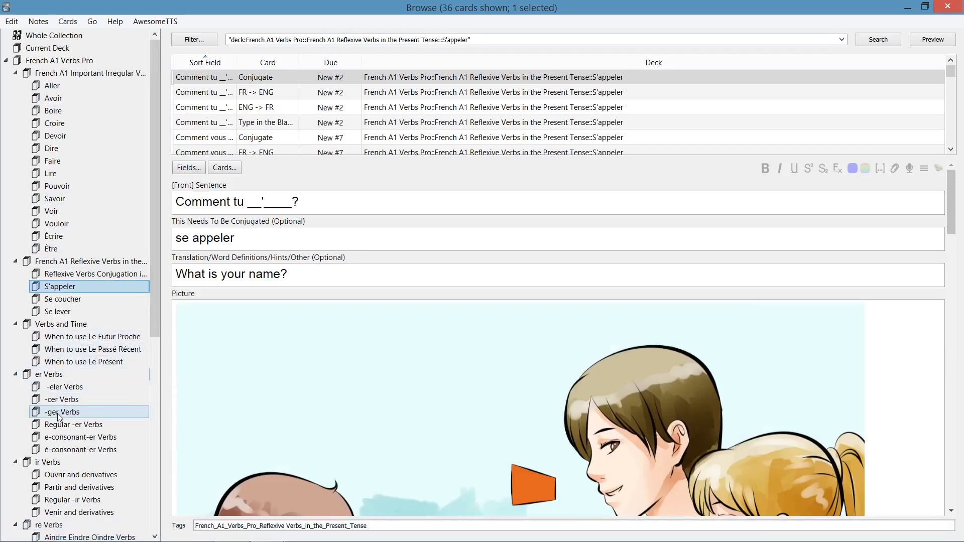
left_click(62, 412)
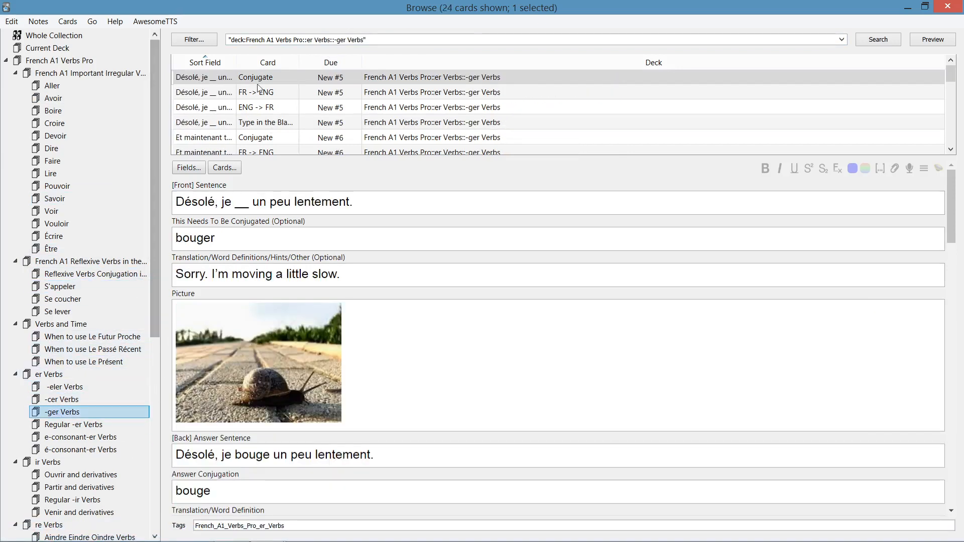
mouse_move(285, 85)
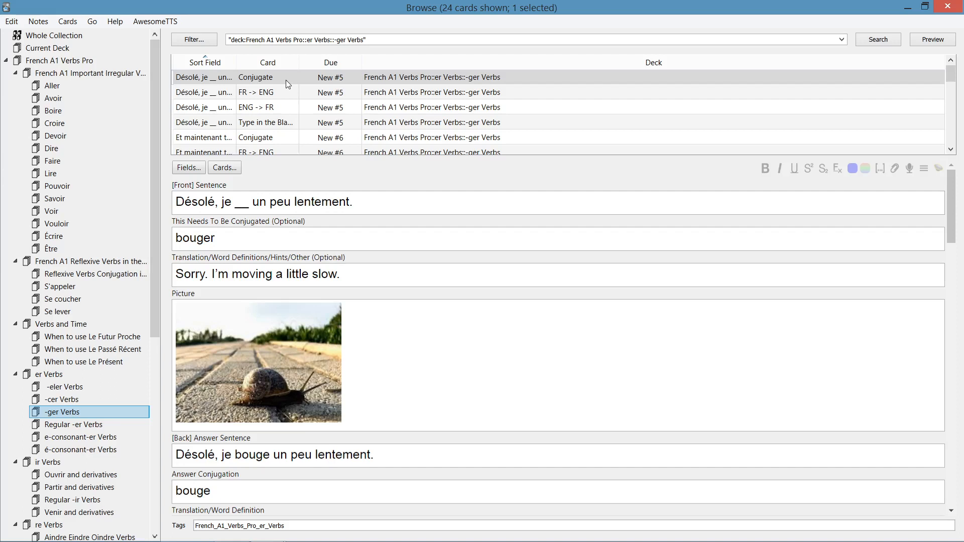
mouse_move(258, 76)
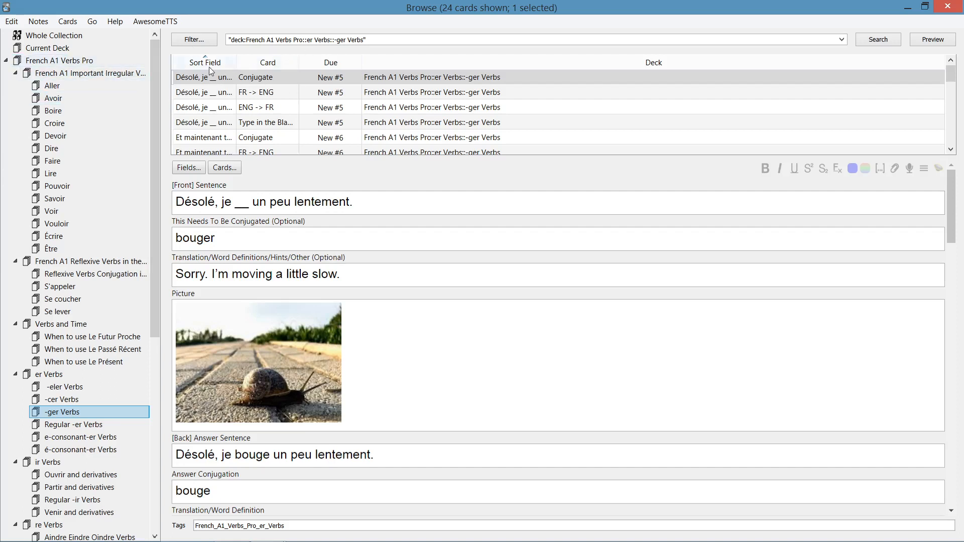
mouse_move(729, 27)
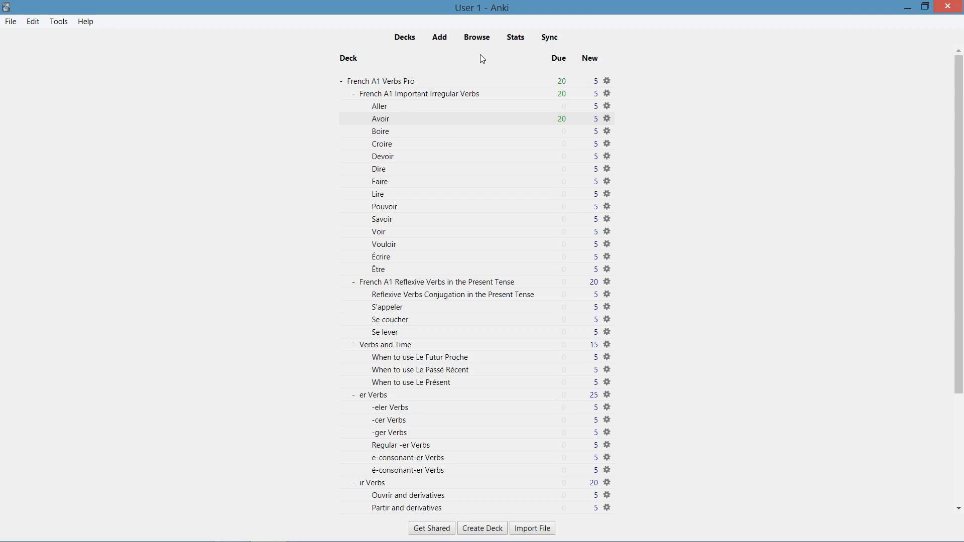
Open French A1 Verbs Pro options, try order-added, revert to random, then edit new cards/day.
left_click(606, 81)
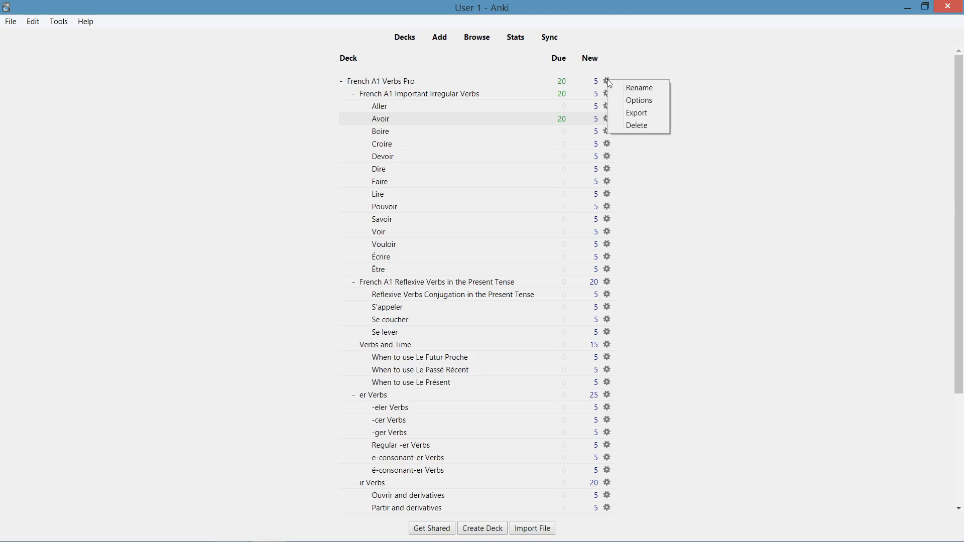
left_click(638, 100)
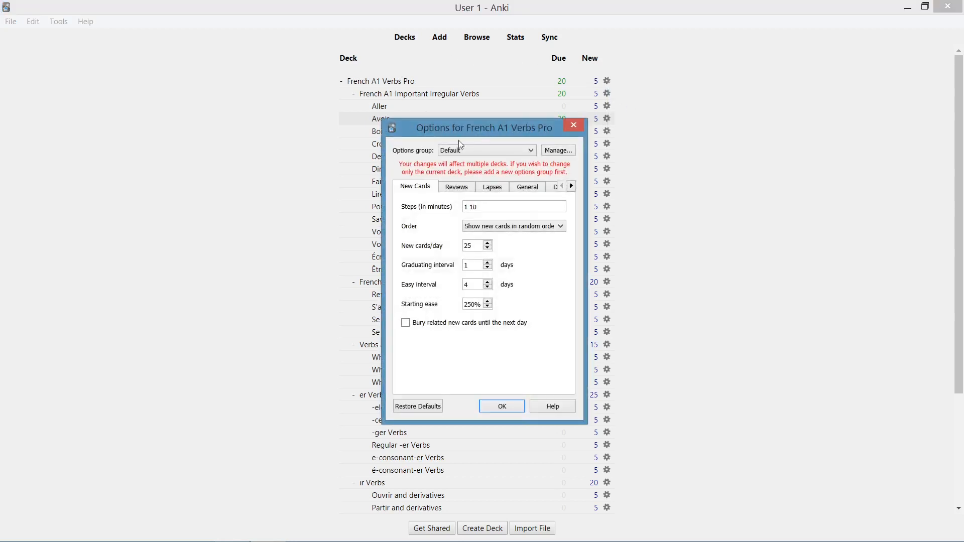
mouse_move(398, 230)
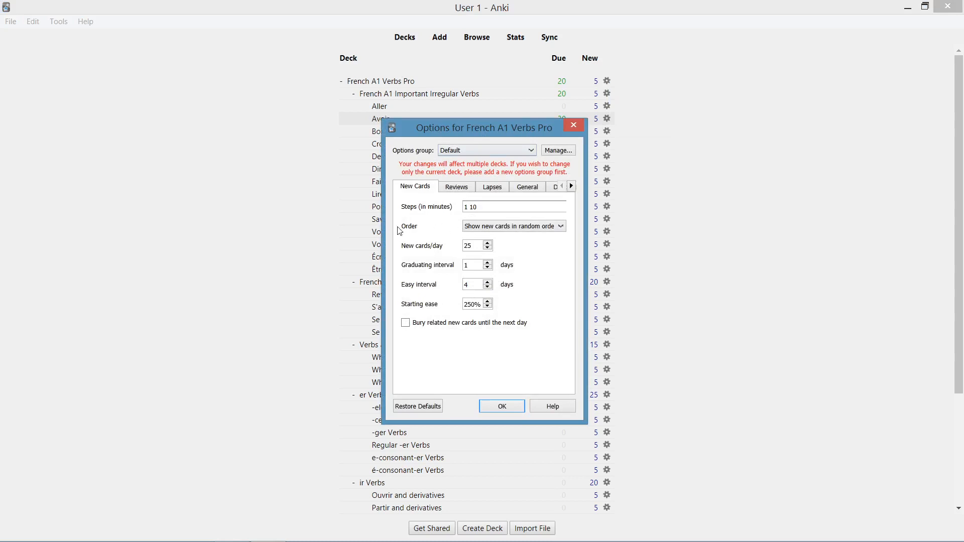
left_click(513, 226)
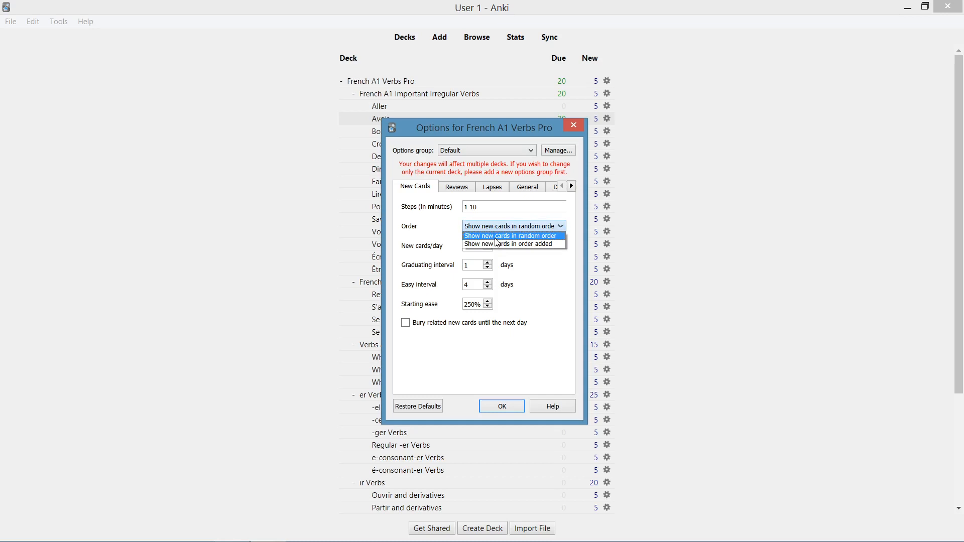
mouse_move(498, 244)
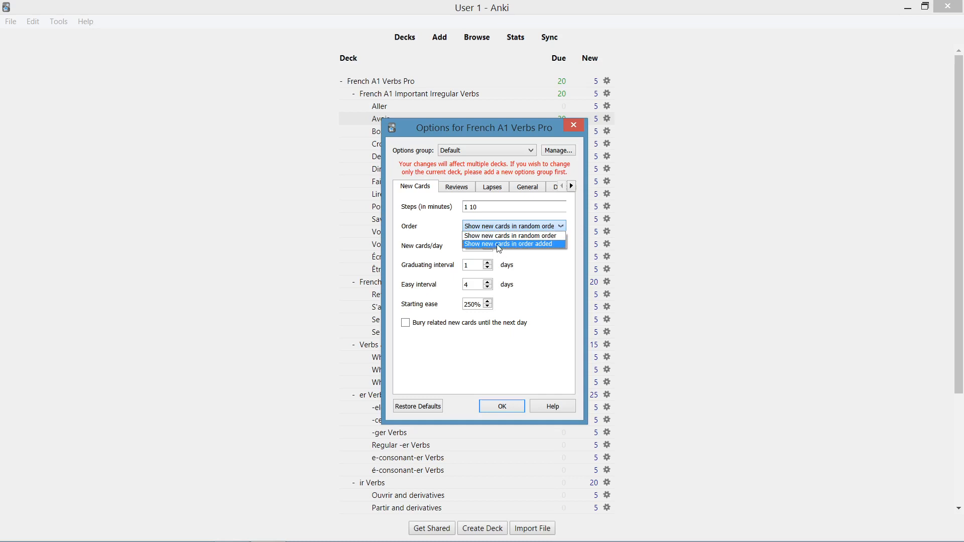
left_click(508, 244)
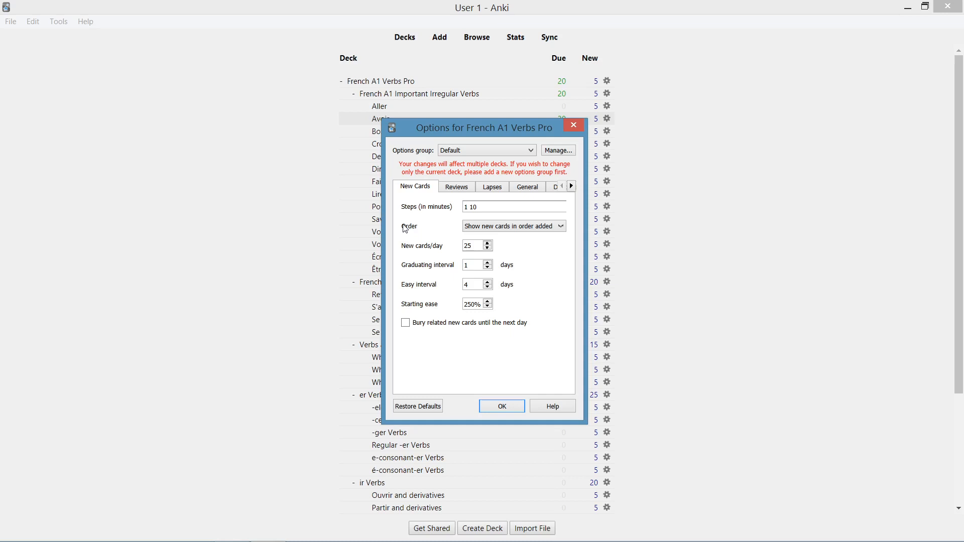
left_click(560, 225)
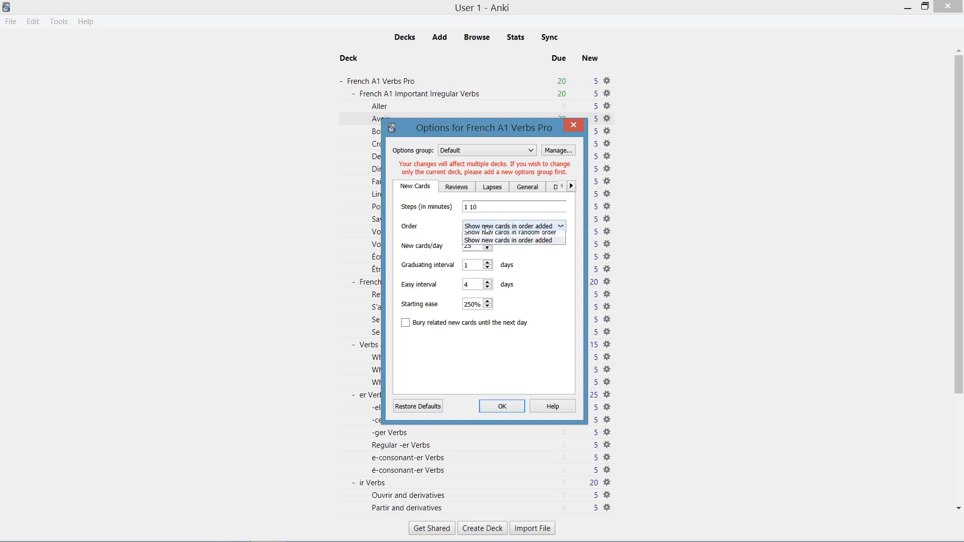
left_click(513, 232)
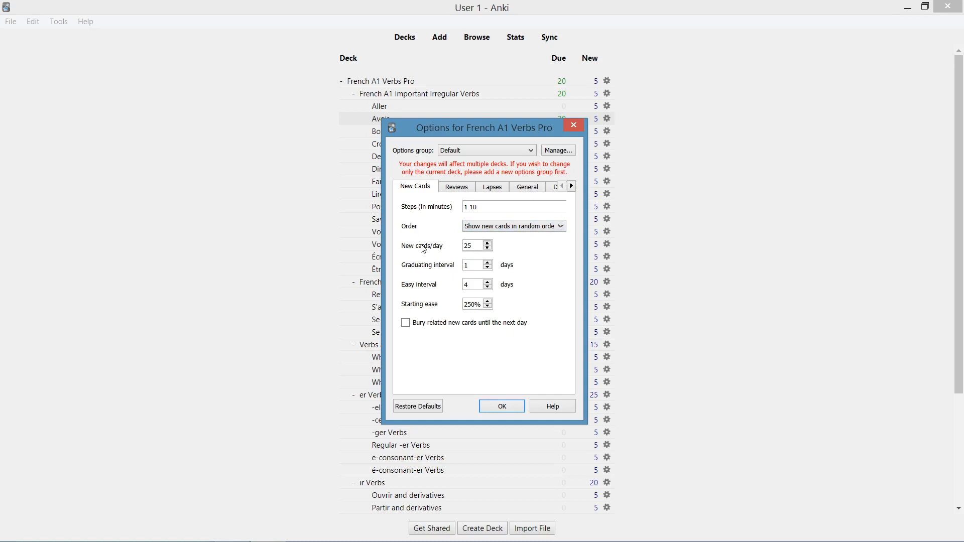
mouse_move(456, 247)
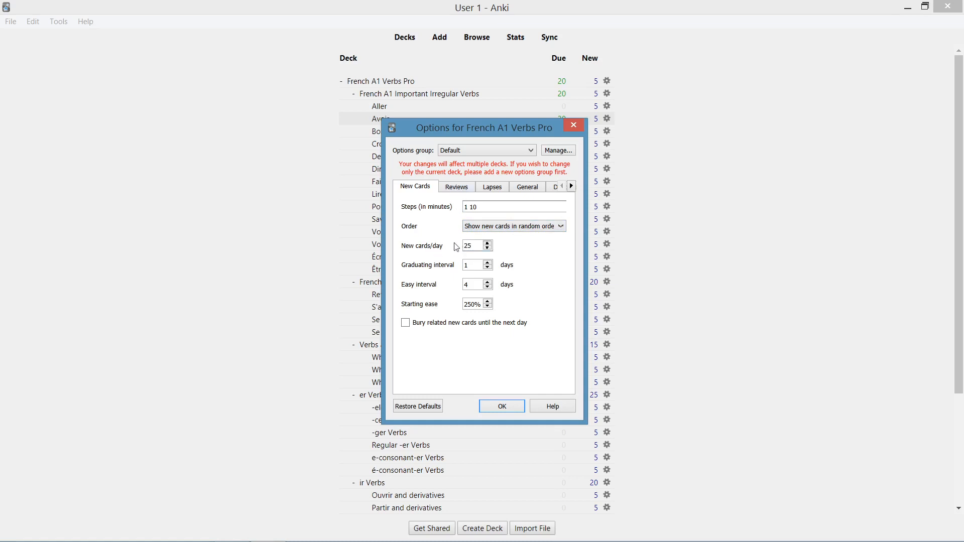
mouse_move(421, 254)
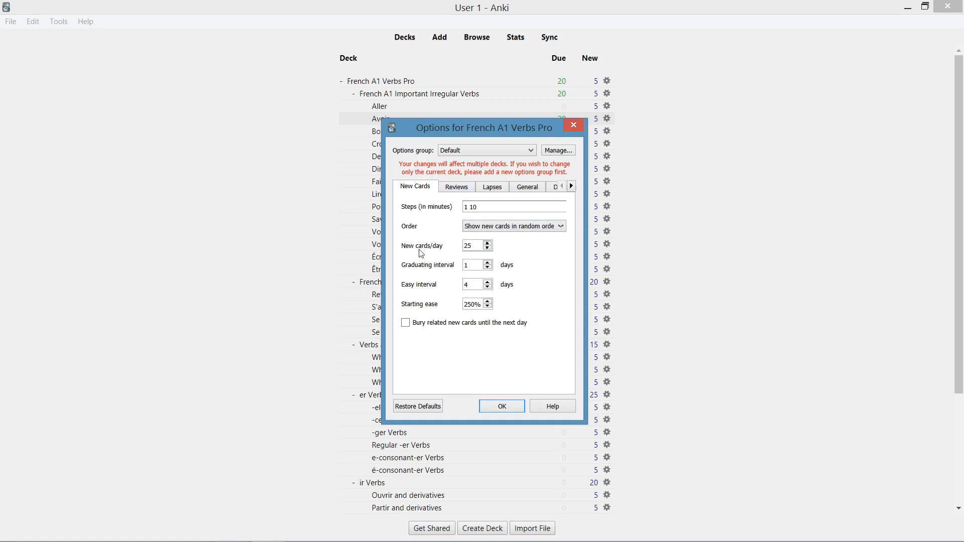
left_click(473, 246)
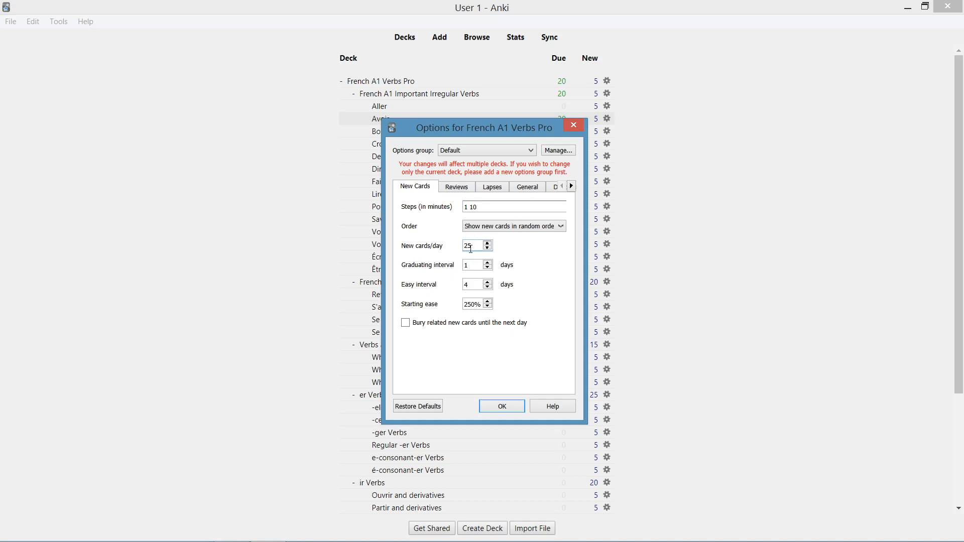
left_click(456, 186)
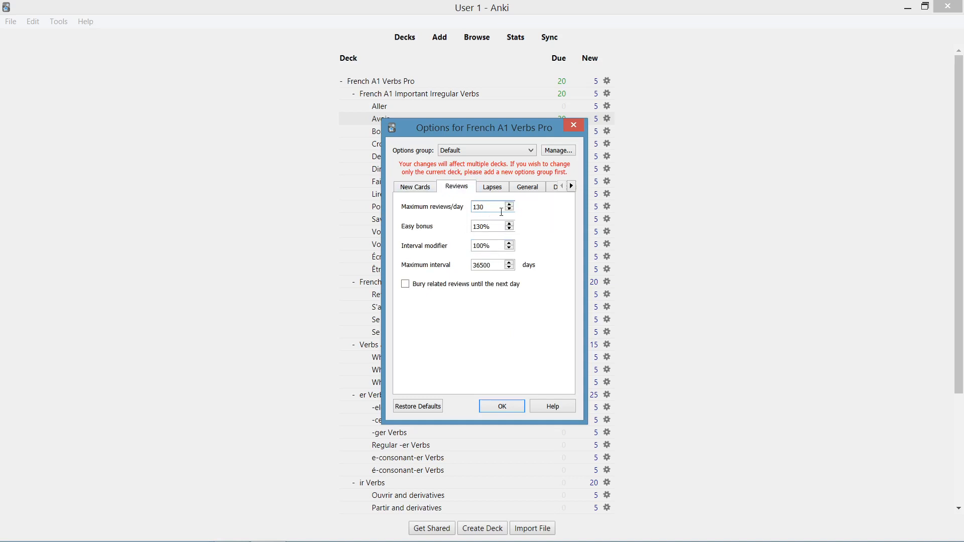
left_click(509, 209)
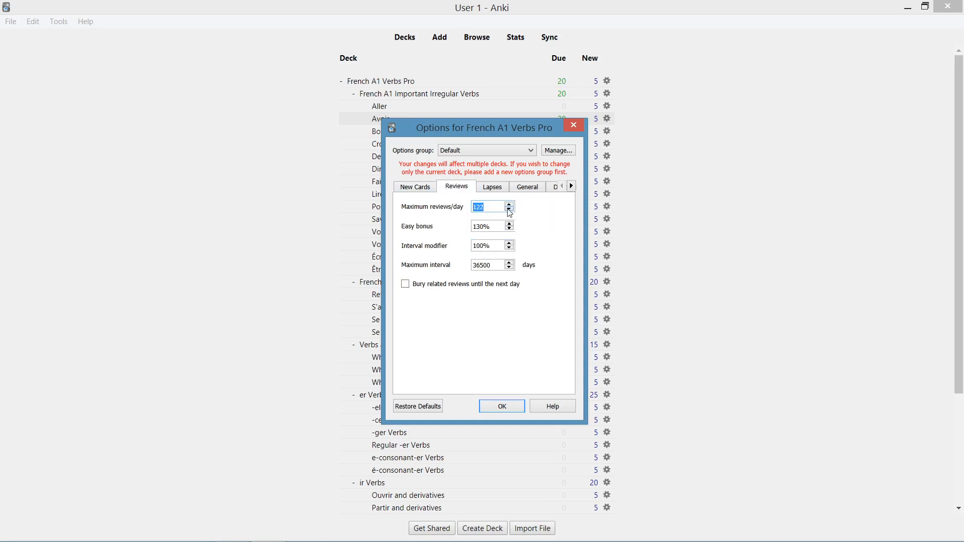
left_click(509, 209)
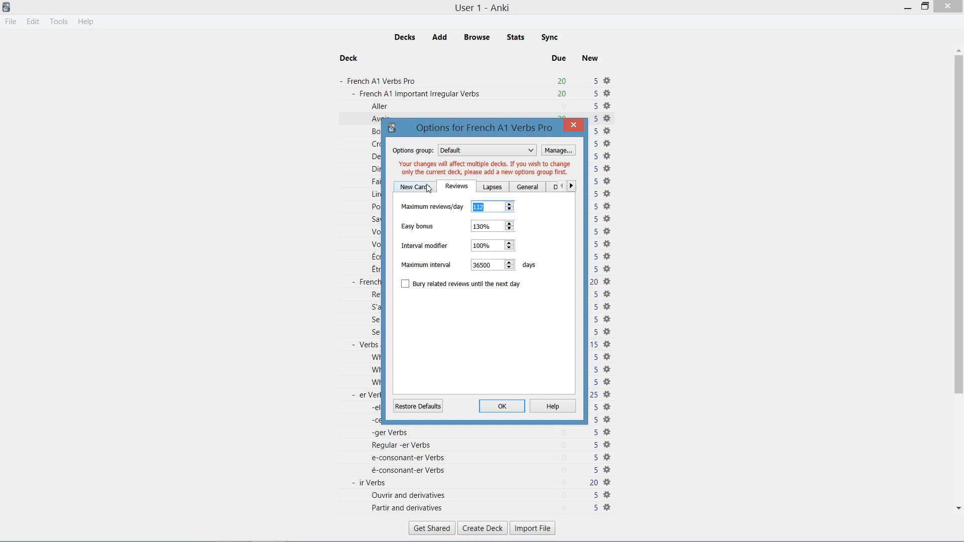
left_click(414, 186)
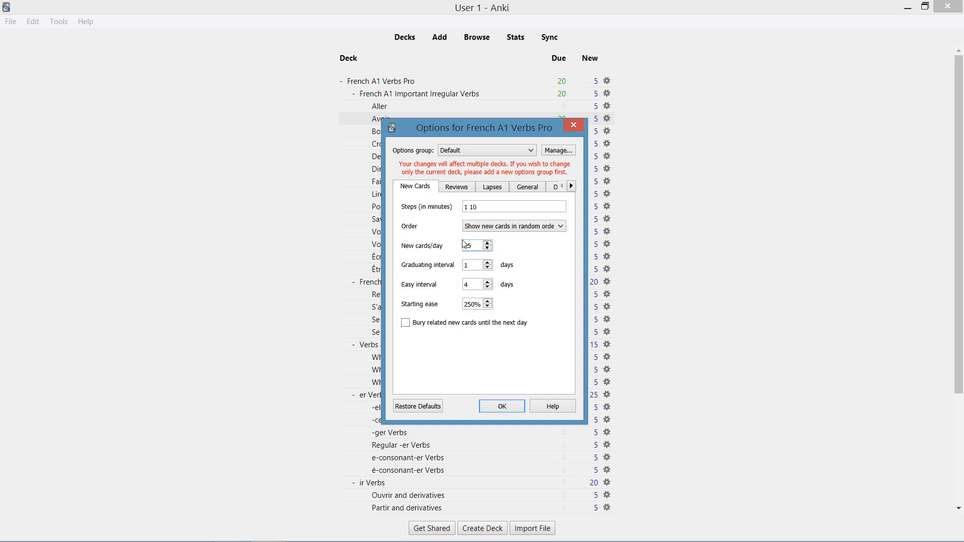